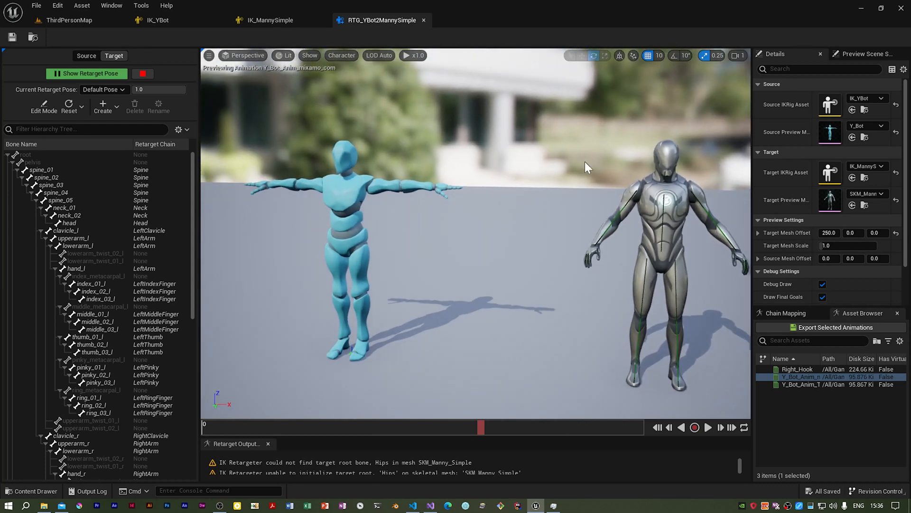
pyautogui.moveTo(525, 218)
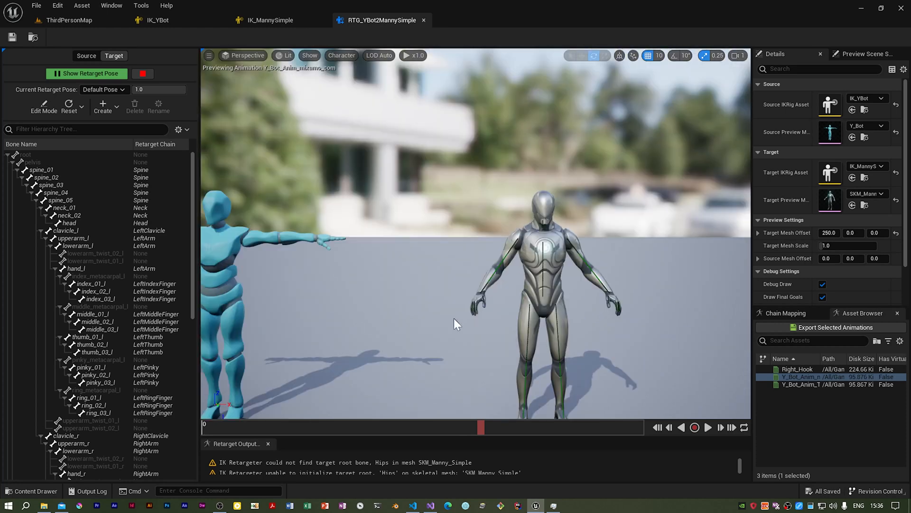
pyautogui.moveTo(526, 238)
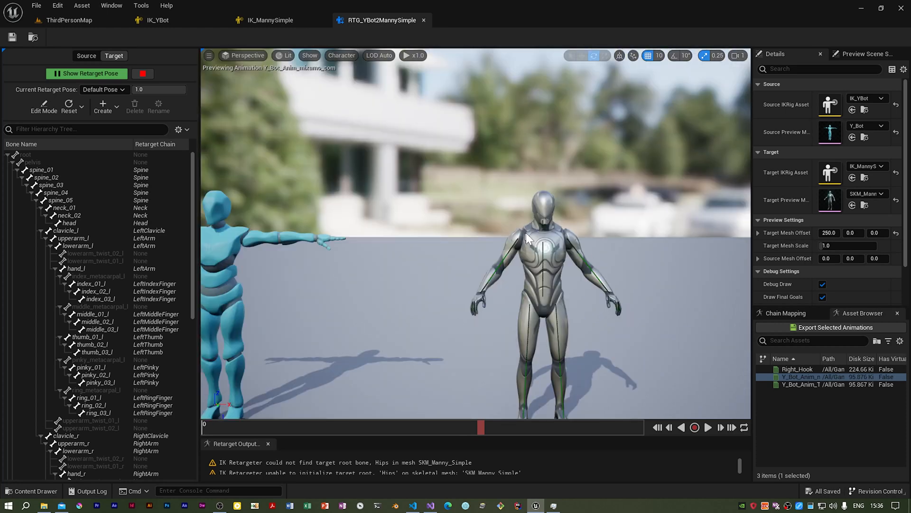
pyautogui.moveTo(502, 280)
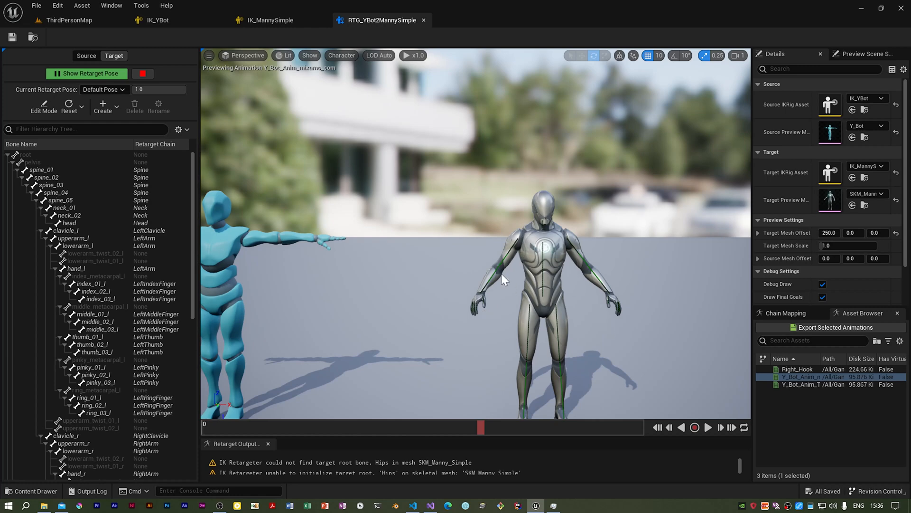
pyautogui.moveTo(271, 20)
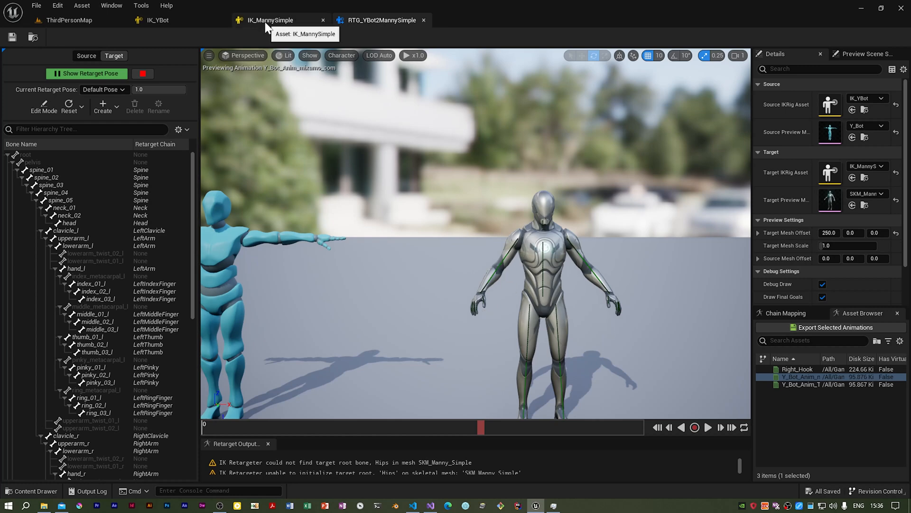
# Step: Set the root bone as retarget root on IK_MannySimple, reaching the height offset prompt
pyautogui.click(270, 20)
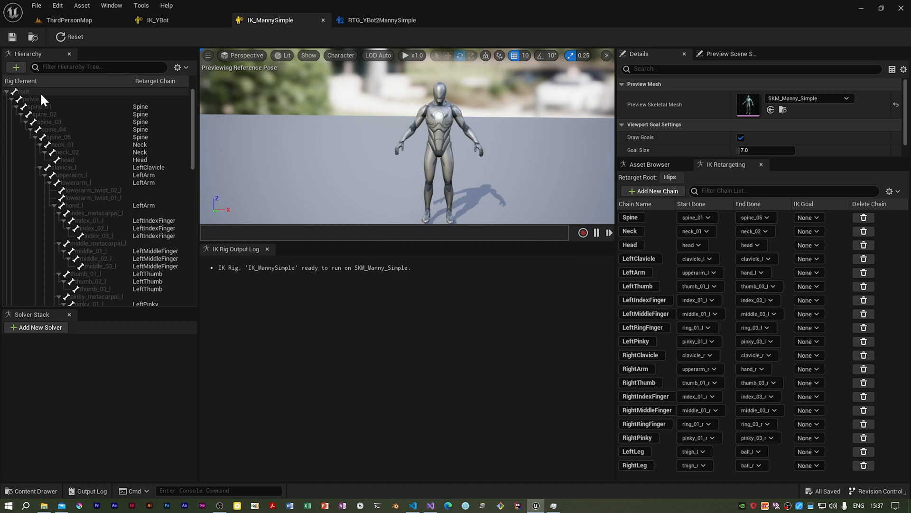
pyautogui.click(23, 91)
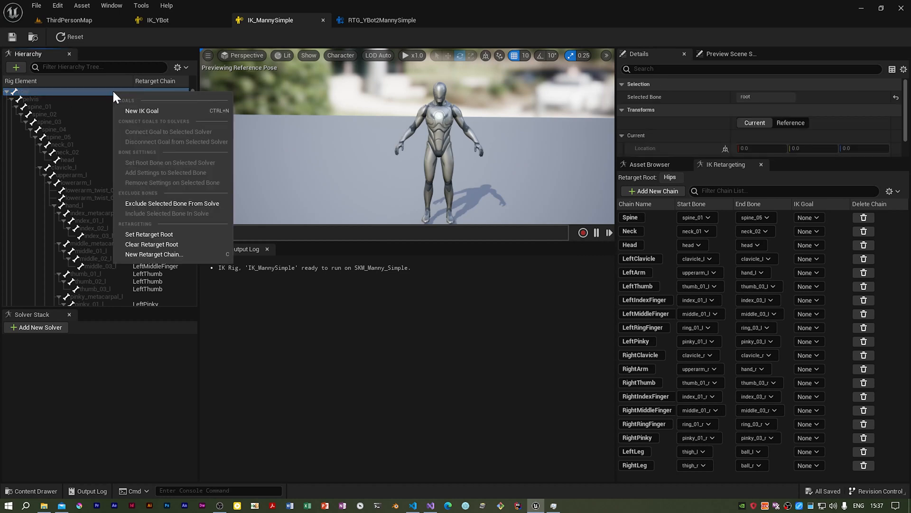
pyautogui.moveTo(148, 234)
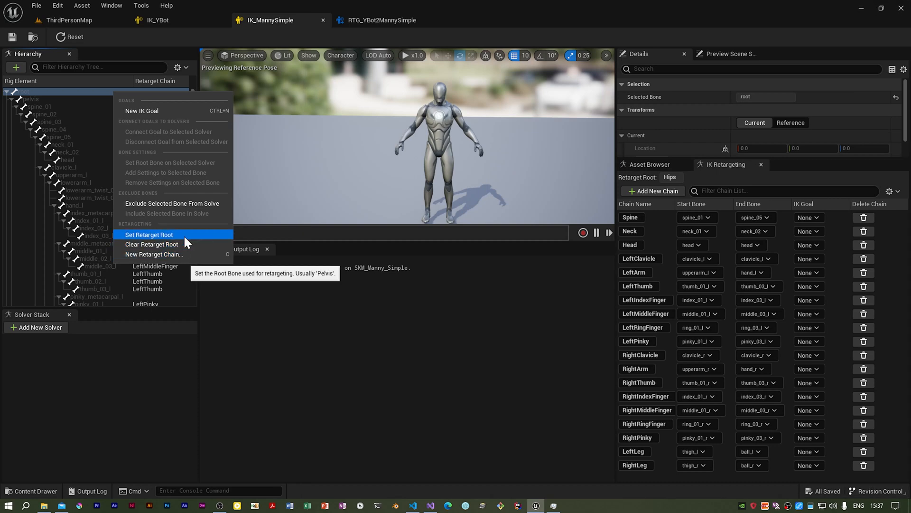
pyautogui.click(150, 235)
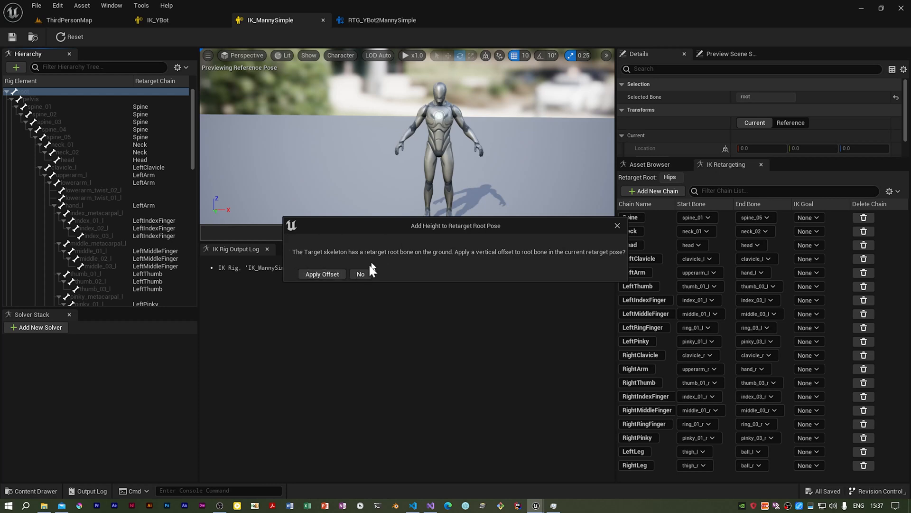
pyautogui.moveTo(517, 269)
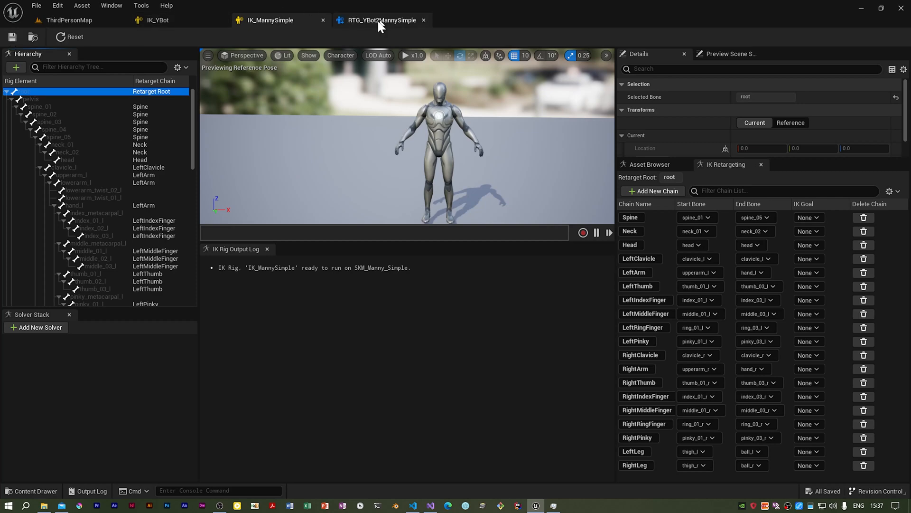
# Step: In RTG_YBot2MannySimple, zero Target Mesh Offset X and switch to Right orthographic view
pyautogui.click(381, 20)
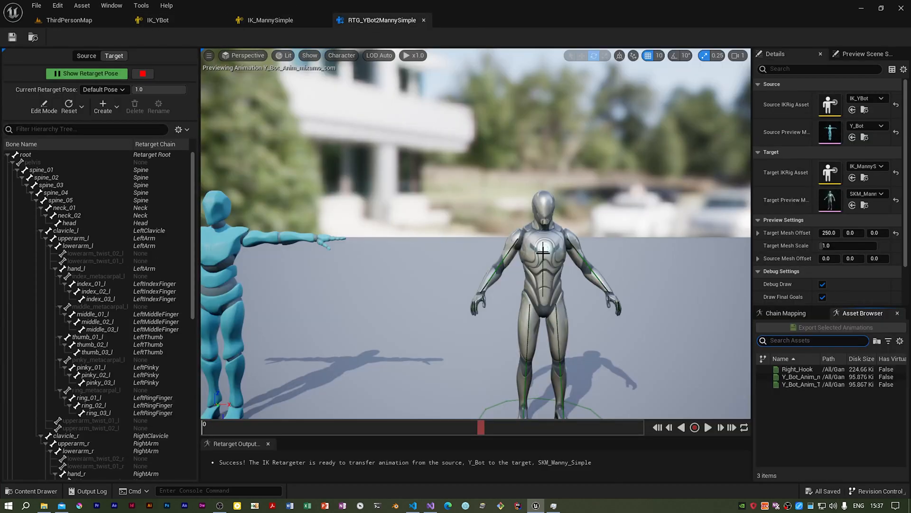
pyautogui.click(827, 233)
pyautogui.write('0')
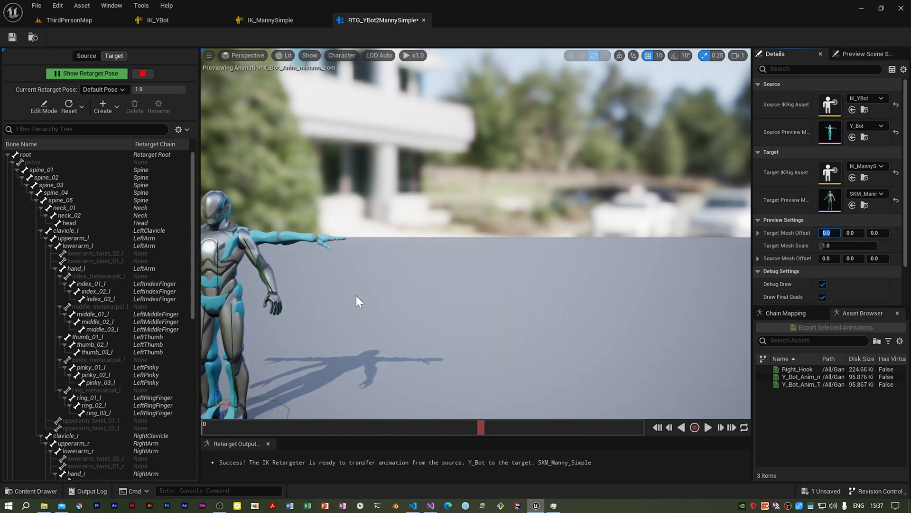
pyautogui.click(245, 55)
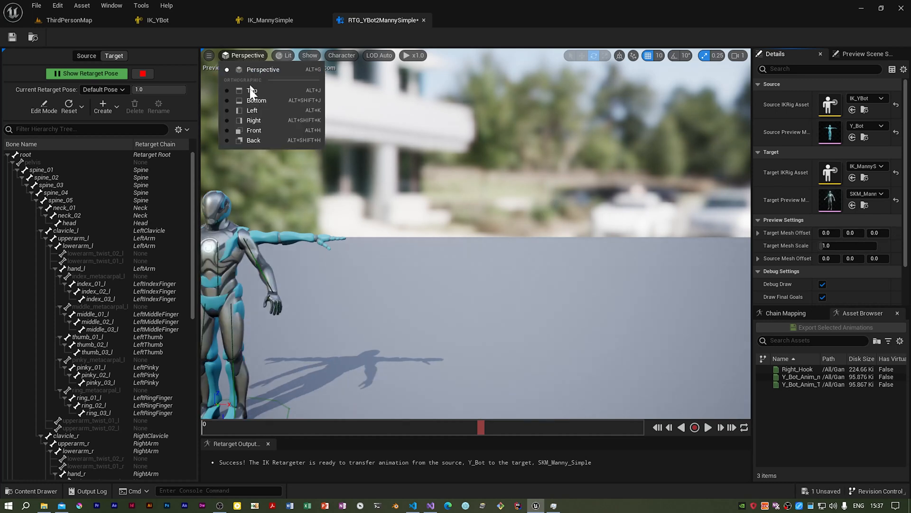
pyautogui.click(253, 120)
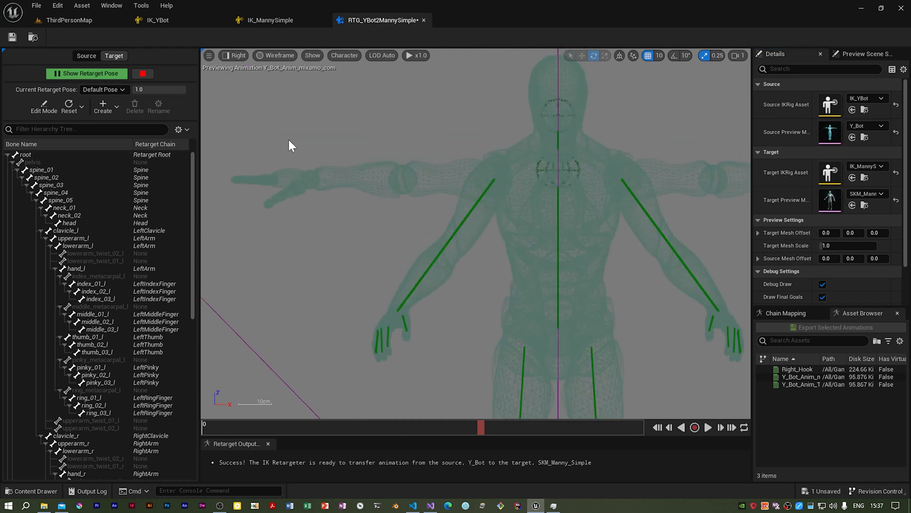
pyautogui.moveTo(75, 226)
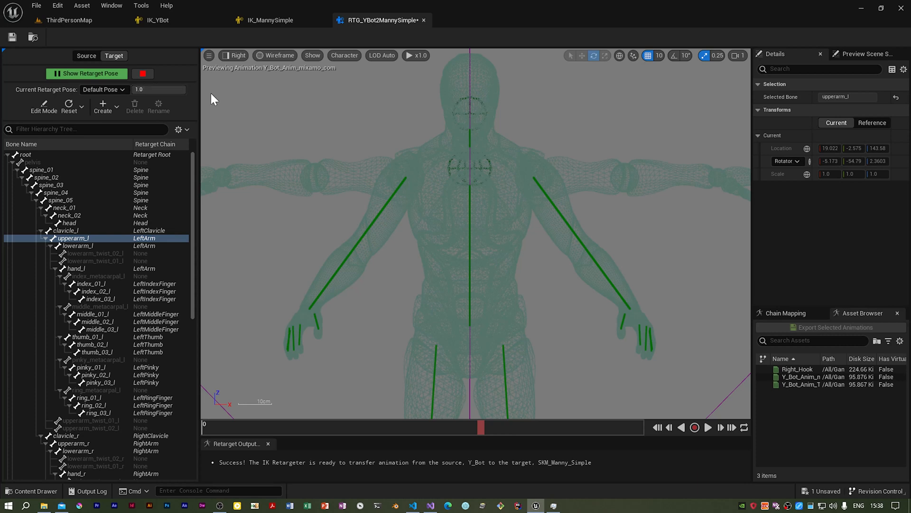
pyautogui.moveTo(153, 122)
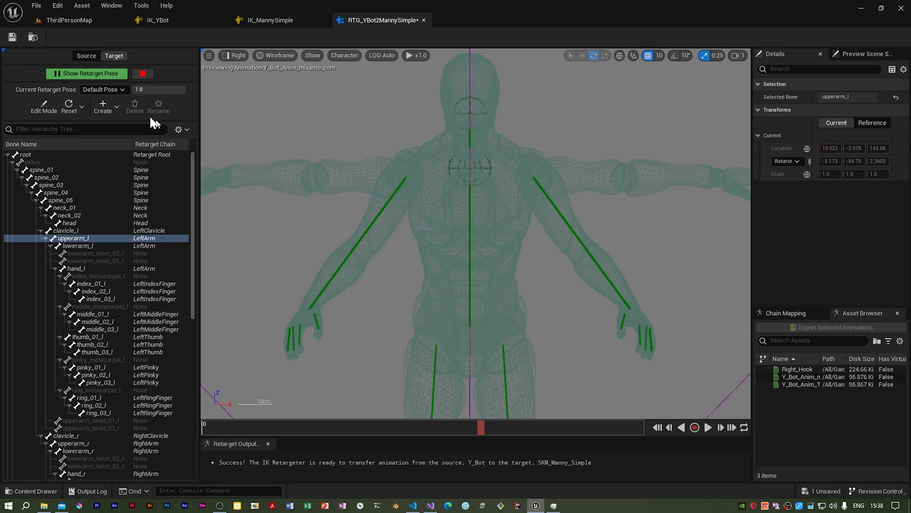
# Step: Add a new TPose retarget pose on the Target skeleton via Create New
pyautogui.click(103, 106)
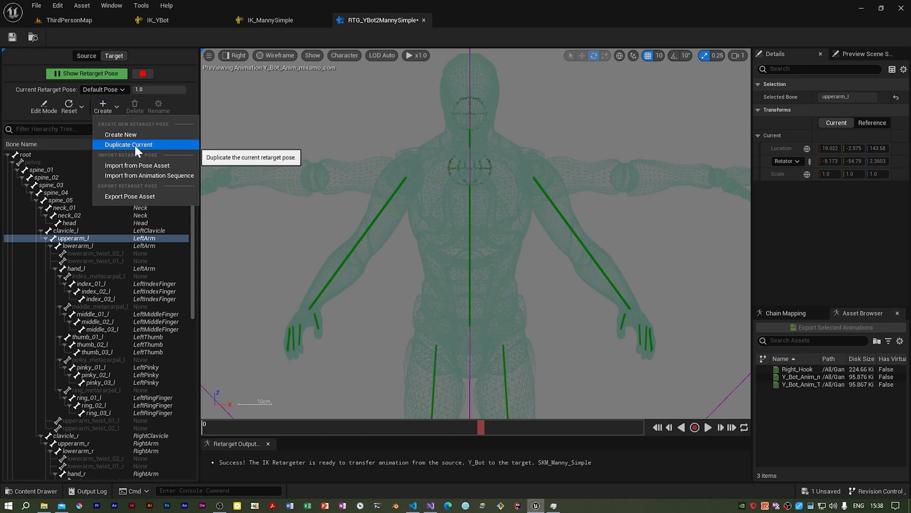
pyautogui.click(114, 56)
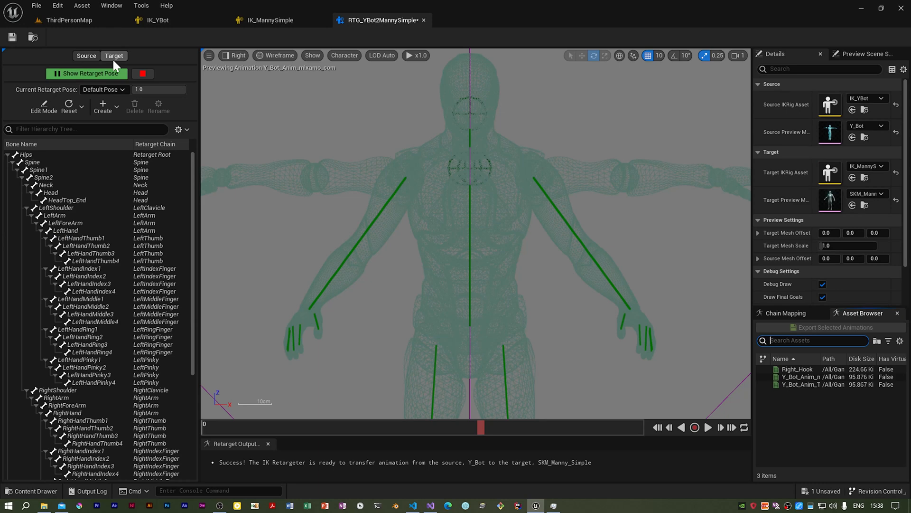
pyautogui.click(114, 55)
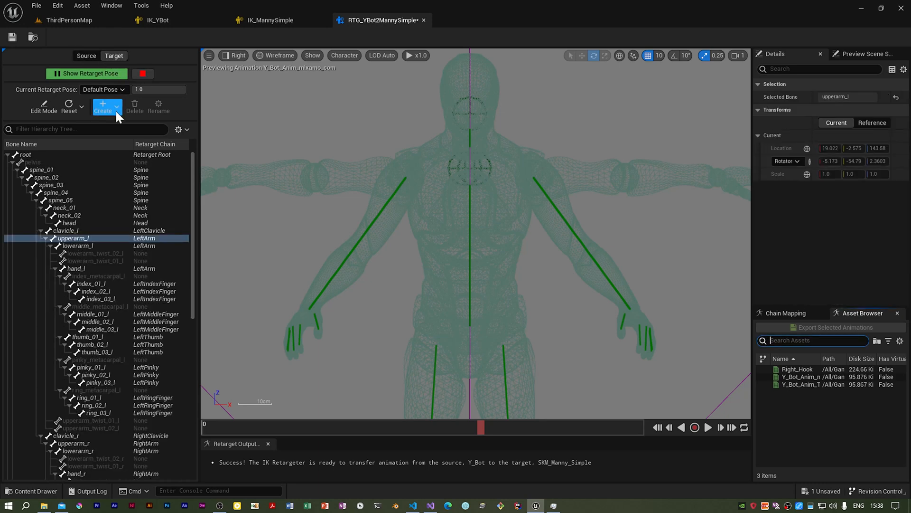
pyautogui.click(106, 106)
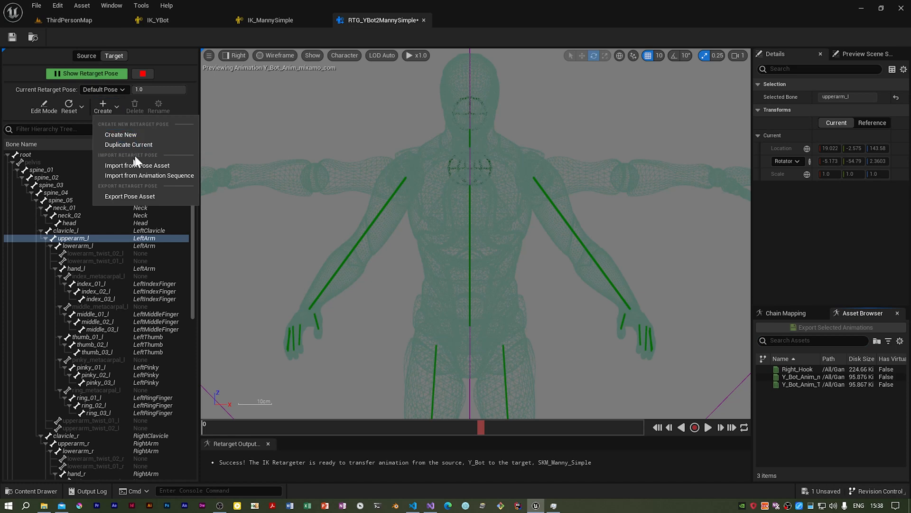
pyautogui.click(128, 144)
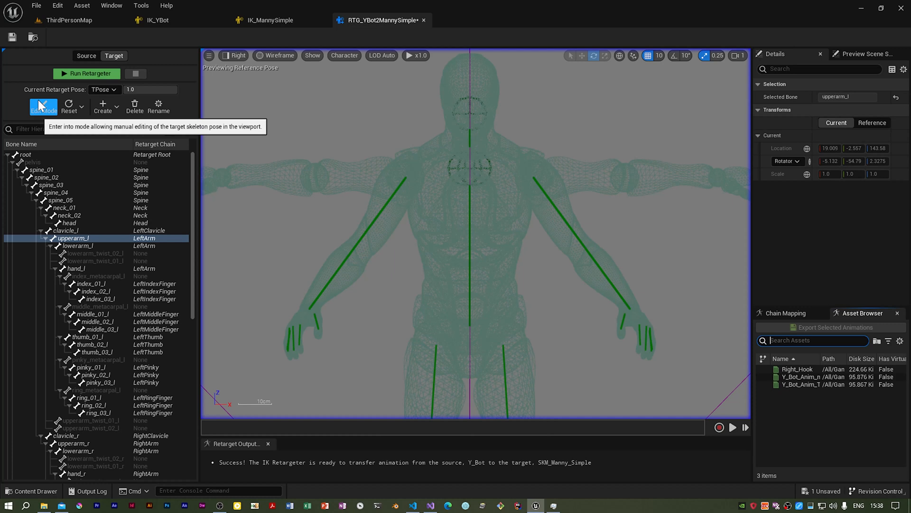
# Step: In Edit Mode, rotate upperarm_l horizontal with Character > Bones > All Hierarchy shown
pyautogui.click(44, 107)
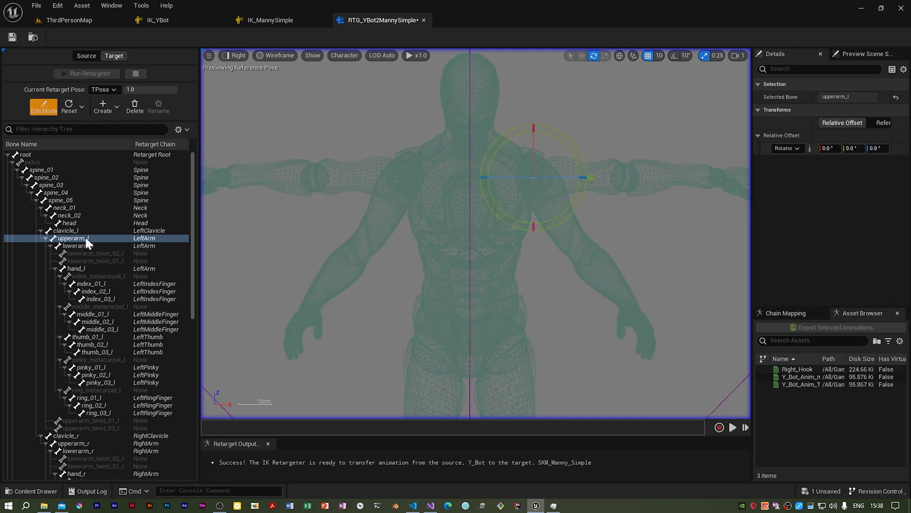
pyautogui.click(75, 245)
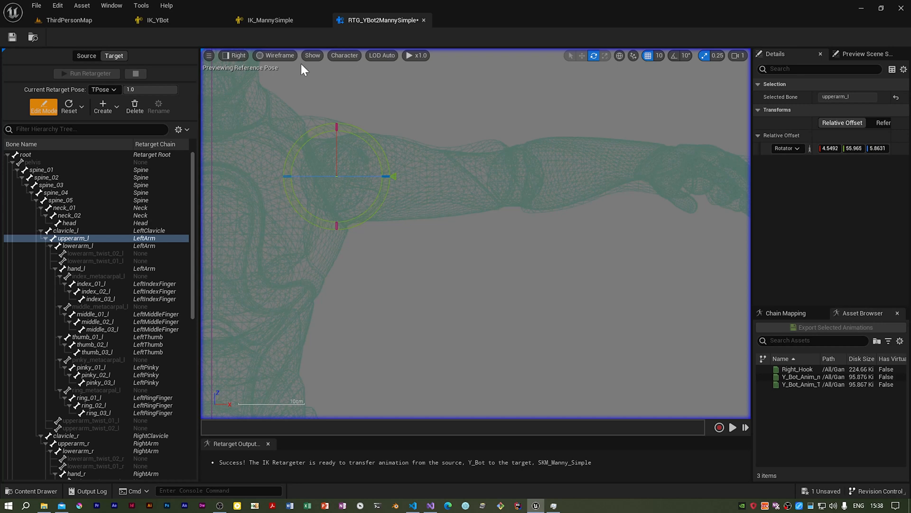
pyautogui.click(344, 55)
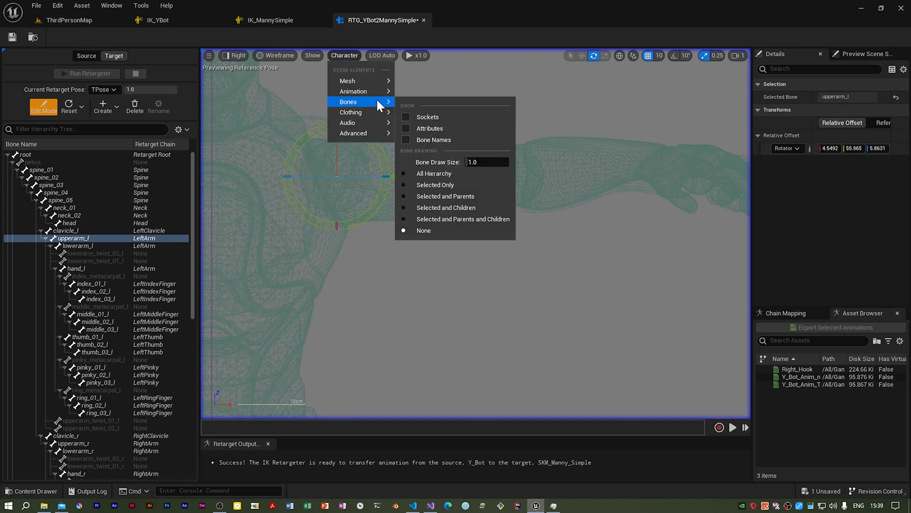
pyautogui.moveTo(434, 173)
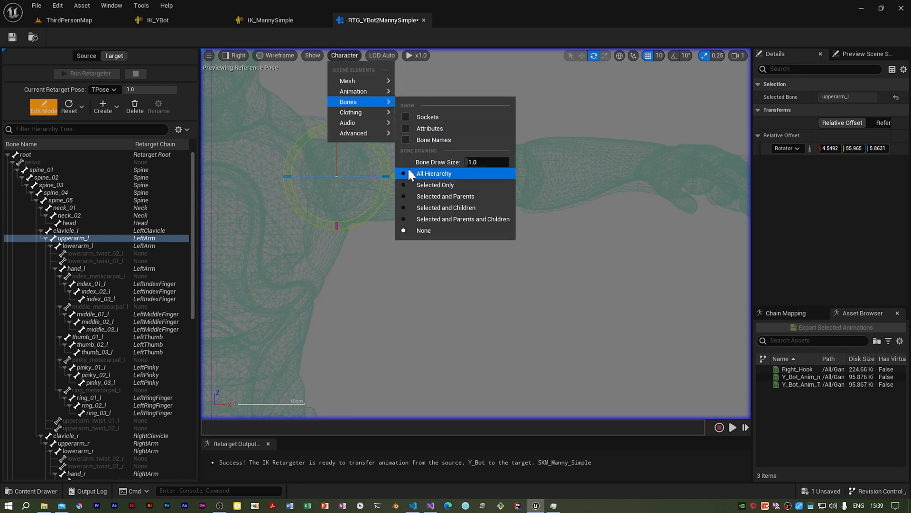
pyautogui.click(433, 174)
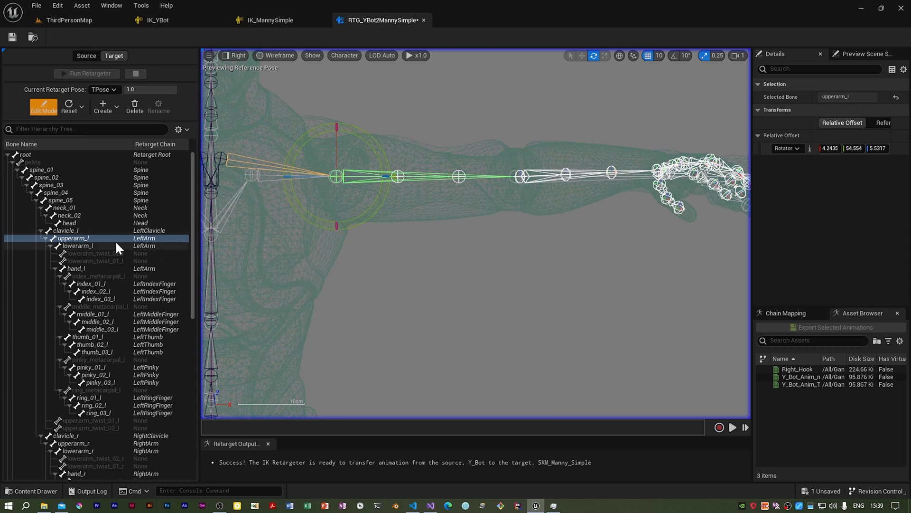
pyautogui.click(76, 245)
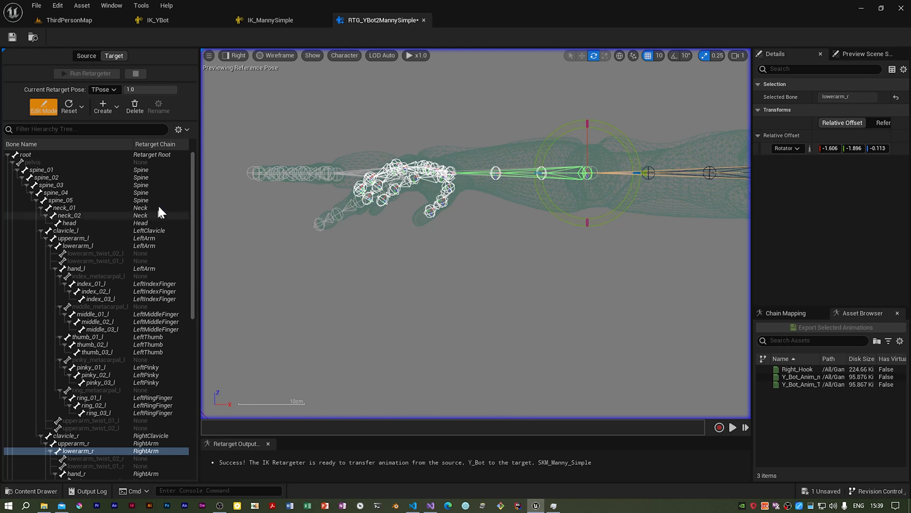
# Step: Check the pose from Top orthographic view and briefly leave Edit Mode
pyautogui.click(236, 55)
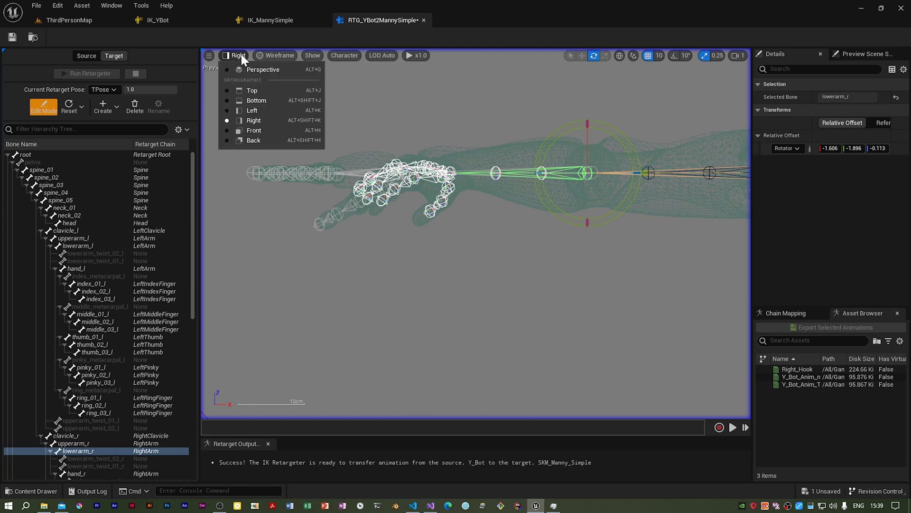
pyautogui.click(251, 90)
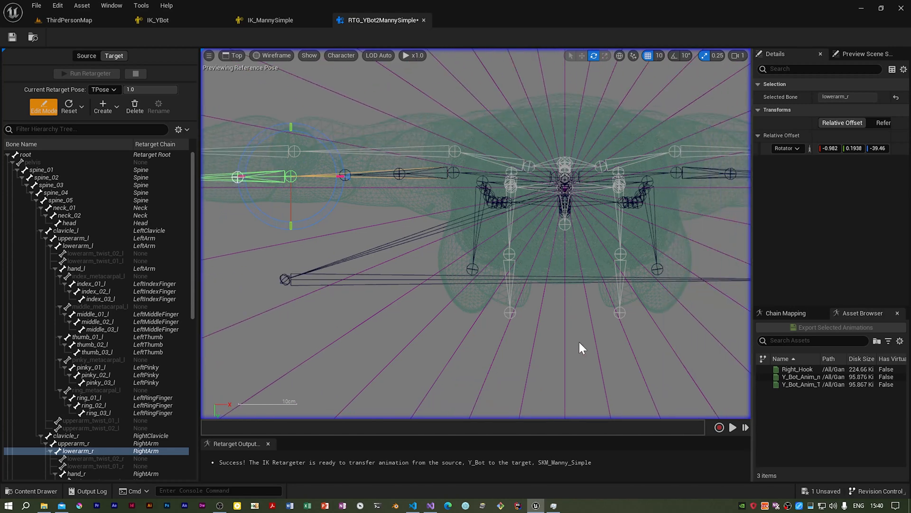
pyautogui.moveTo(583, 347); pyautogui.dragTo(539, 338)
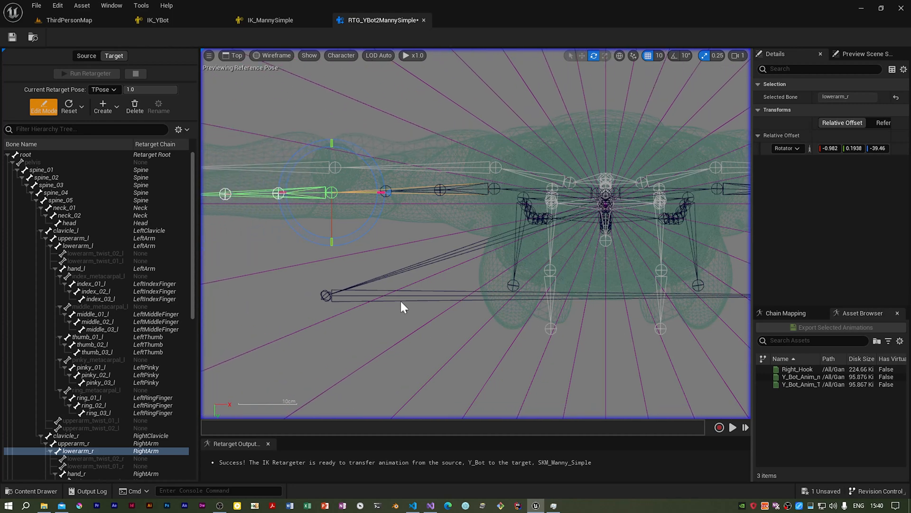
pyautogui.click(43, 107)
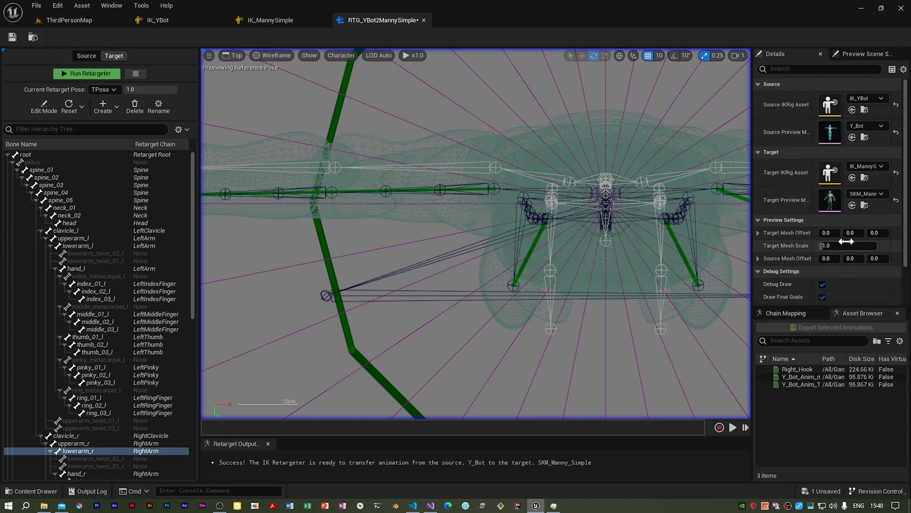
pyautogui.moveTo(854, 232); pyautogui.dragTo(846, 236)
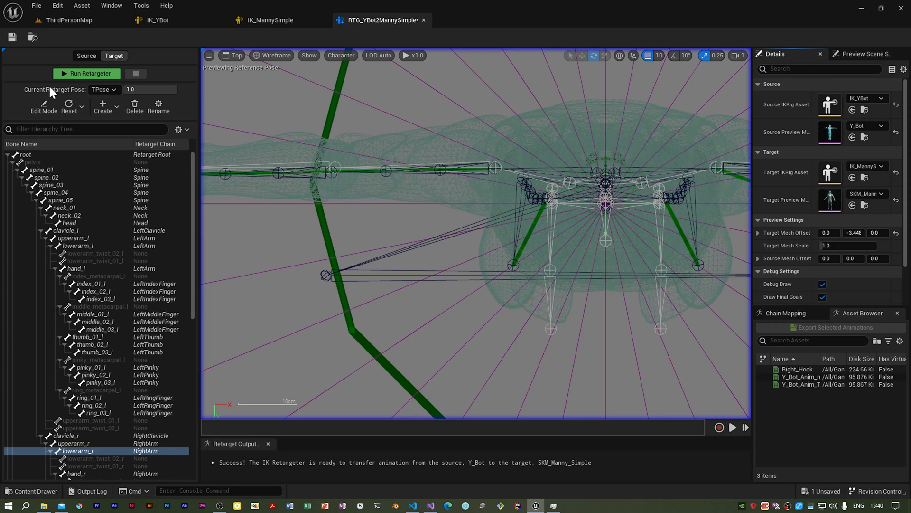
# Step: Re-enter Edit Mode and bend lowerarm_r roughly 39 degrees at the elbow
pyautogui.click(44, 108)
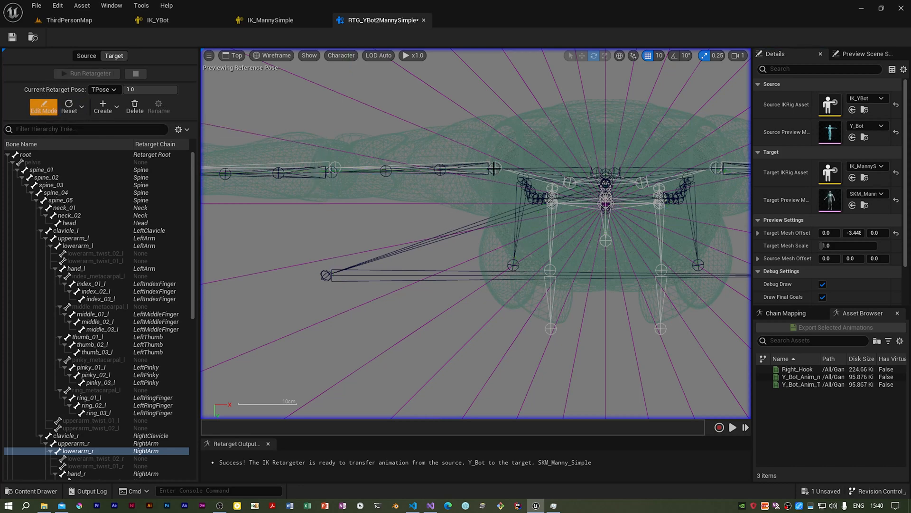
pyautogui.click(78, 443)
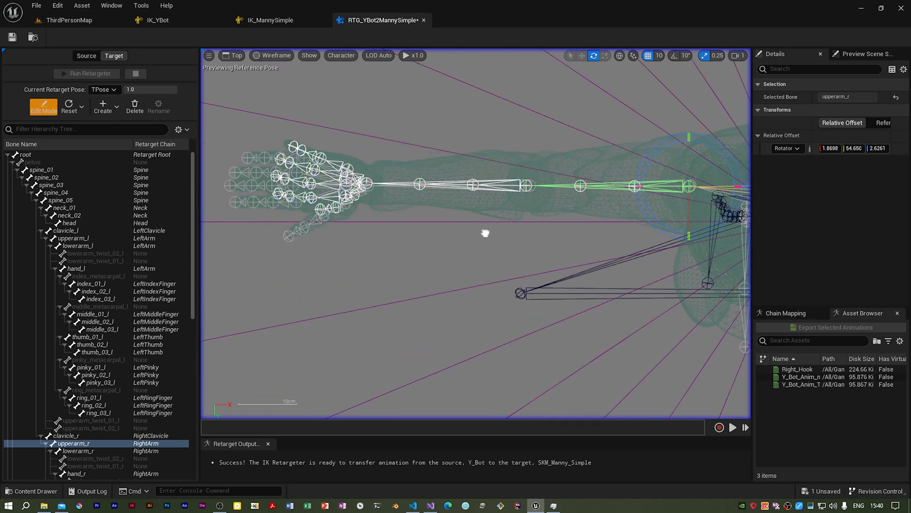
pyautogui.click(79, 450)
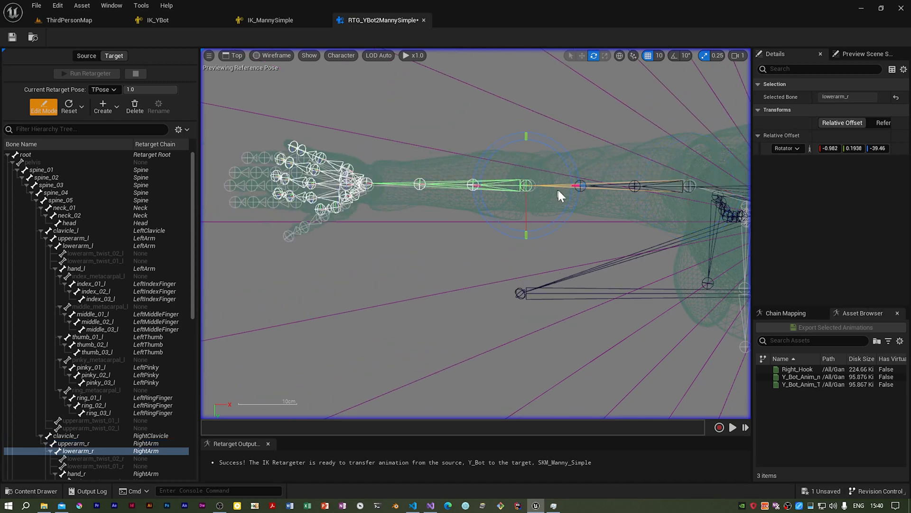
pyautogui.moveTo(575, 186); pyautogui.dragTo(584, 186)
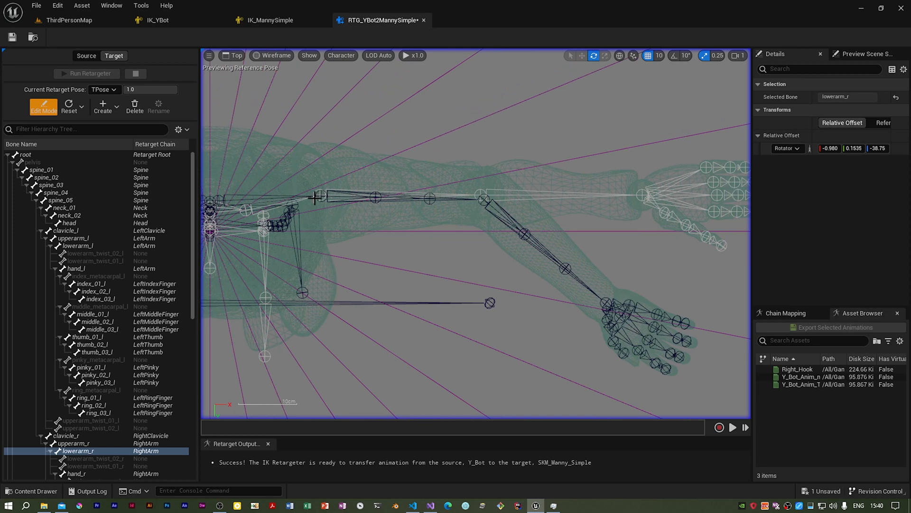
# Step: Swing upperarm_l into position and tweak hand_r, then view the characters from above
pyautogui.click(78, 237)
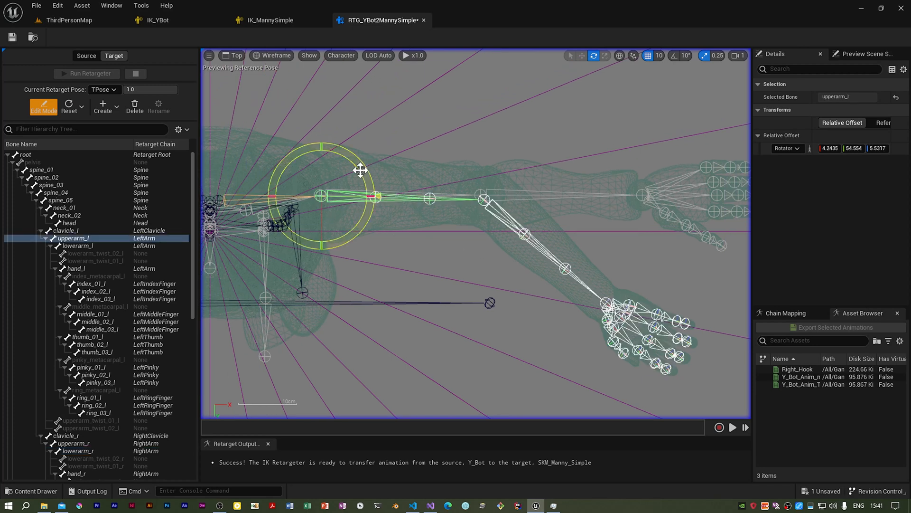
pyautogui.moveTo(360, 170); pyautogui.dragTo(483, 189)
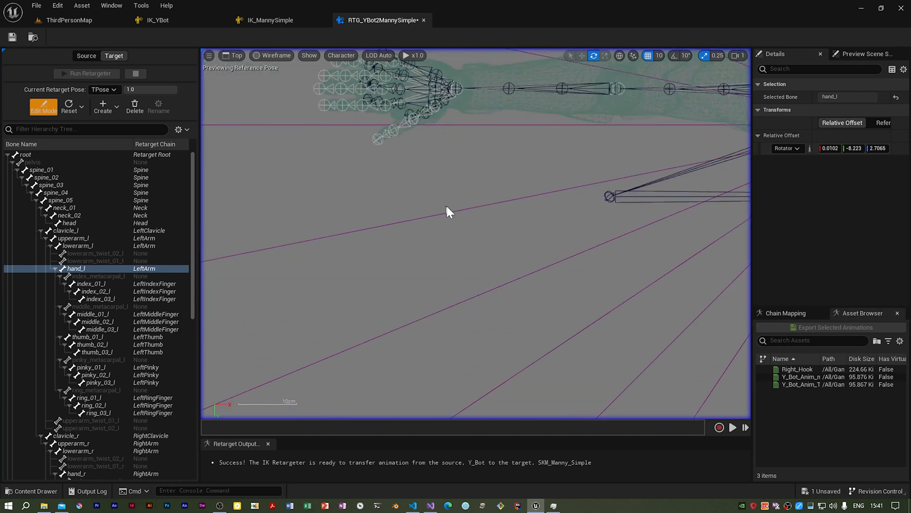
pyautogui.click(75, 473)
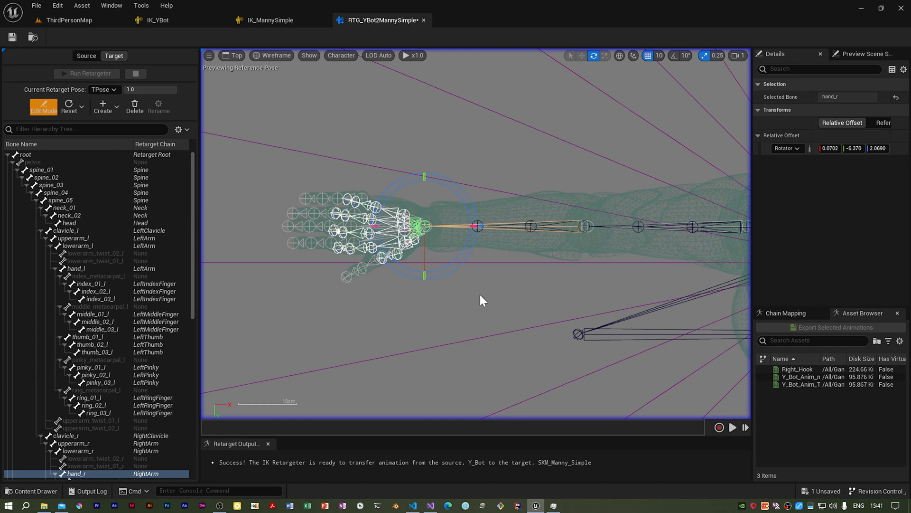
pyautogui.click(232, 55)
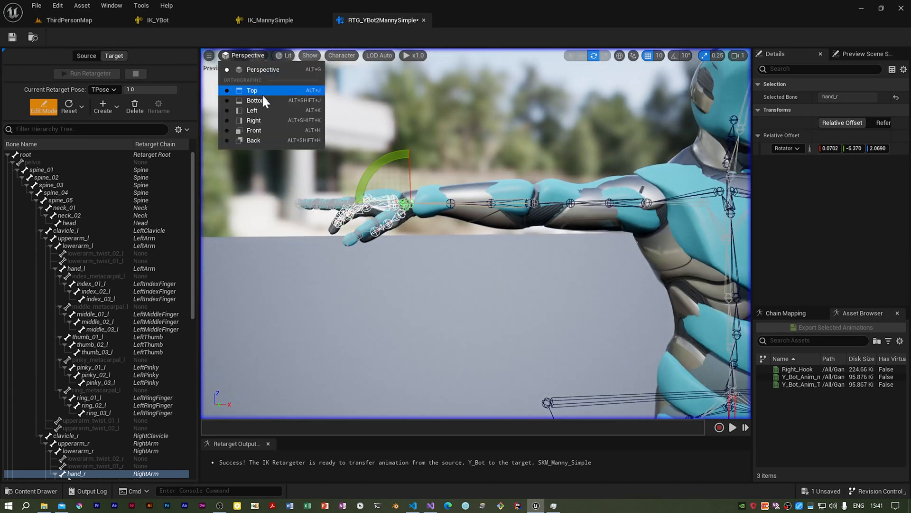
pyautogui.click(253, 120)
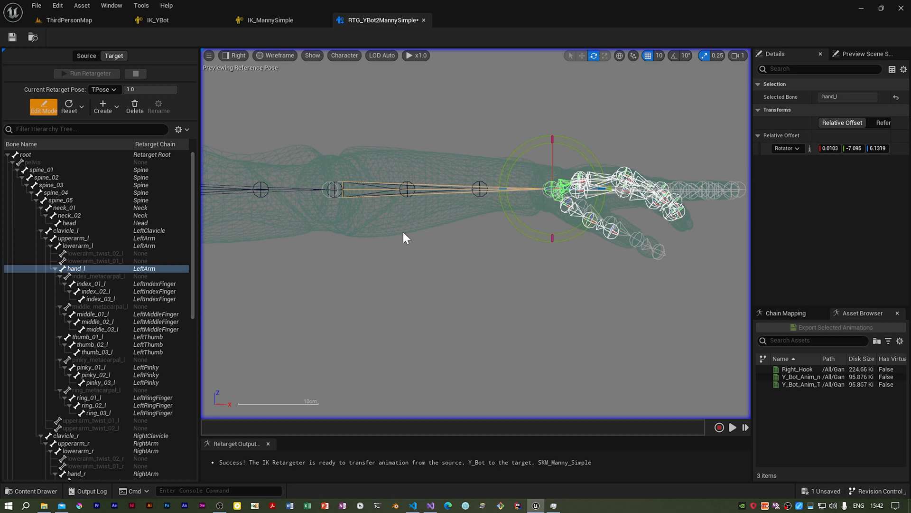
pyautogui.moveTo(623, 259)
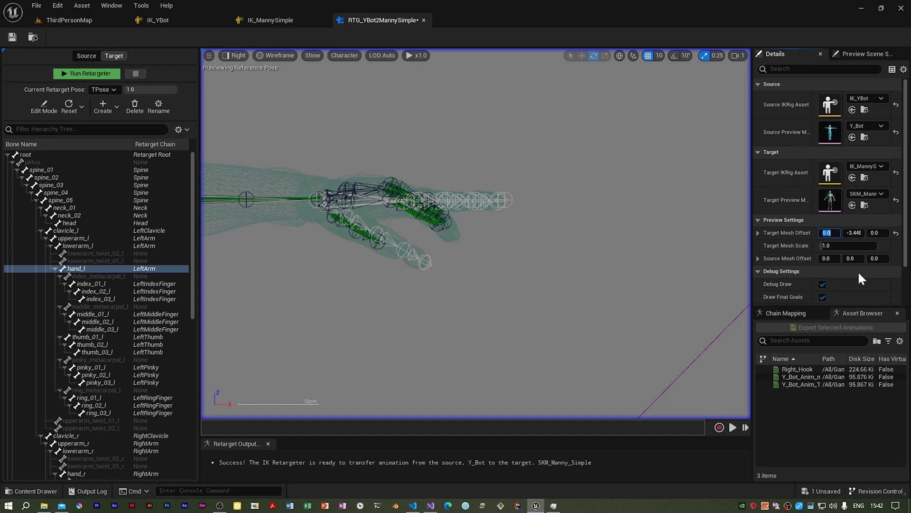
# Step: Enter 250.0 as the first Target Mesh Offset value in Preview Settings
pyautogui.write('250.0')
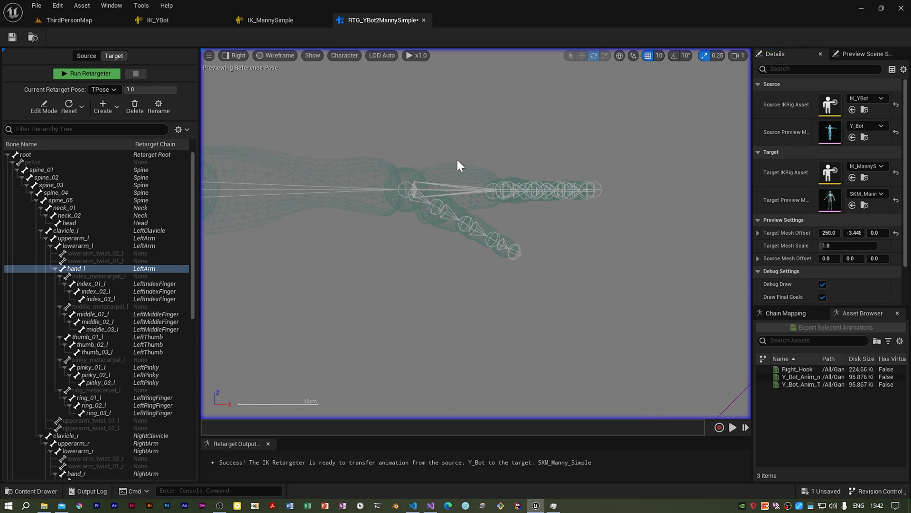
pyautogui.moveTo(518, 197)
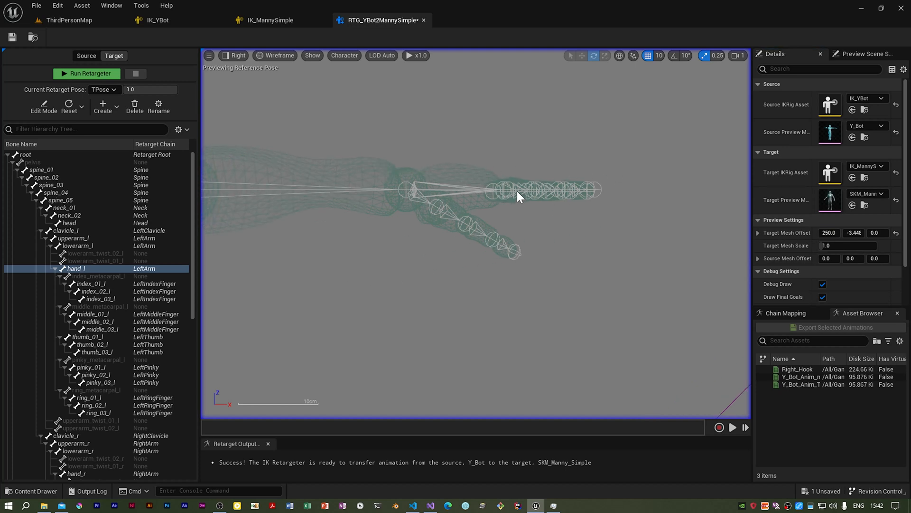
pyautogui.click(234, 55)
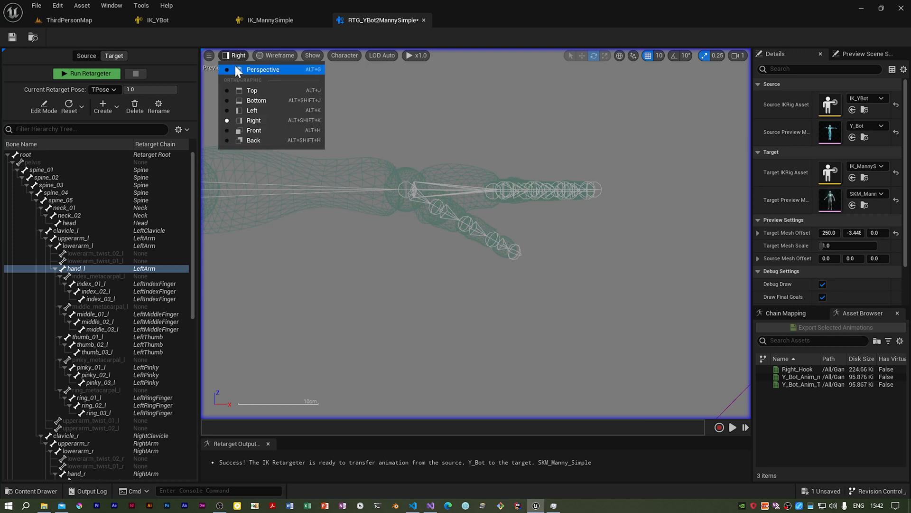
pyautogui.moveTo(252, 90)
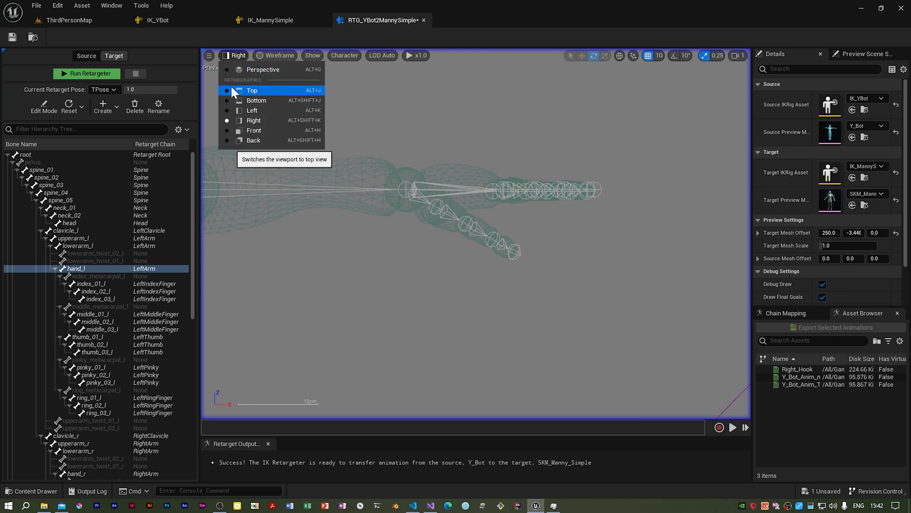
pyautogui.click(251, 90)
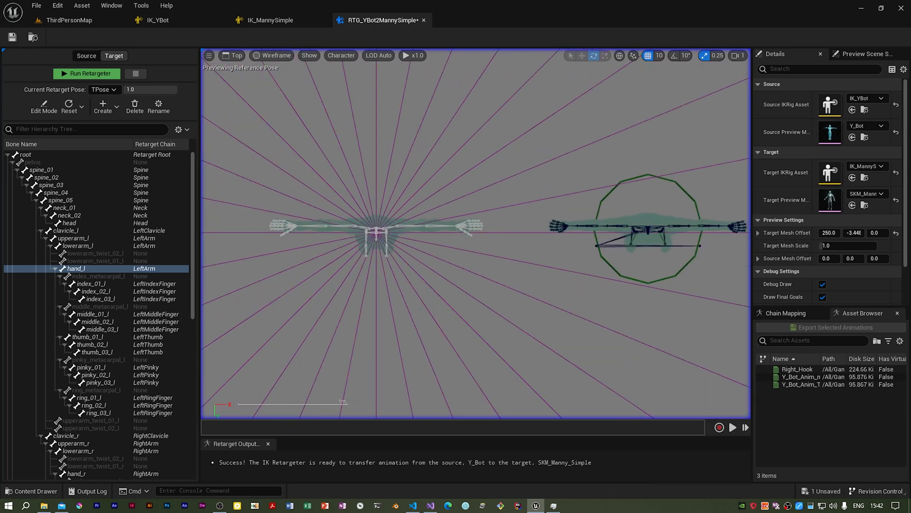
pyautogui.moveTo(210, 55)
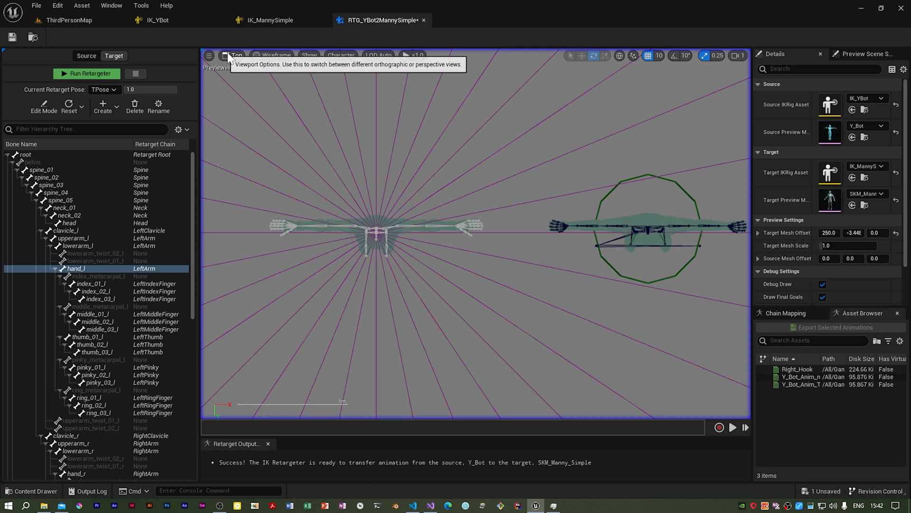
pyautogui.click(234, 55)
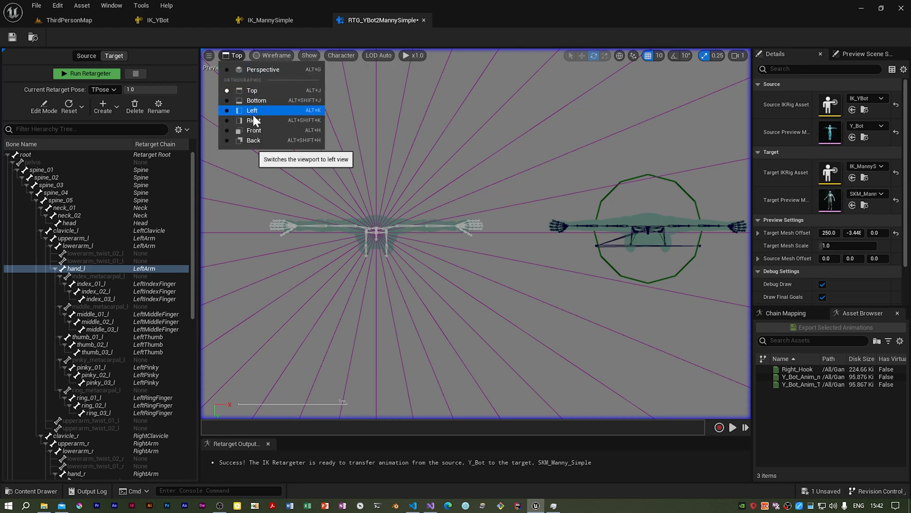
pyautogui.click(252, 120)
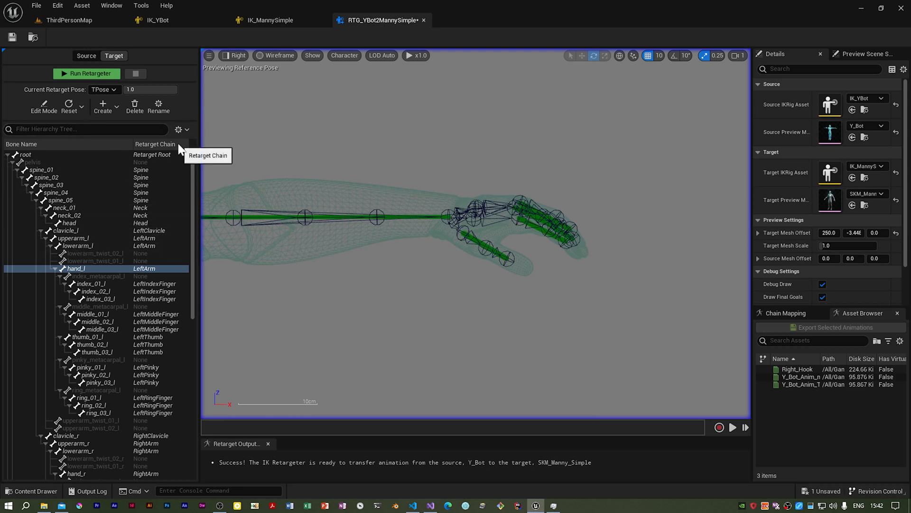
# Step: Switch the viewport to Lit shading and edit index_01_l in Edit Mode
pyautogui.click(279, 55)
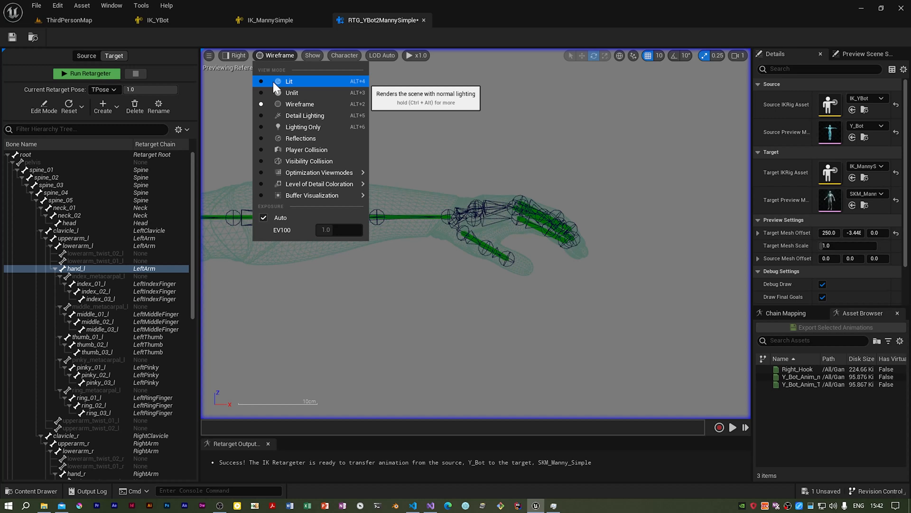
pyautogui.click(290, 80)
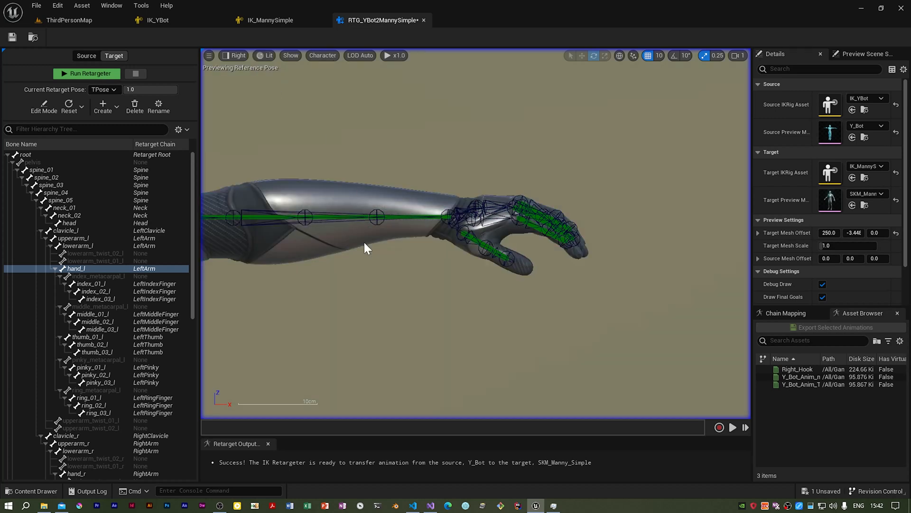
pyautogui.moveTo(116, 274)
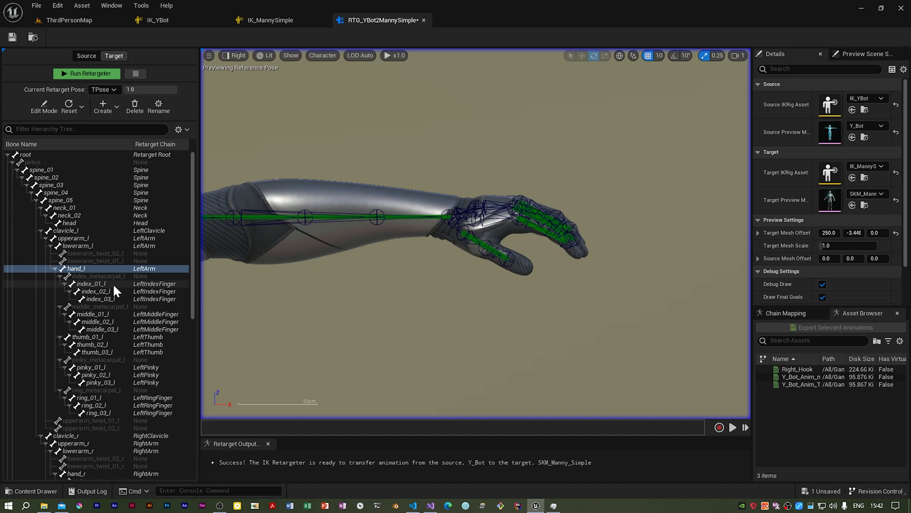
pyautogui.moveTo(123, 289)
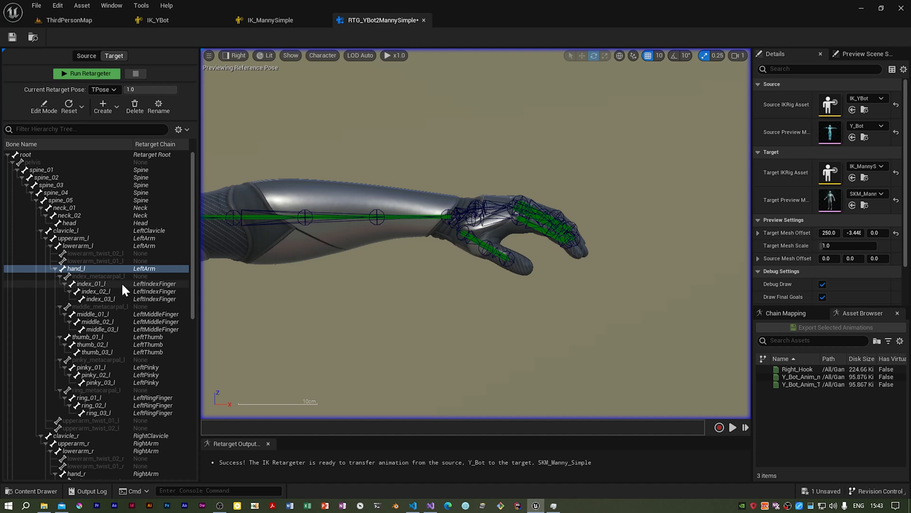
pyautogui.click(90, 284)
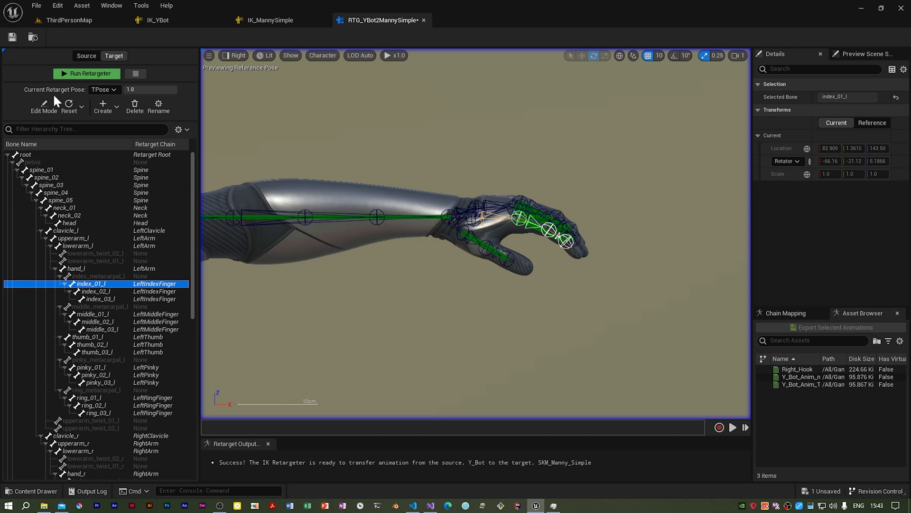
pyautogui.click(44, 106)
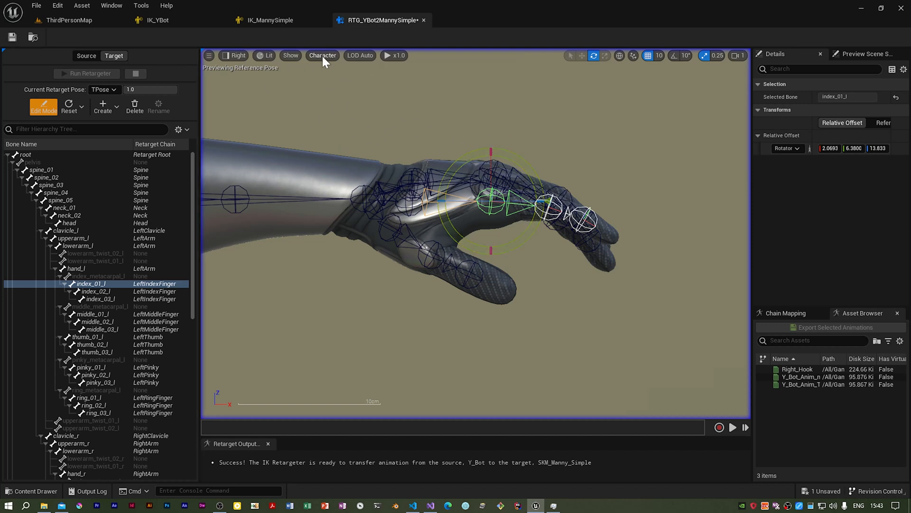
# Step: Hide the drawn bones and rotate index_02_l and index_03_l to curl the finger
pyautogui.click(322, 55)
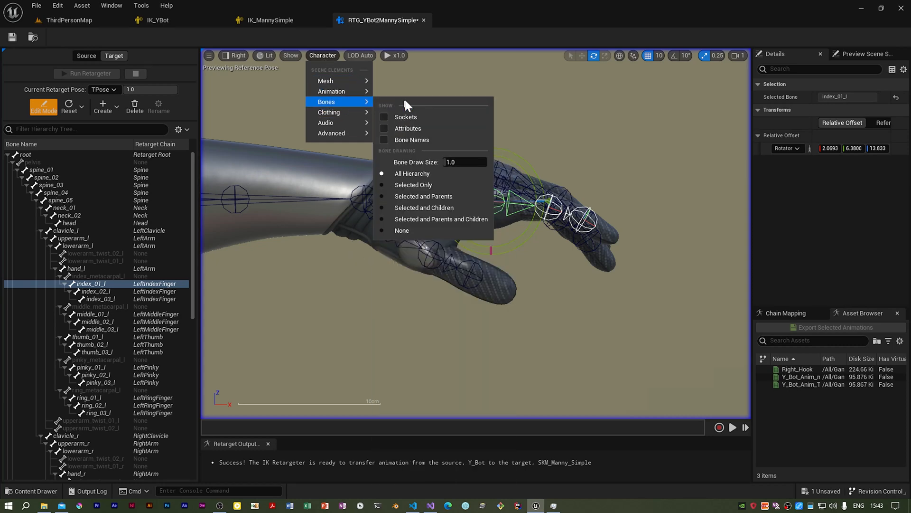
pyautogui.moveTo(388, 244)
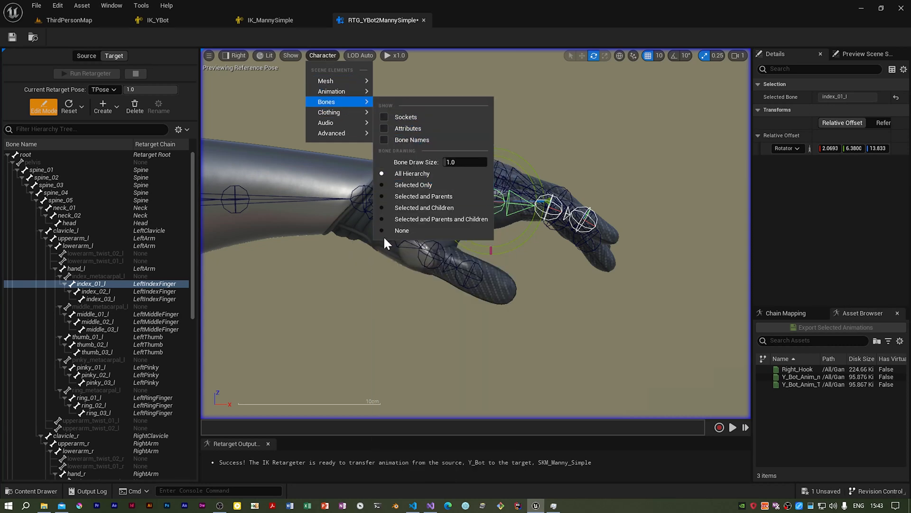
pyautogui.click(401, 230)
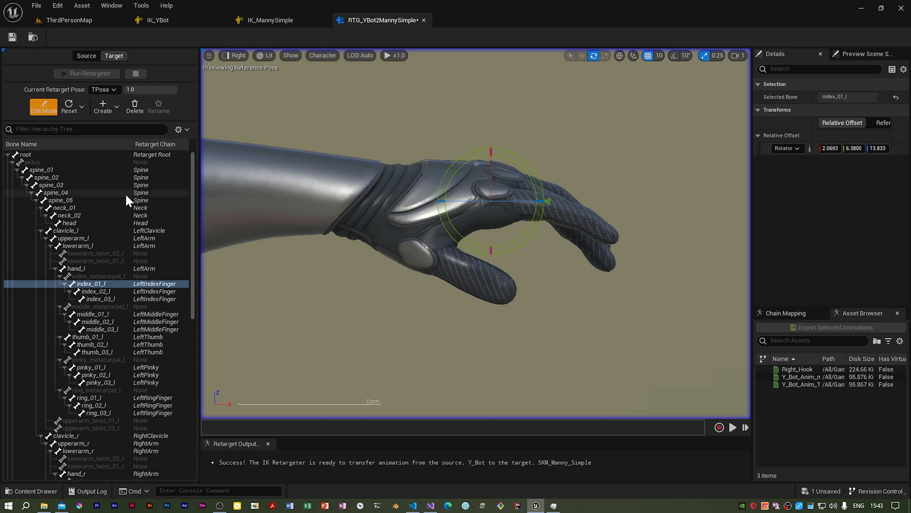
pyautogui.click(96, 291)
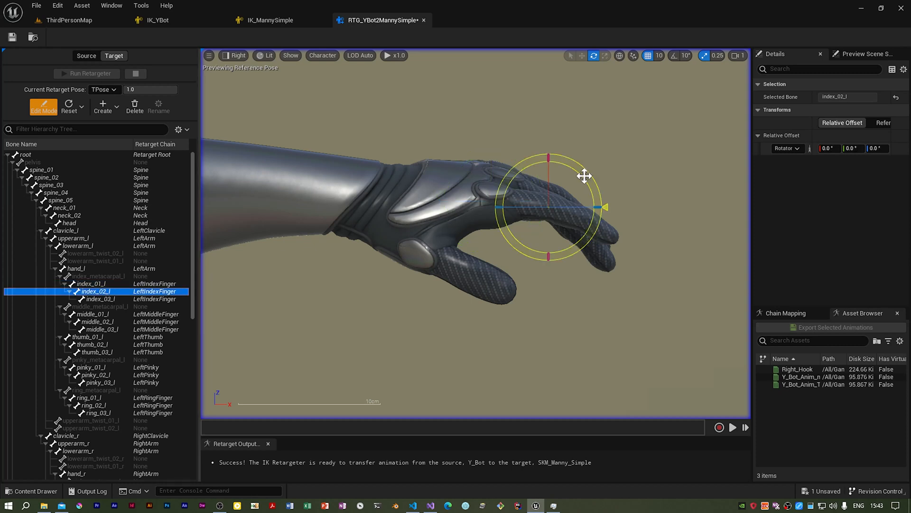
pyautogui.moveTo(585, 176); pyautogui.dragTo(604, 206)
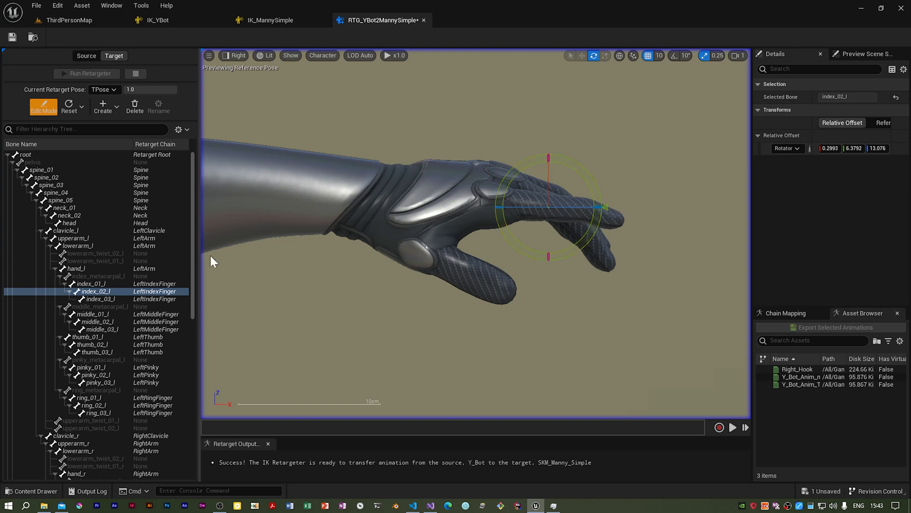
pyautogui.click(96, 299)
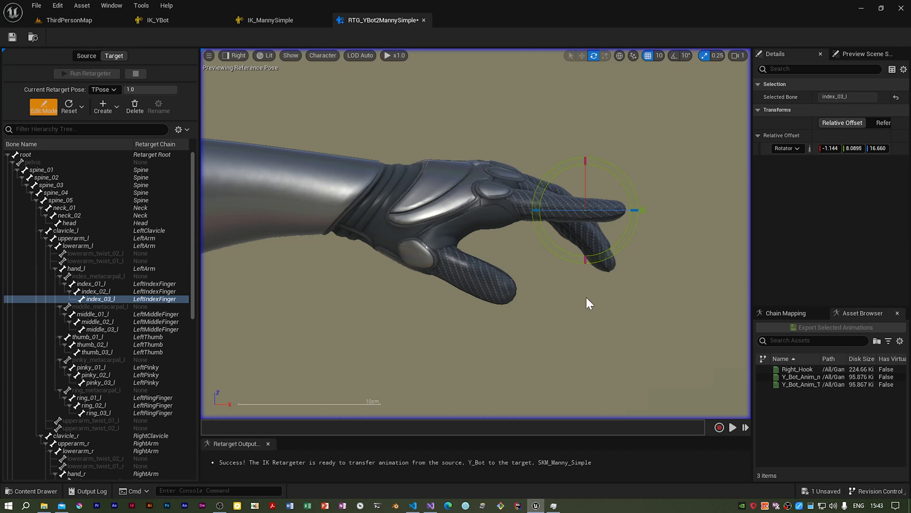
pyautogui.moveTo(475, 244)
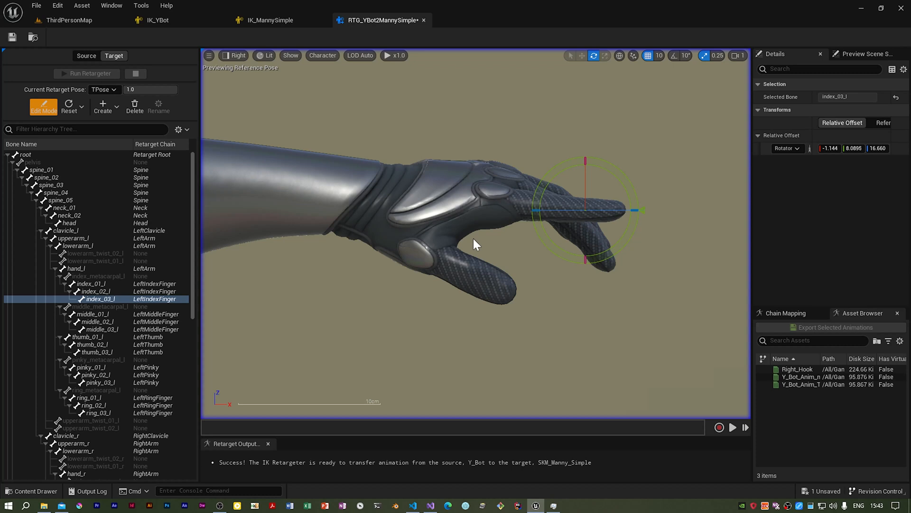
pyautogui.moveTo(482, 243)
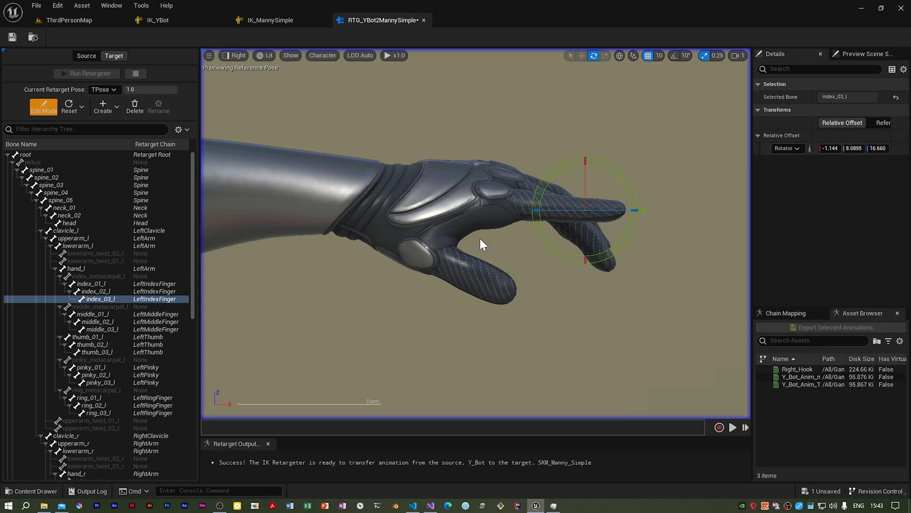
pyautogui.moveTo(254, 179)
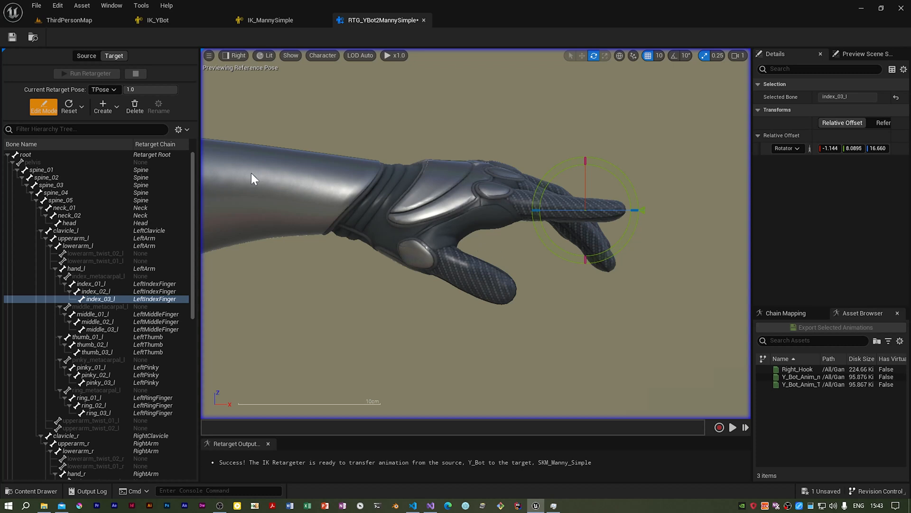
pyautogui.click(234, 55)
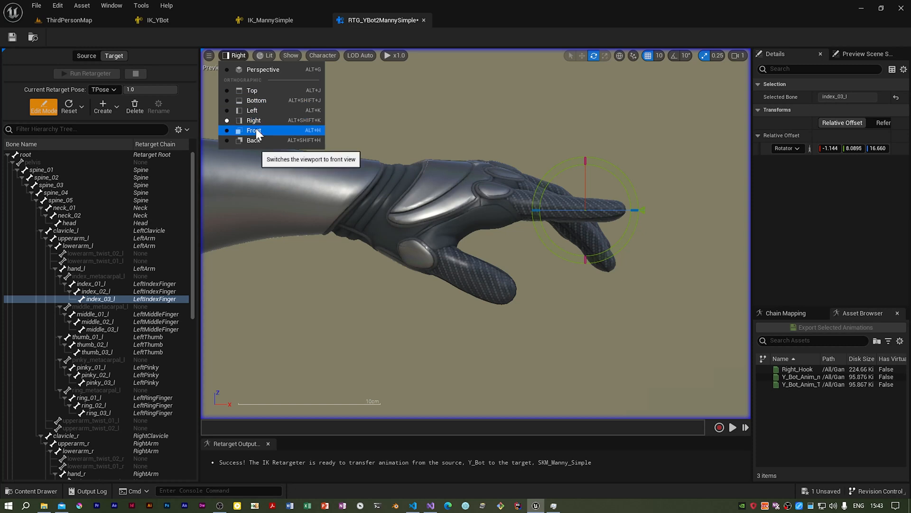
pyautogui.click(254, 129)
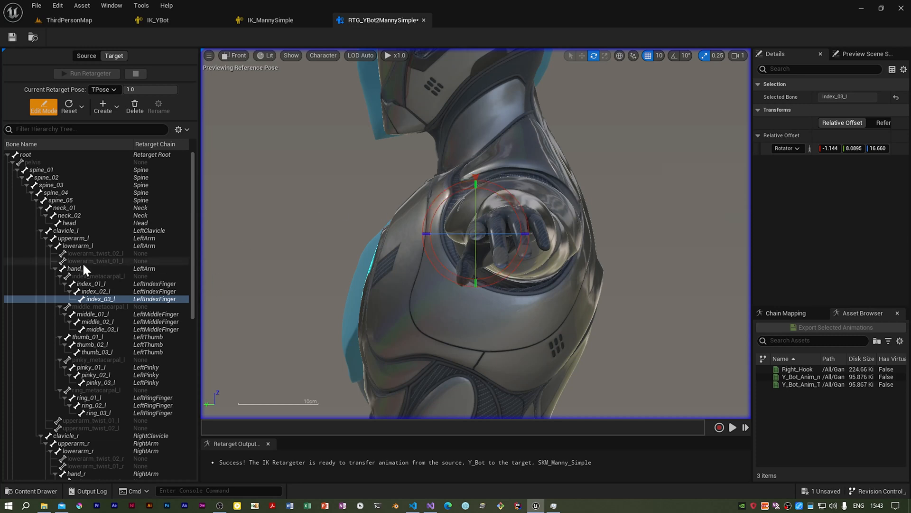
pyautogui.click(76, 269)
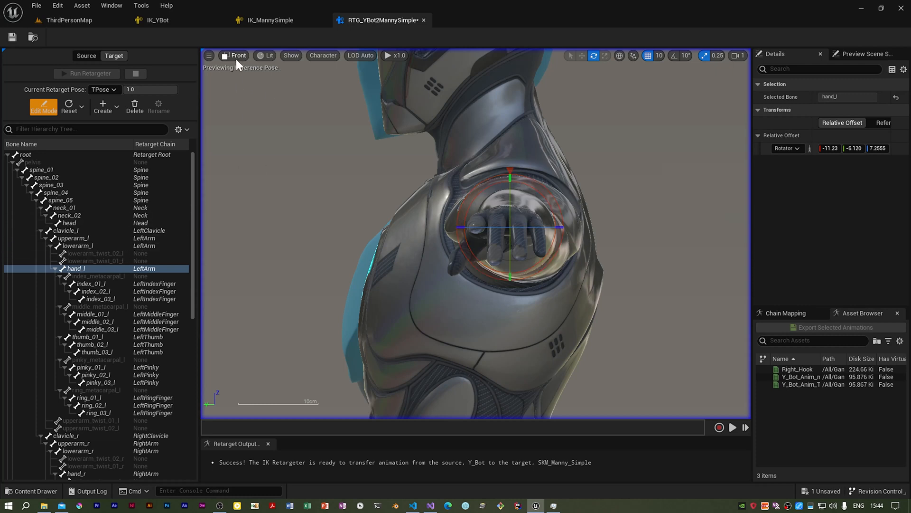
pyautogui.click(235, 55)
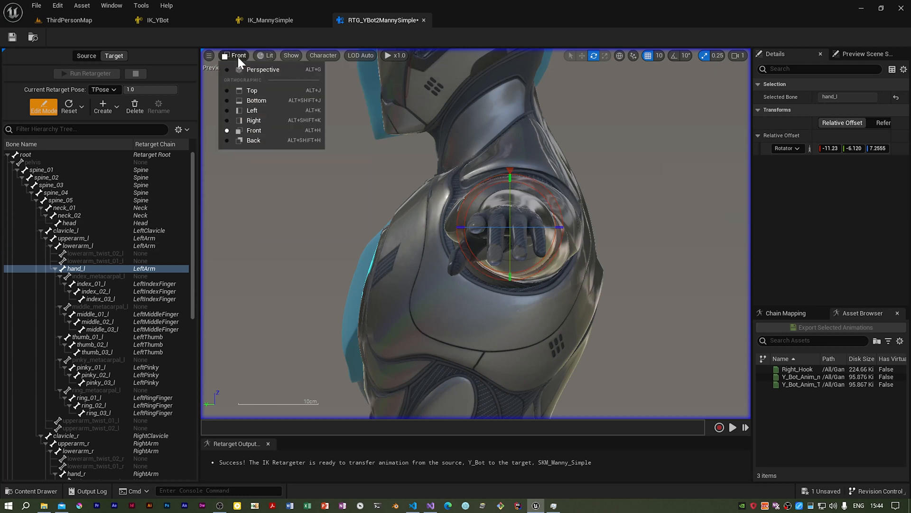
pyautogui.click(253, 120)
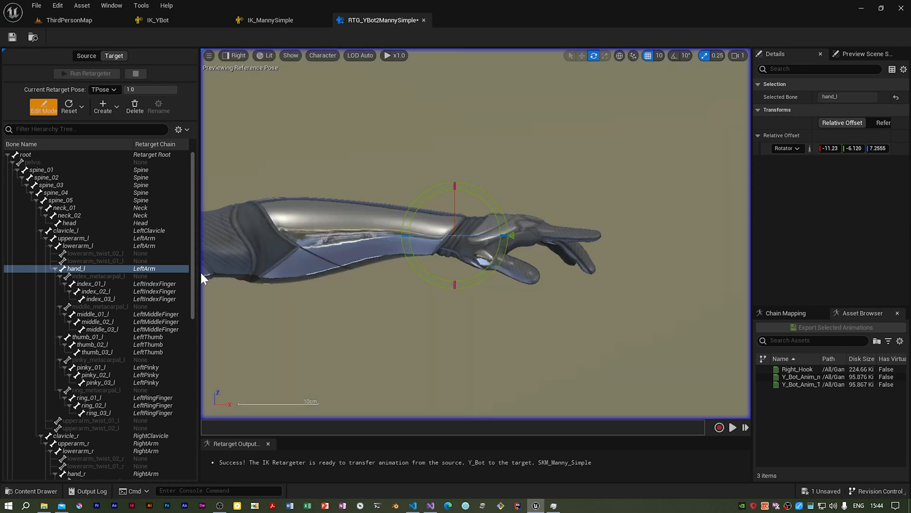
pyautogui.moveTo(122, 322)
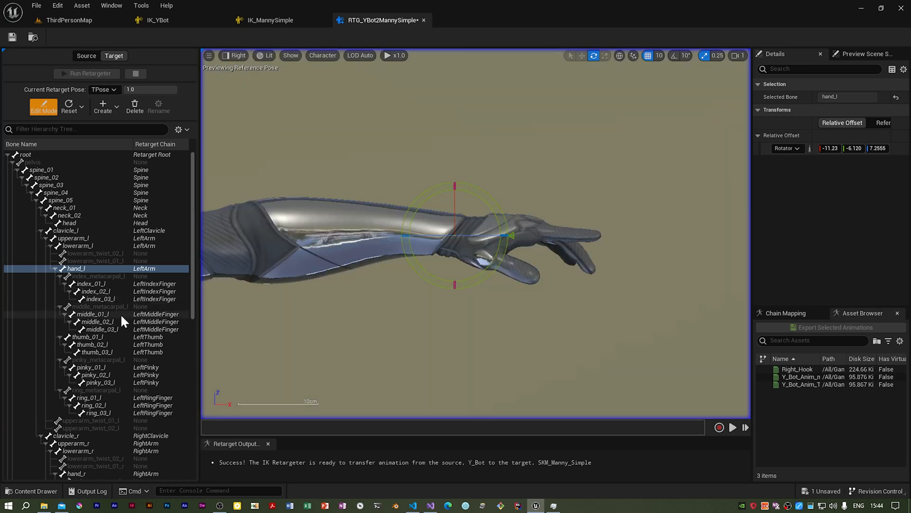
# Step: Rotate middle_01_l, middle_02_l and middle_03_l to straighten the left middle finger
pyautogui.click(88, 313)
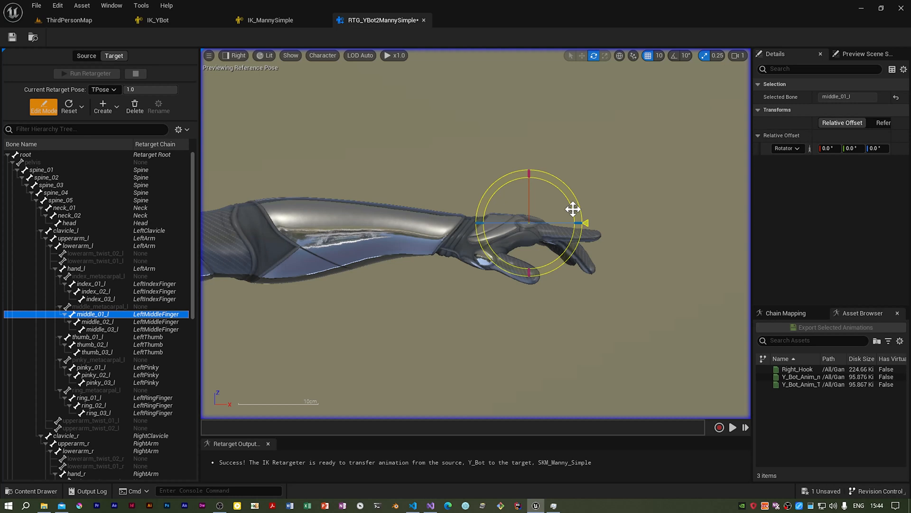
pyautogui.moveTo(574, 210); pyautogui.dragTo(585, 200)
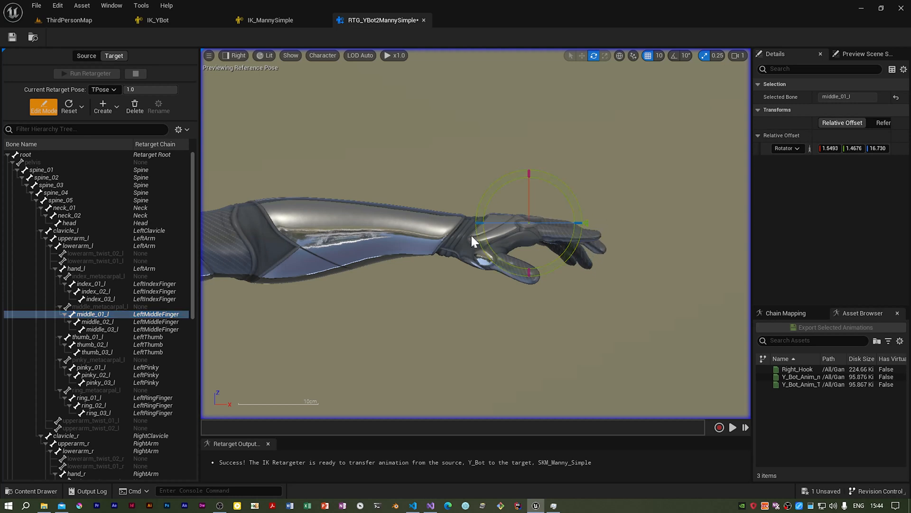
pyautogui.click(98, 321)
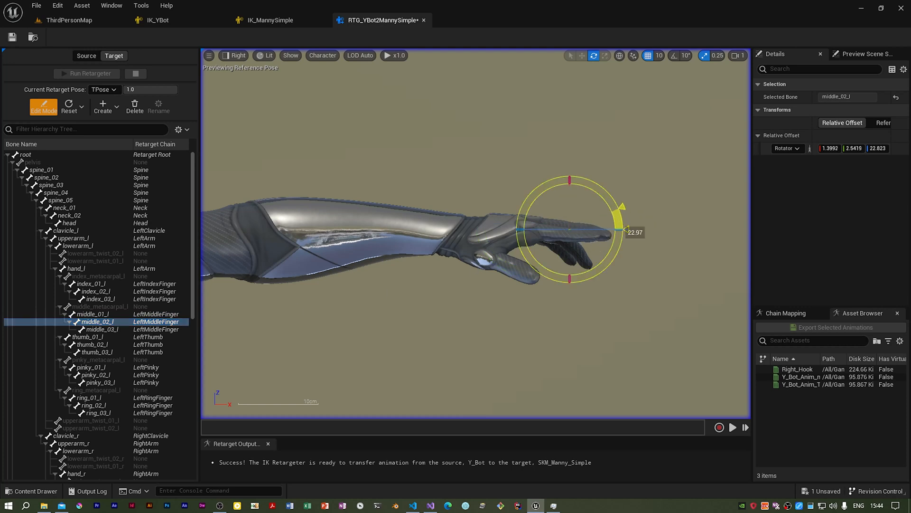
pyautogui.click(99, 329)
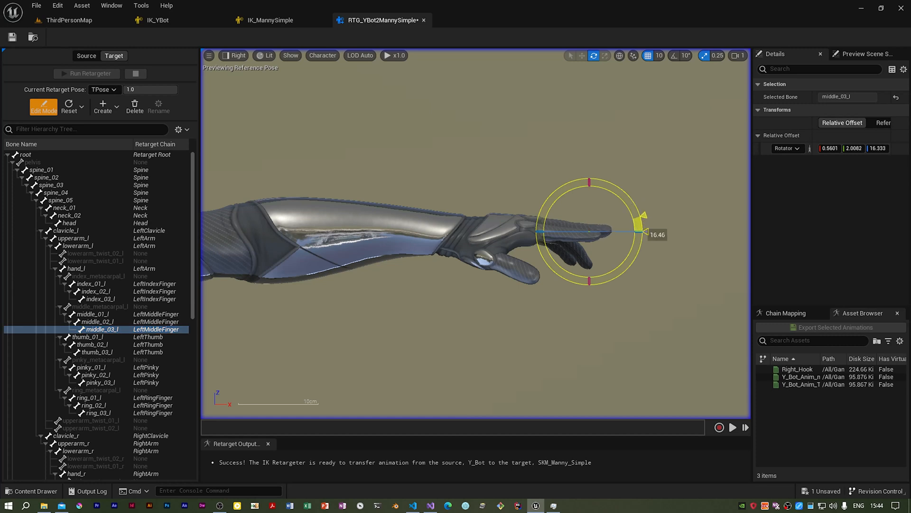
pyautogui.moveTo(641, 214); pyautogui.dragTo(647, 231)
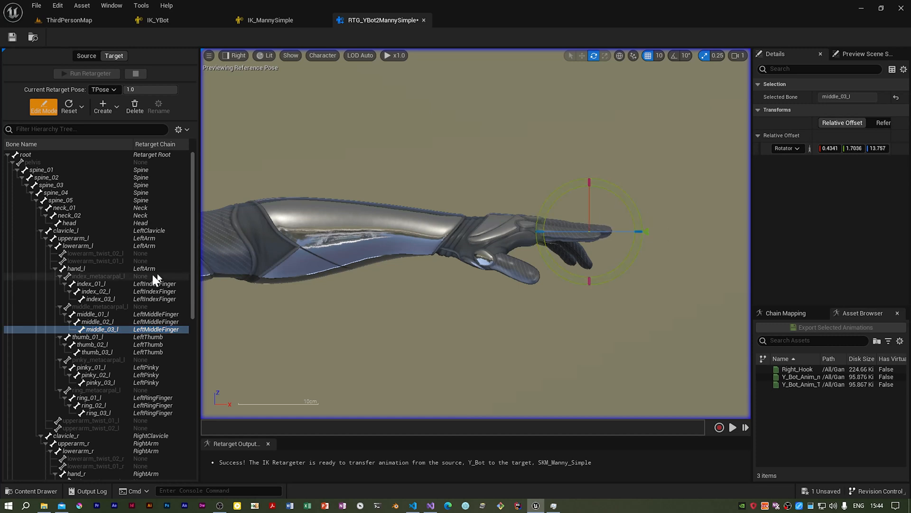
pyautogui.click(102, 314)
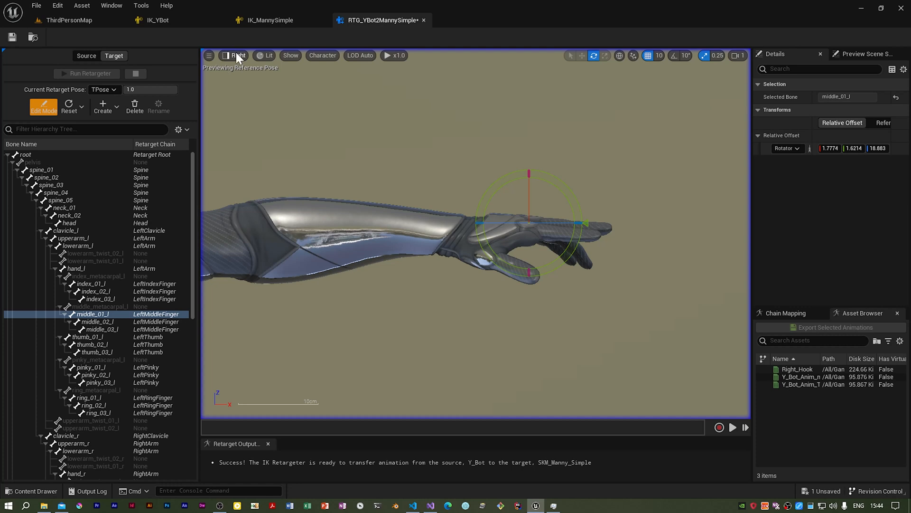
# Step: From the Left view, rotate the left pinky base and ring finger bones toward a straight pose
pyautogui.click(233, 55)
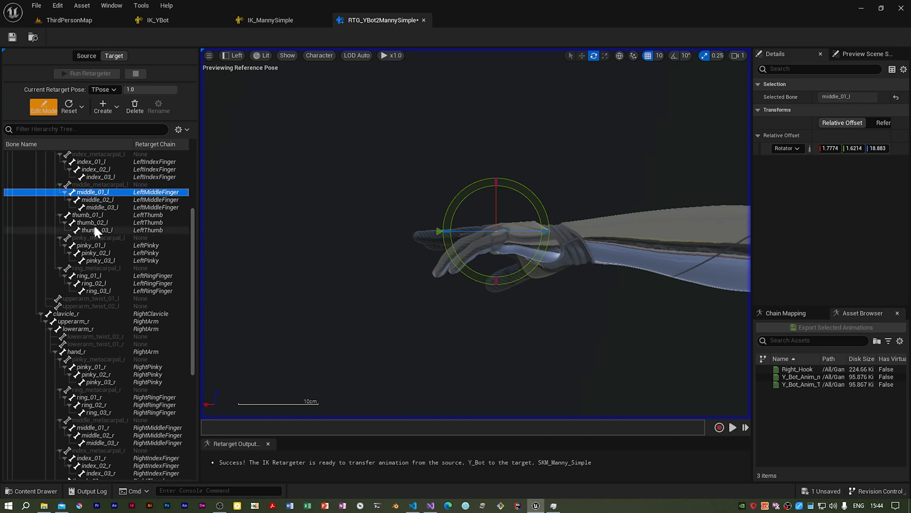
pyautogui.moveTo(101, 244)
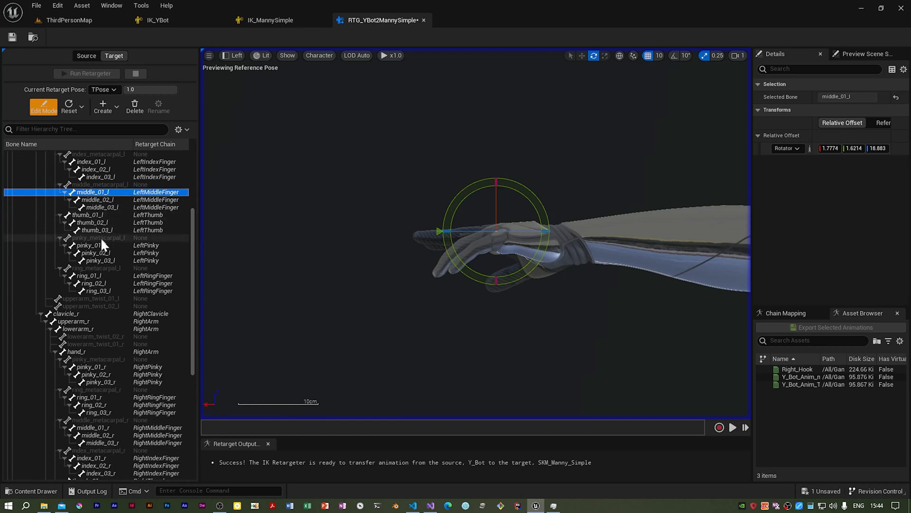
pyautogui.click(93, 245)
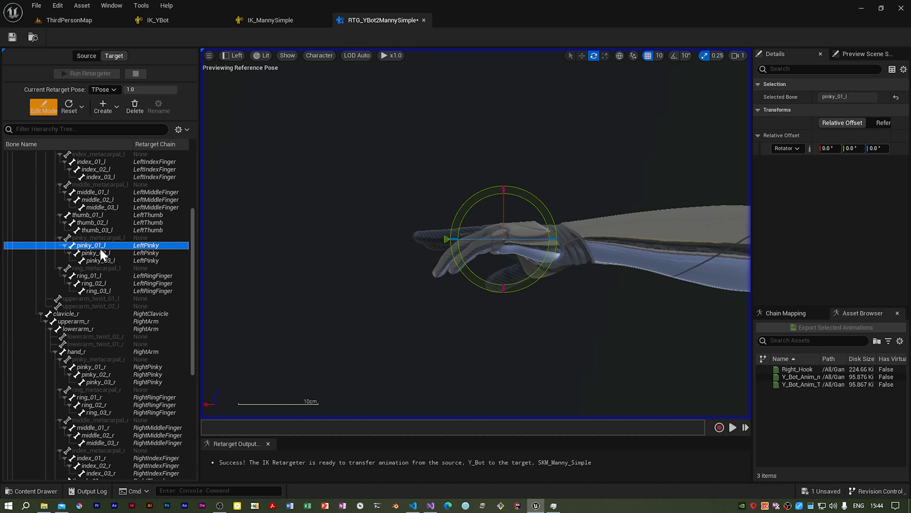
pyautogui.click(88, 275)
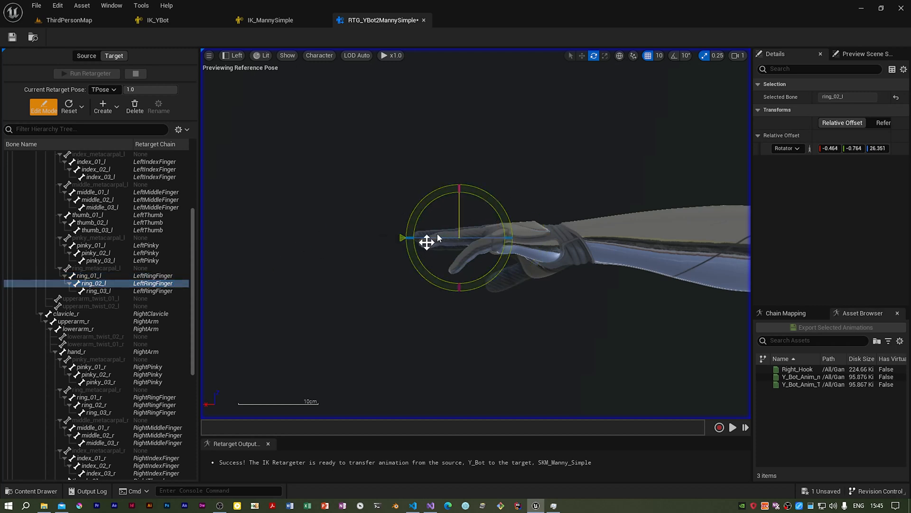
pyautogui.click(95, 290)
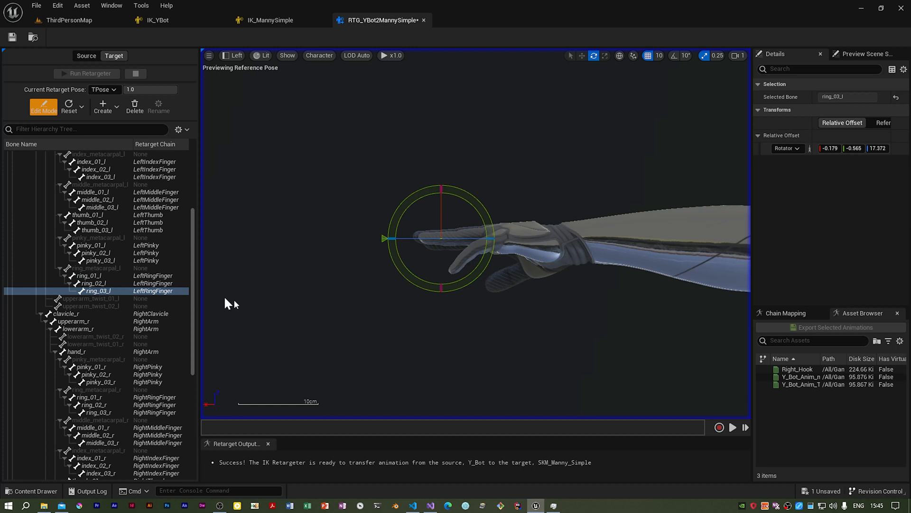
# Step: Rotate the left pinky's base, middle and tip bones so the pinky lies straight
pyautogui.click(105, 245)
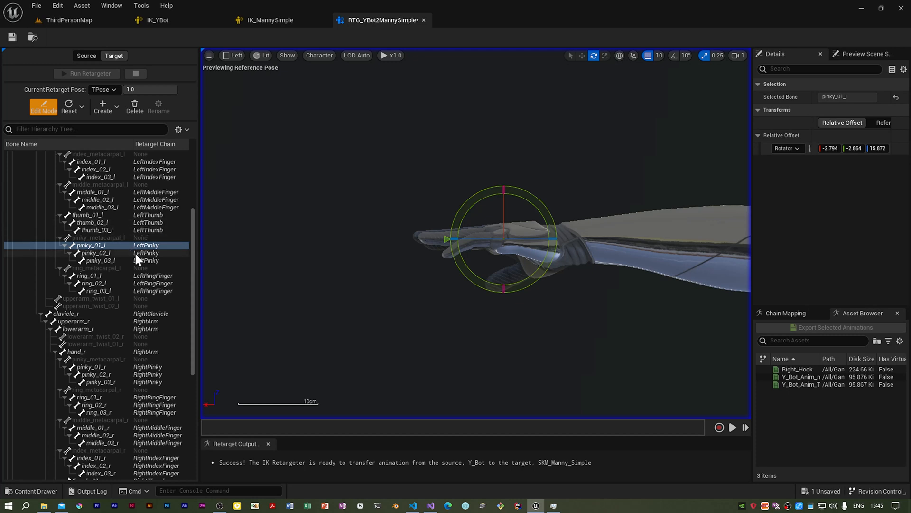
pyautogui.click(97, 252)
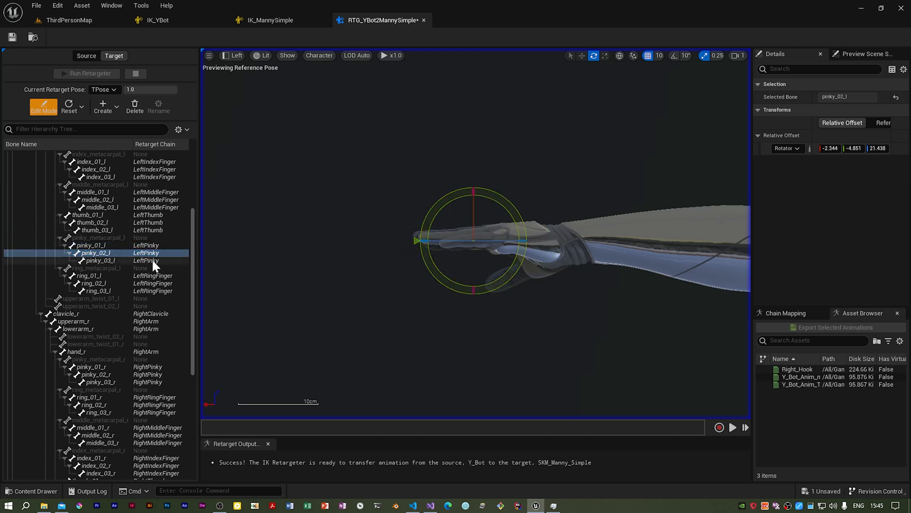
pyautogui.click(98, 260)
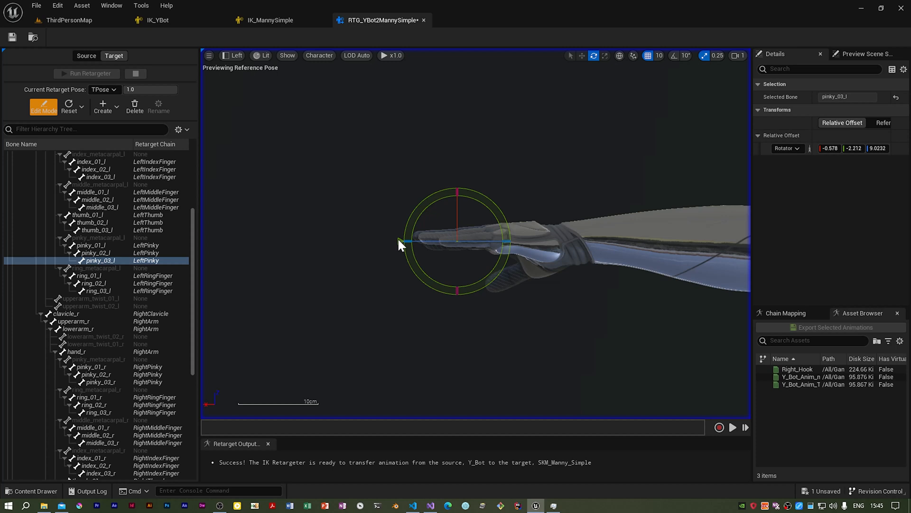
pyautogui.moveTo(226, 55)
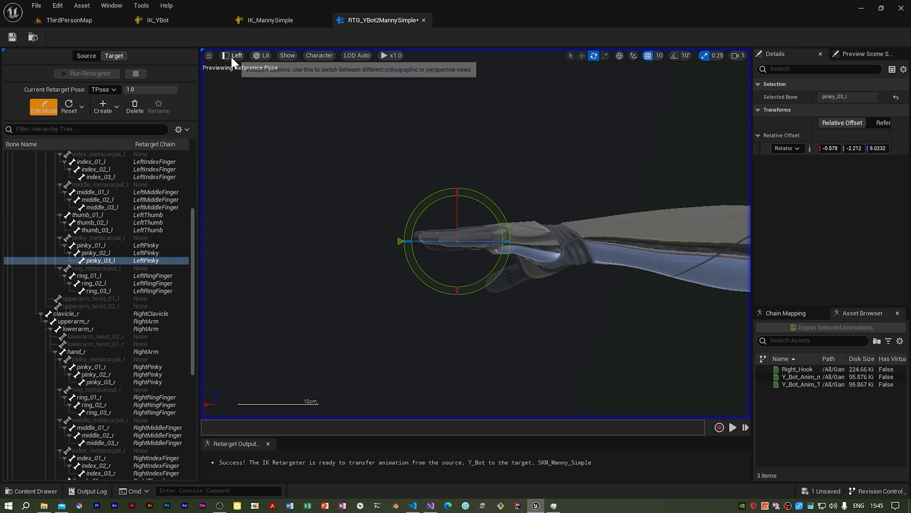
pyautogui.click(227, 55)
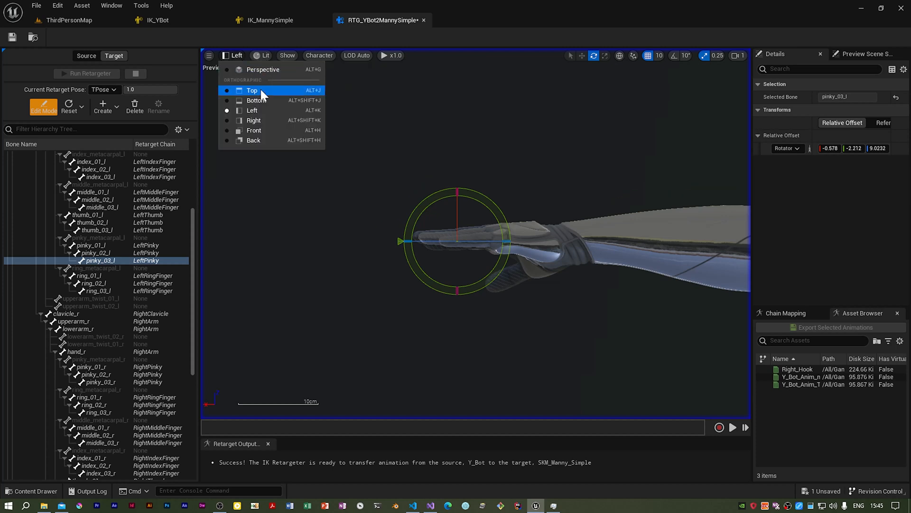
# Step: From the Top view, rotate the left thumb base bone into a straighter position
pyautogui.click(253, 90)
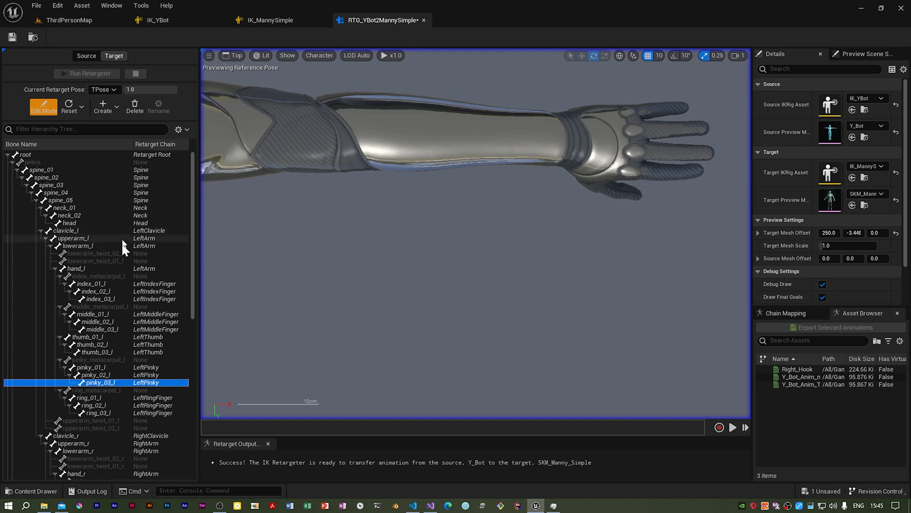
pyautogui.moveTo(111, 347)
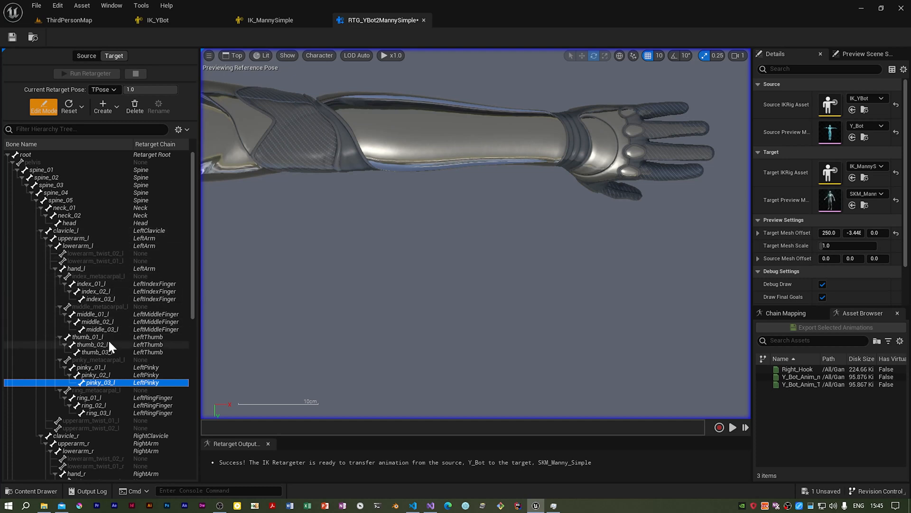
pyautogui.click(88, 337)
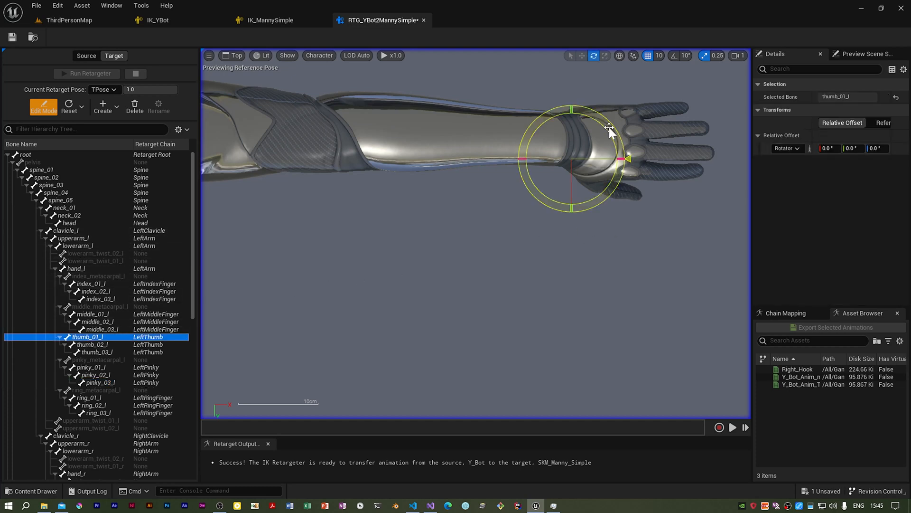
pyautogui.moveTo(608, 127); pyautogui.dragTo(627, 168)
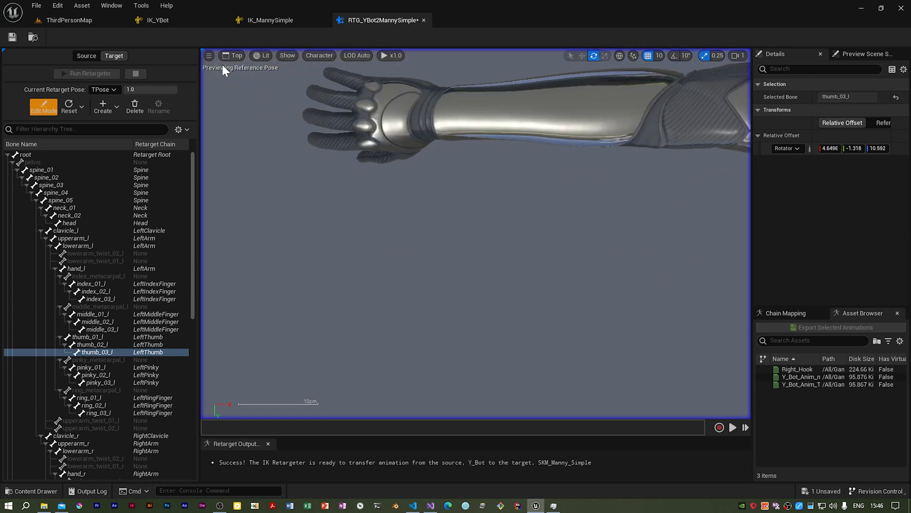
pyautogui.moveTo(225, 65)
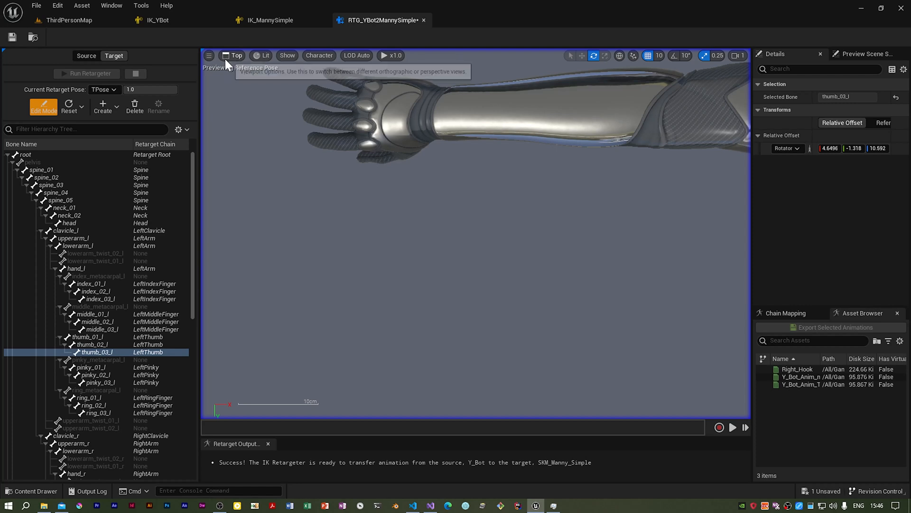
# Step: Switch the viewport to the Back orthographic view onto Manny's left hand
pyautogui.click(233, 55)
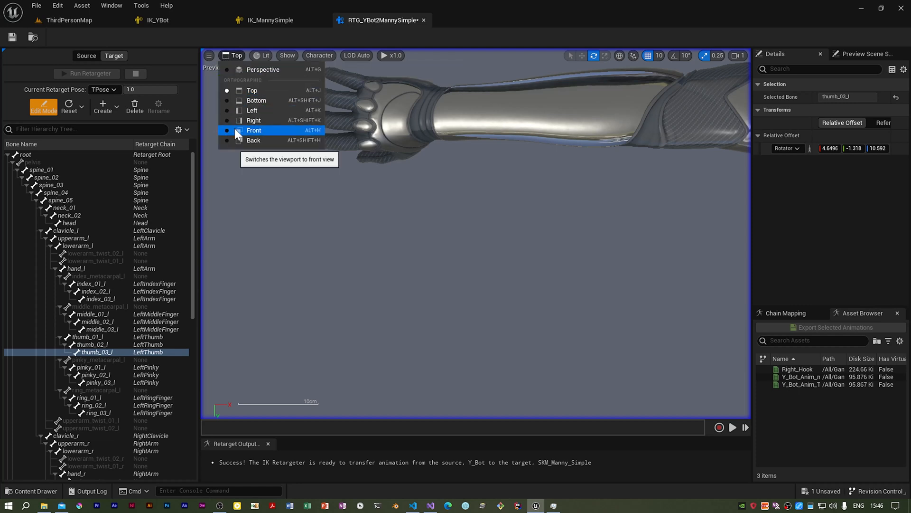
pyautogui.moveTo(261, 123)
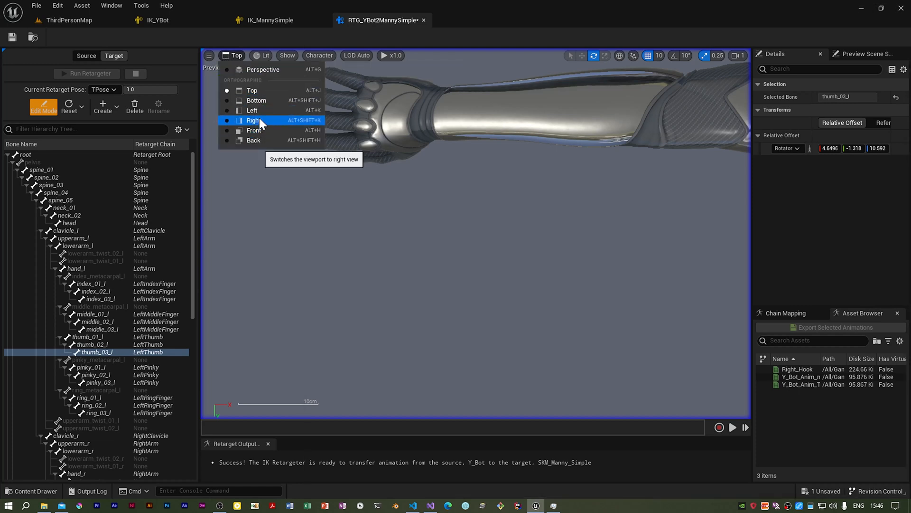
pyautogui.moveTo(266, 110)
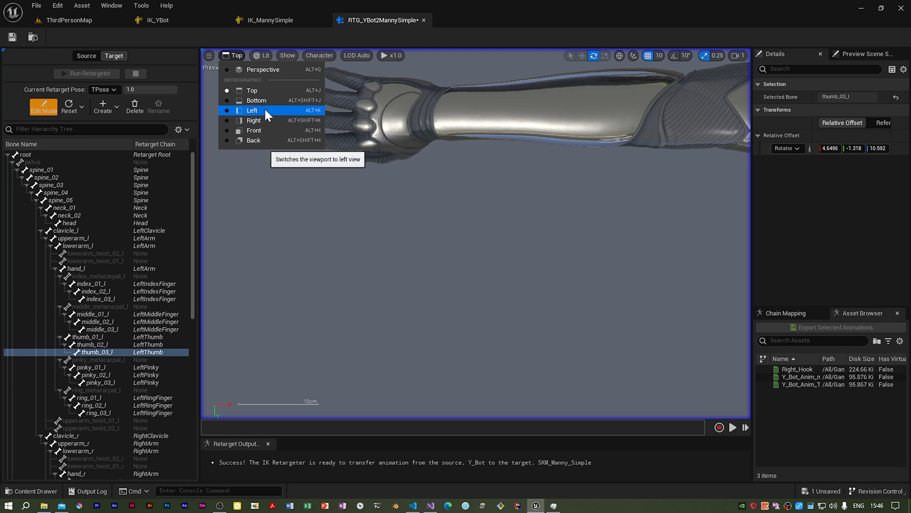
pyautogui.moveTo(254, 120)
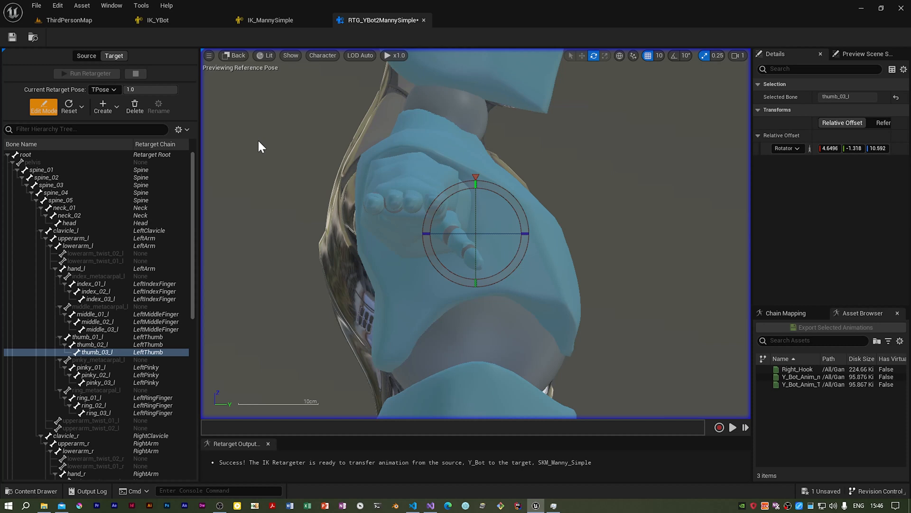
pyautogui.moveTo(342, 177)
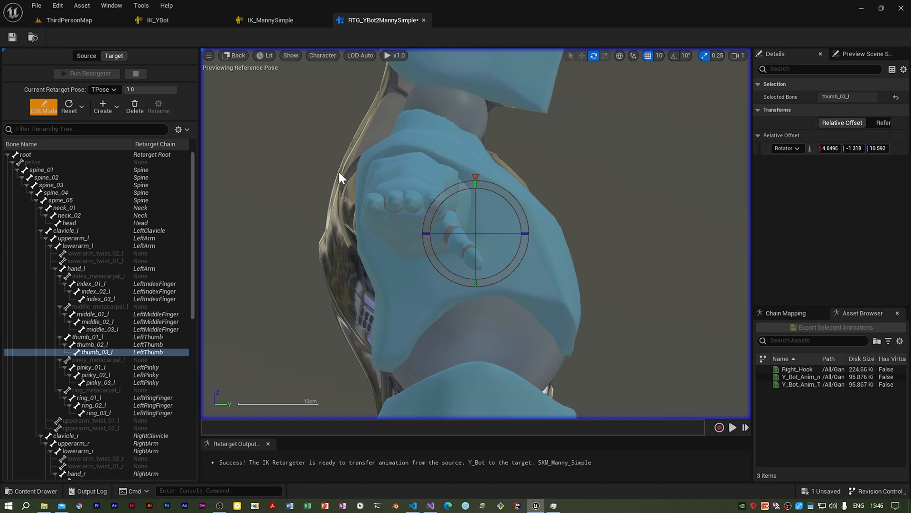
pyautogui.moveTo(419, 232)
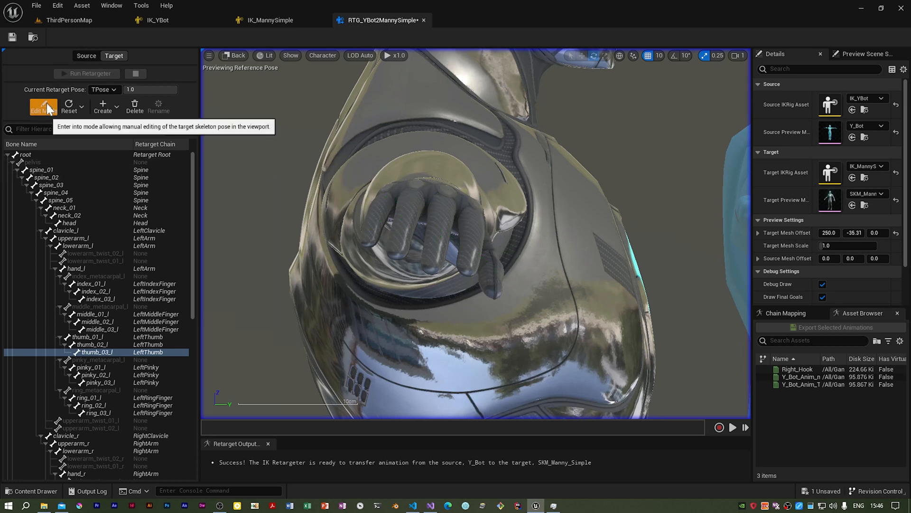
pyautogui.click(42, 107)
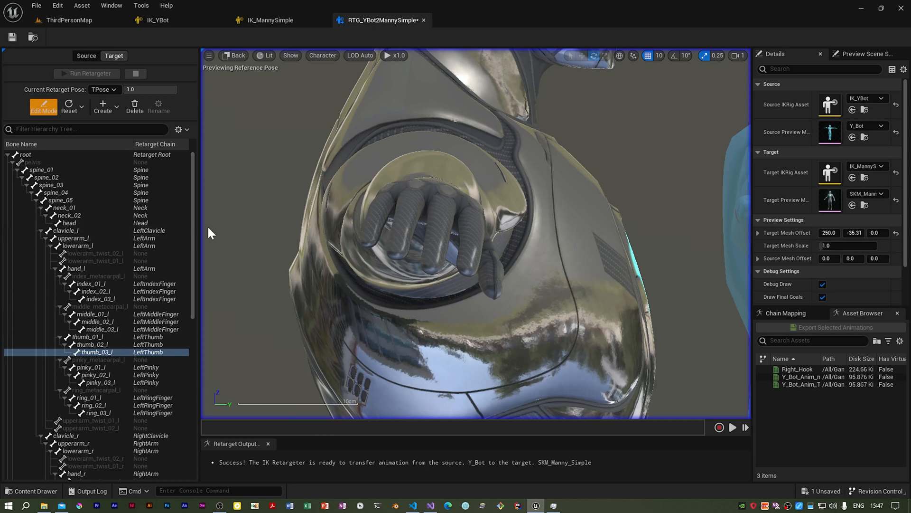
# Step: Select hand_r in the Target hierarchy and rotate it to realign the right hand
pyautogui.scroll(-3)
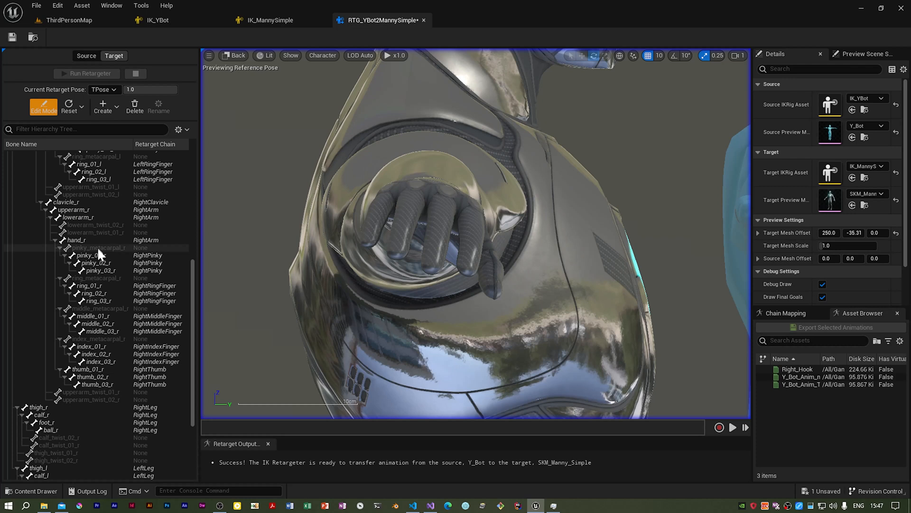
pyautogui.click(77, 240)
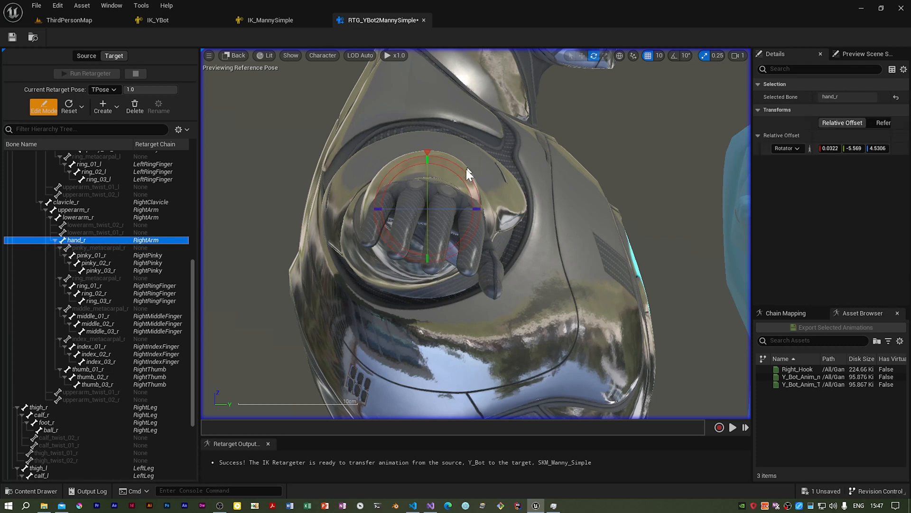
pyautogui.moveTo(468, 174); pyautogui.dragTo(378, 202)
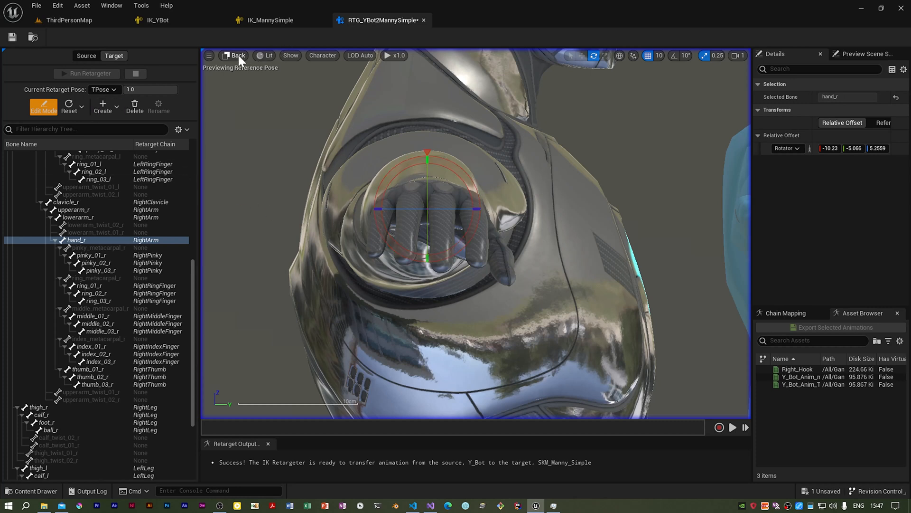
pyautogui.click(233, 55)
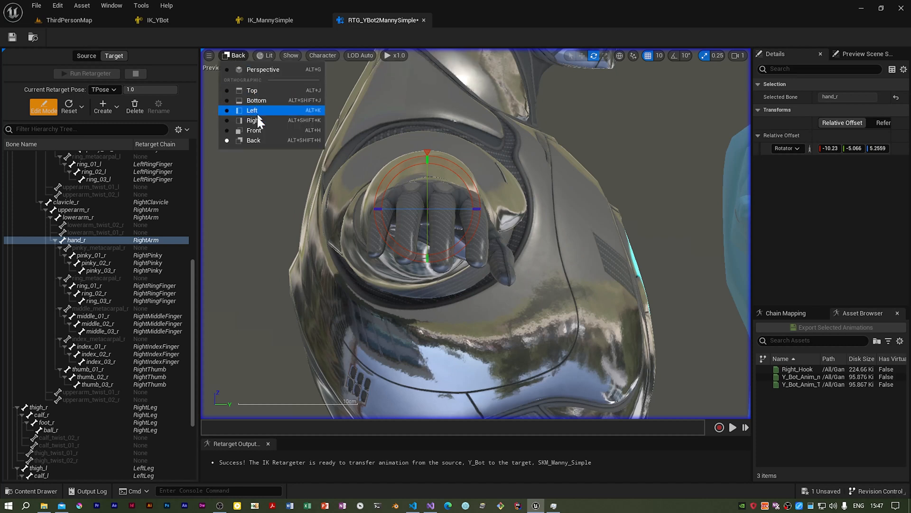
# Step: View the right arm from the Right side and scroll the hierarchy down to the finger bones
pyautogui.click(252, 120)
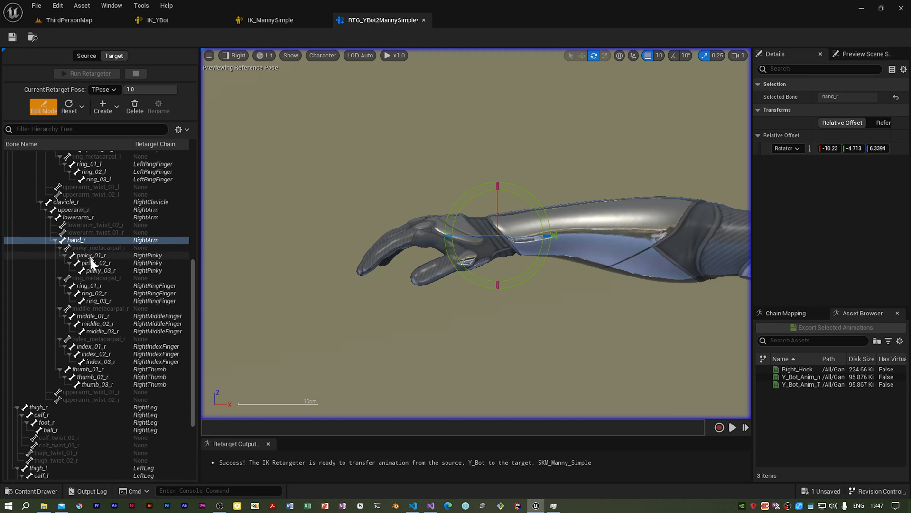
pyautogui.moveTo(104, 357)
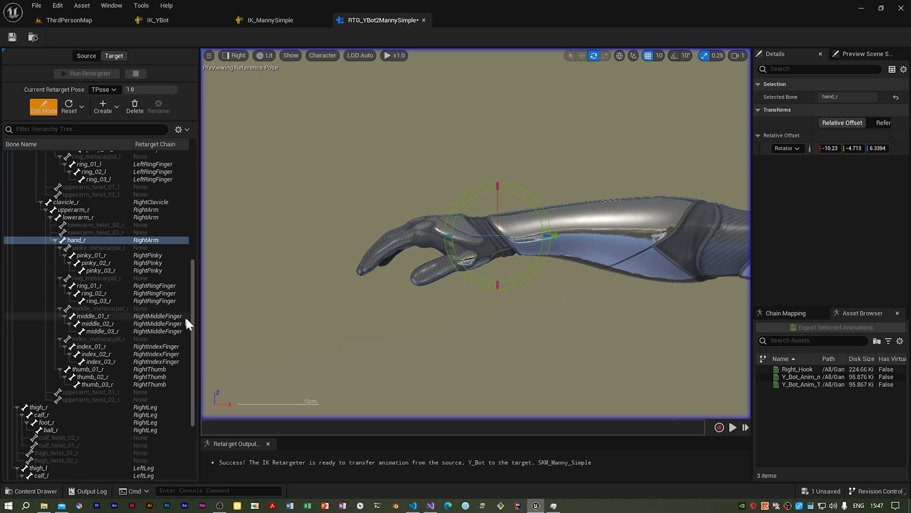
pyautogui.scroll(-3)
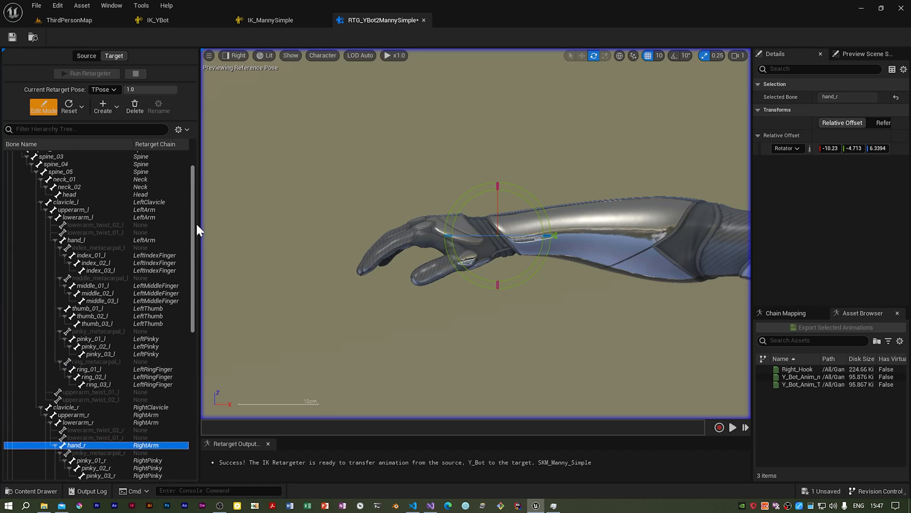
pyautogui.scroll(-3)
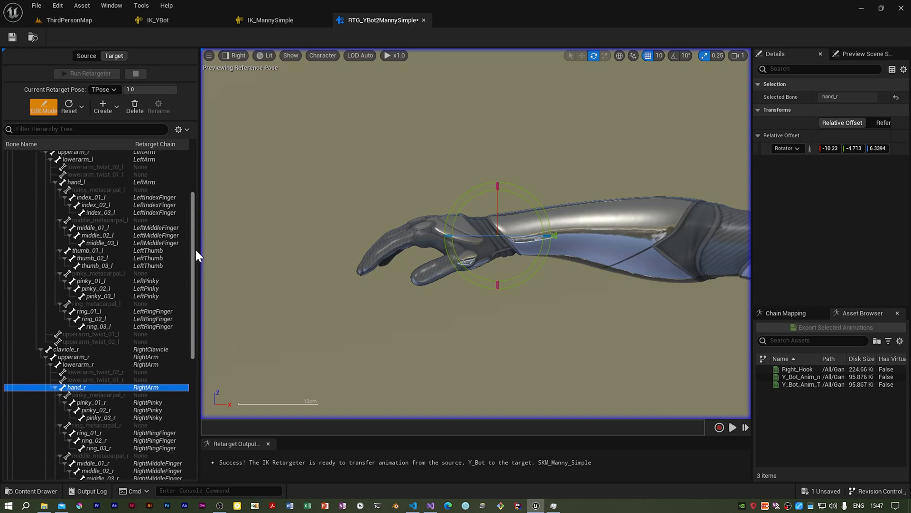
pyautogui.scroll(-3)
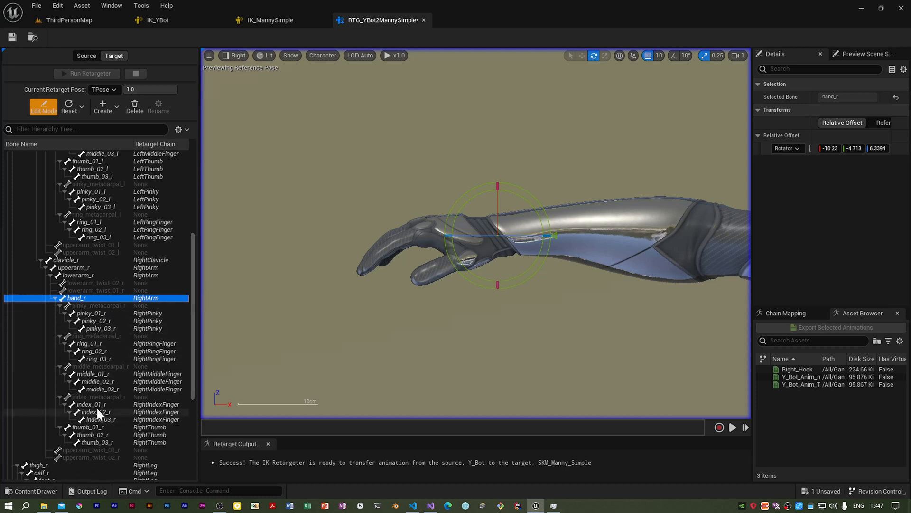
# Step: Curl the right index finger by rotating index_01_r and index_03_r
pyautogui.click(91, 404)
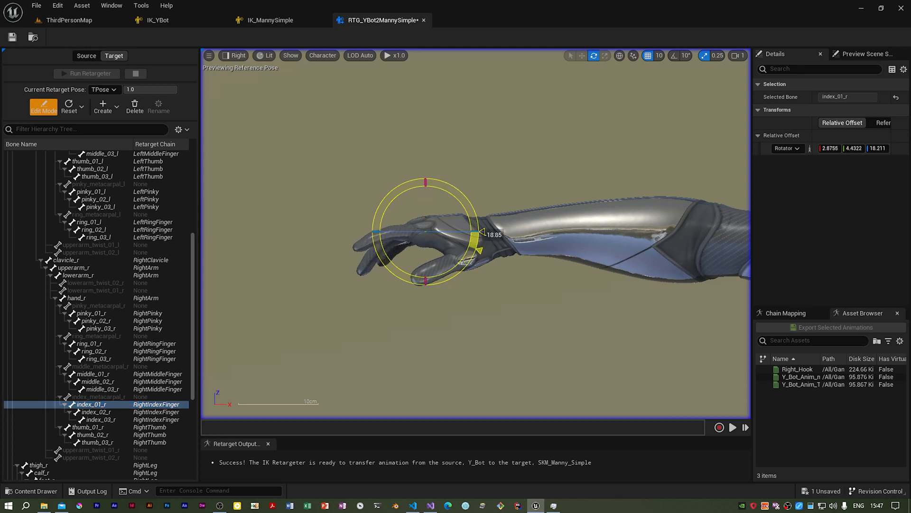
pyautogui.moveTo(479, 235); pyautogui.dragTo(468, 244)
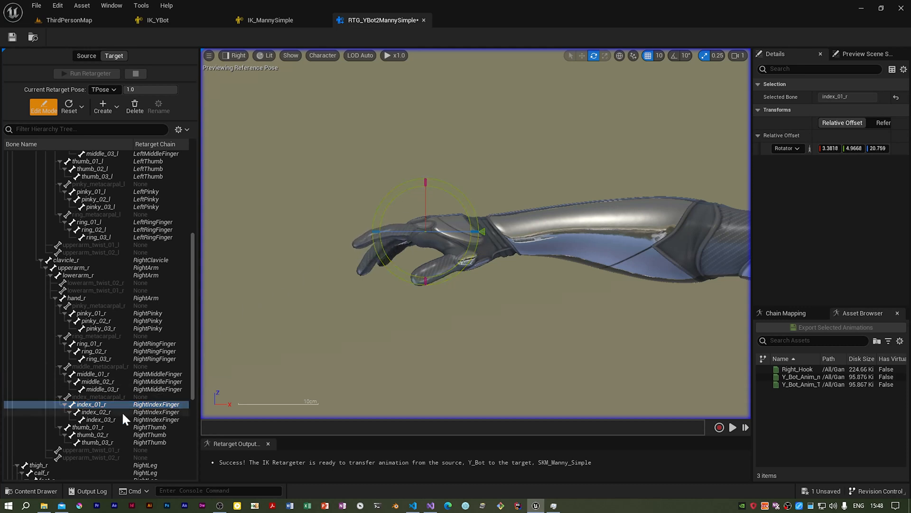
pyautogui.click(99, 411)
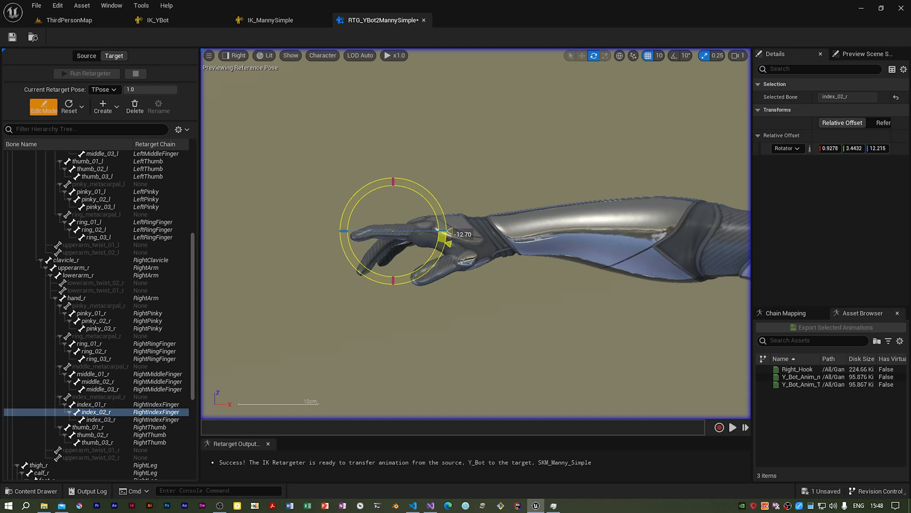
pyautogui.click(102, 420)
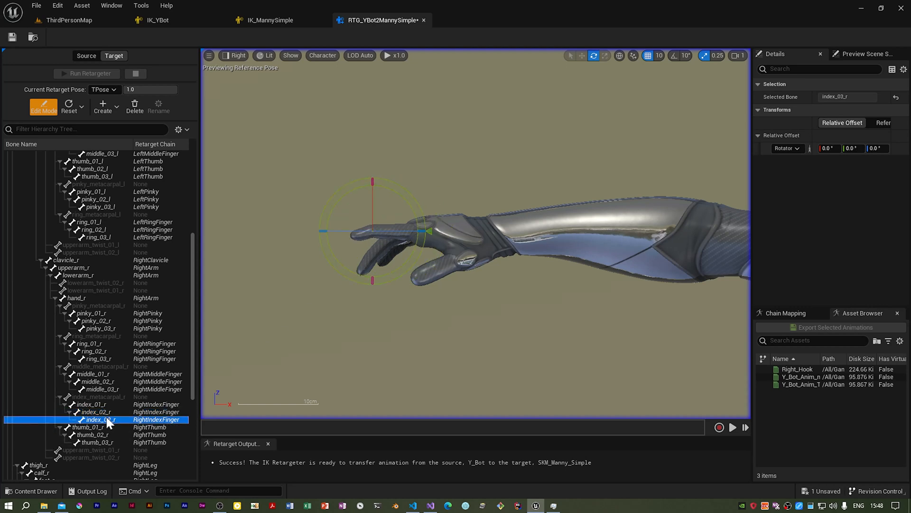
pyautogui.moveTo(429, 230); pyautogui.dragTo(429, 247)
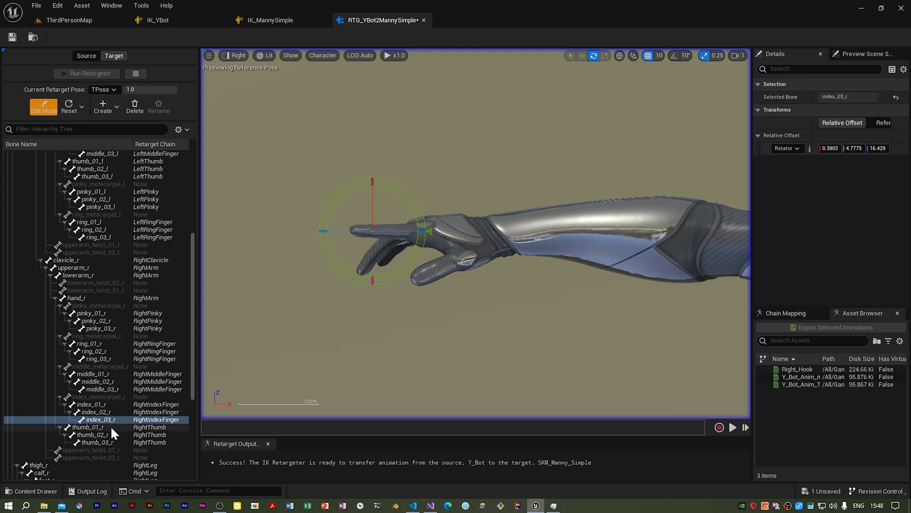
# Step: Curl the right middle finger by rotating middle_01_r and middle_03_r
pyautogui.click(92, 373)
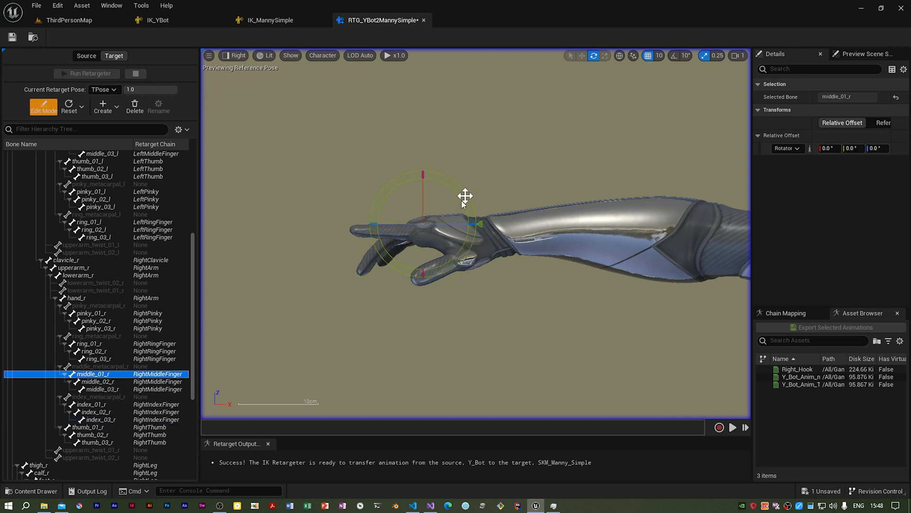
pyautogui.moveTo(465, 196); pyautogui.dragTo(476, 244)
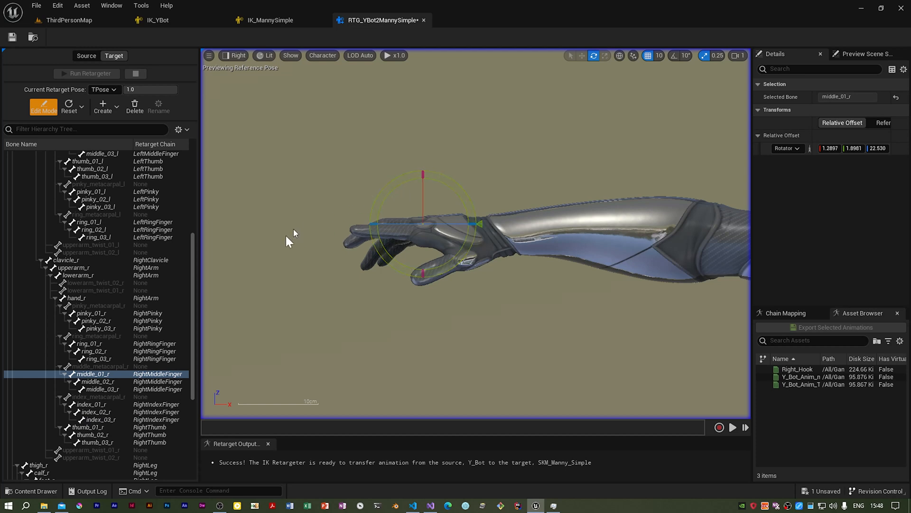
pyautogui.click(98, 381)
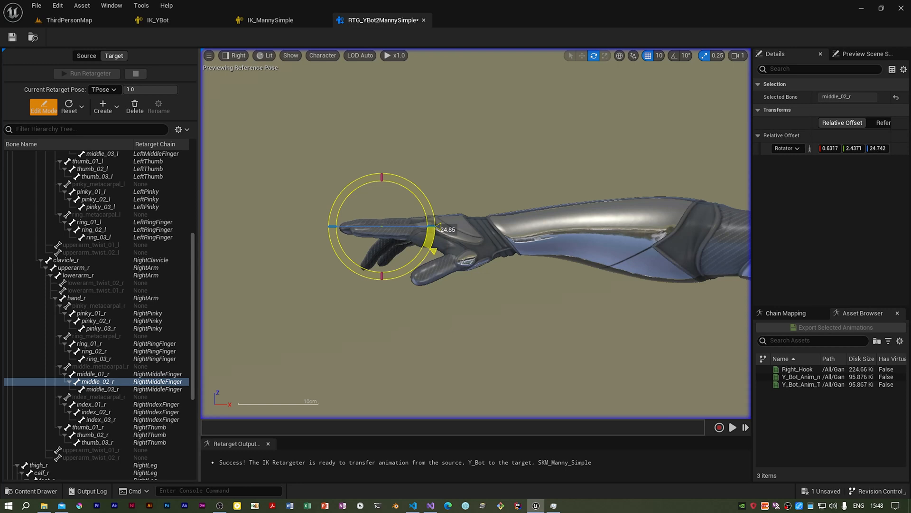
pyautogui.click(104, 389)
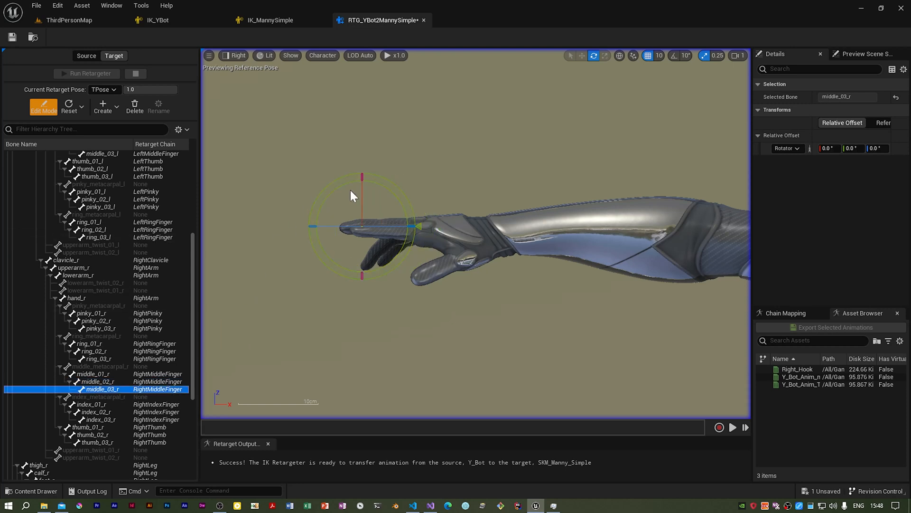
pyautogui.moveTo(352, 194); pyautogui.dragTo(301, 232)
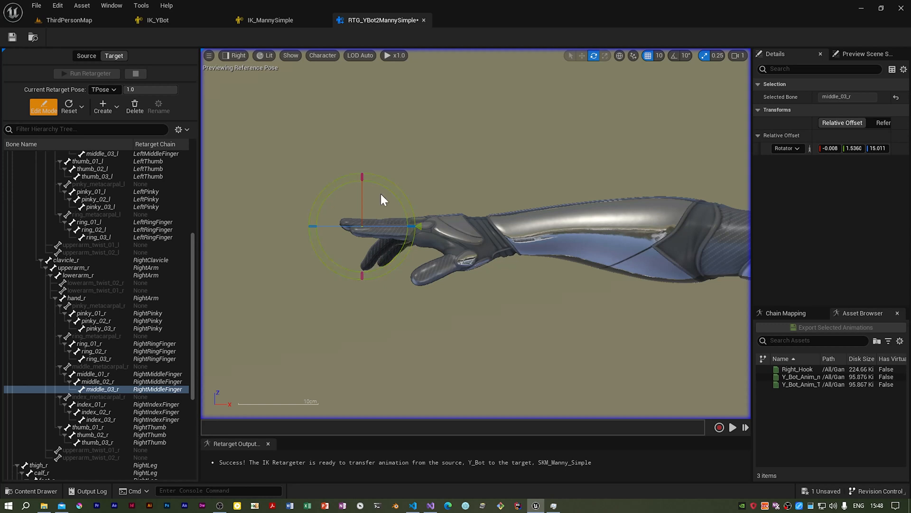
pyautogui.moveTo(243, 52)
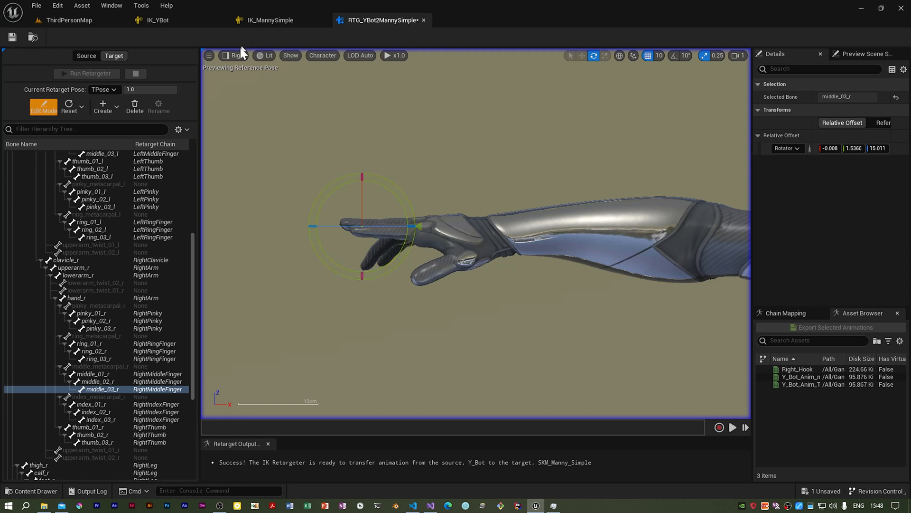
pyautogui.click(233, 56)
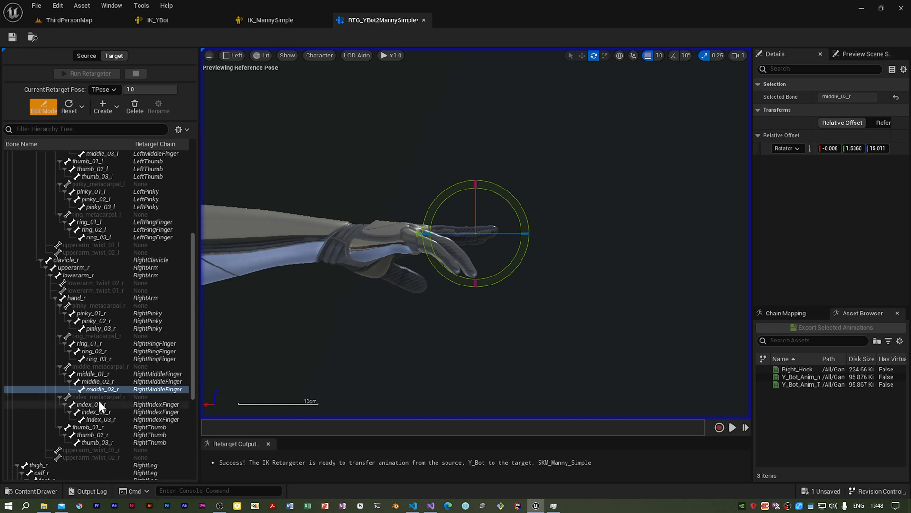
pyautogui.moveTo(94, 342)
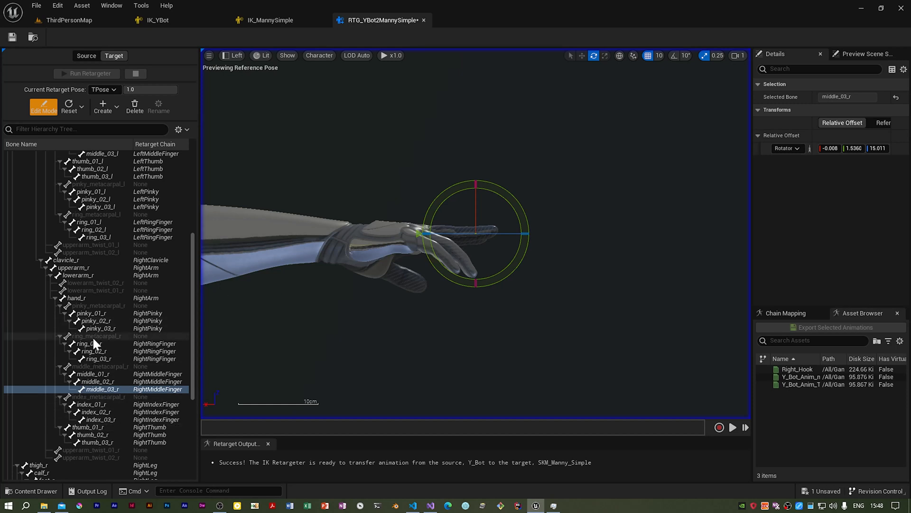
pyautogui.click(87, 342)
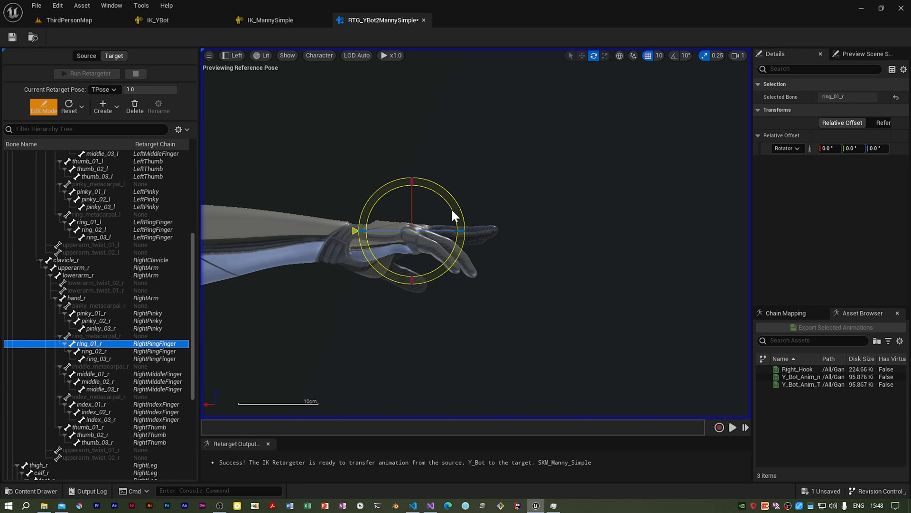
pyautogui.moveTo(357, 231); pyautogui.dragTo(346, 244)
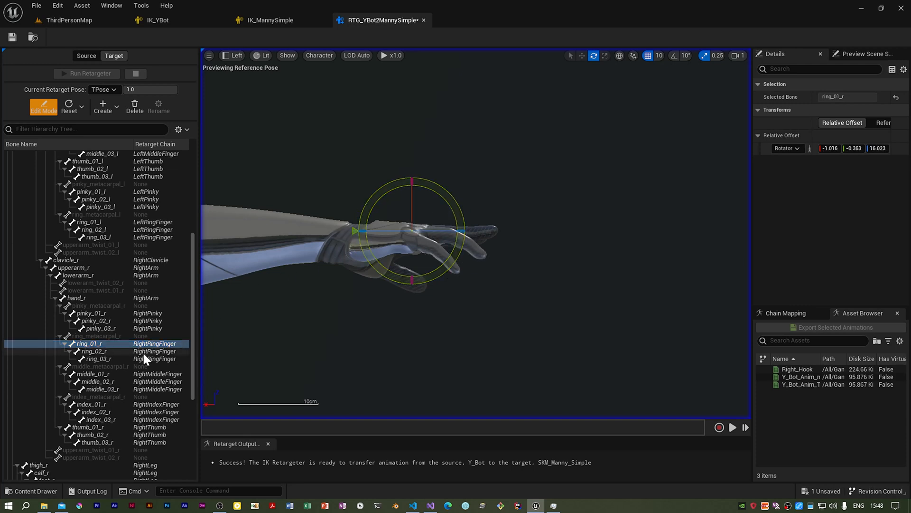
pyautogui.click(93, 351)
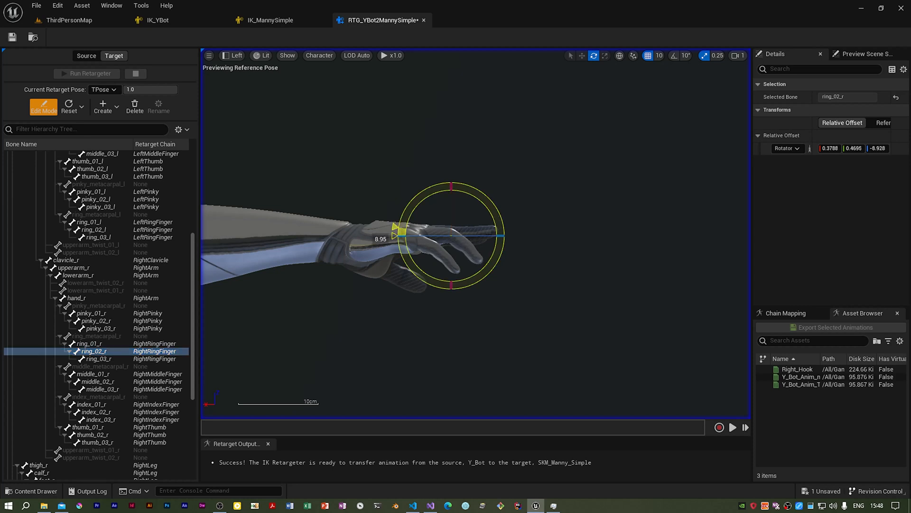
pyautogui.moveTo(401, 235); pyautogui.dragTo(412, 227)
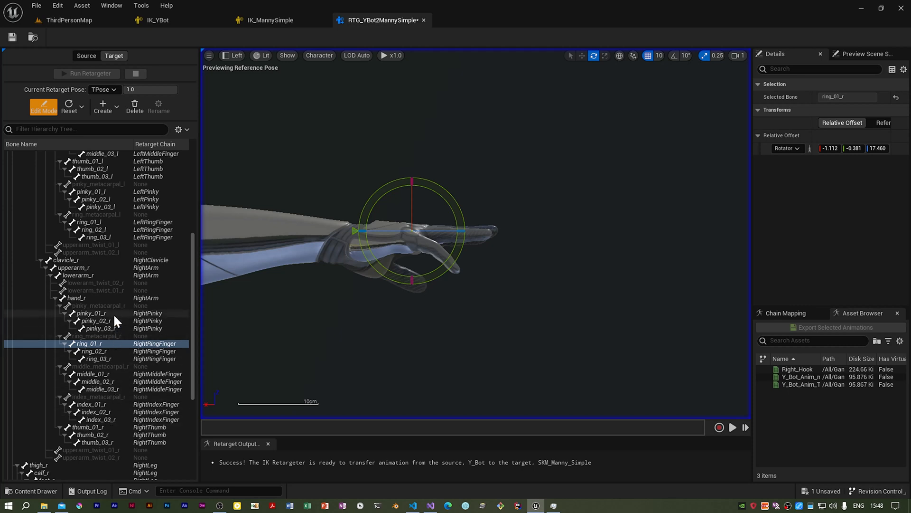
pyautogui.click(87, 314)
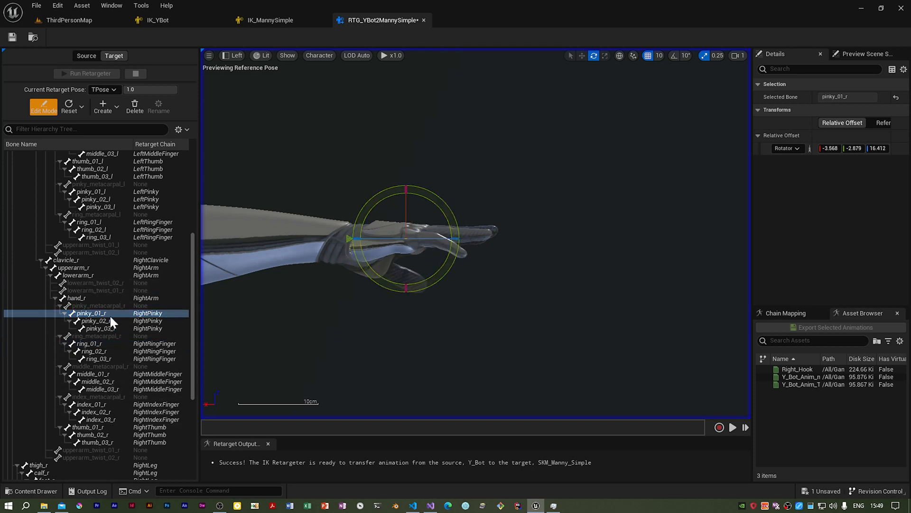
pyautogui.click(96, 321)
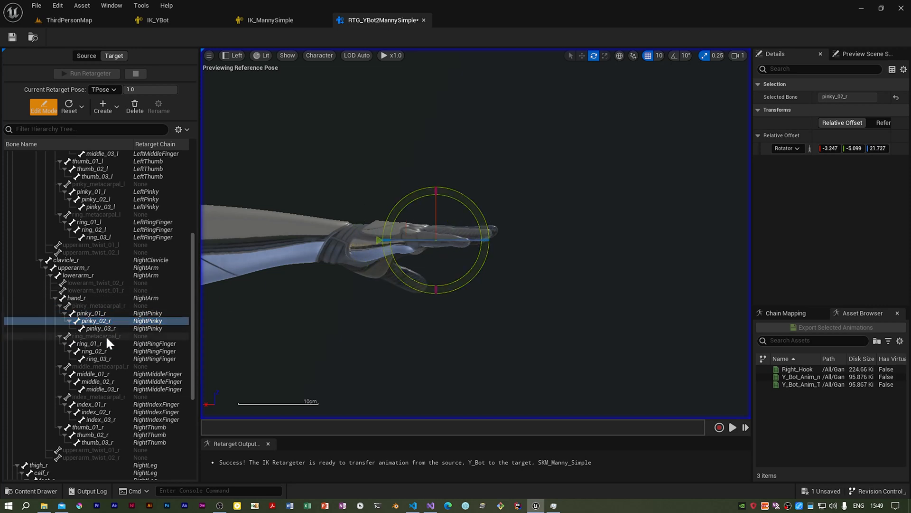
pyautogui.click(100, 328)
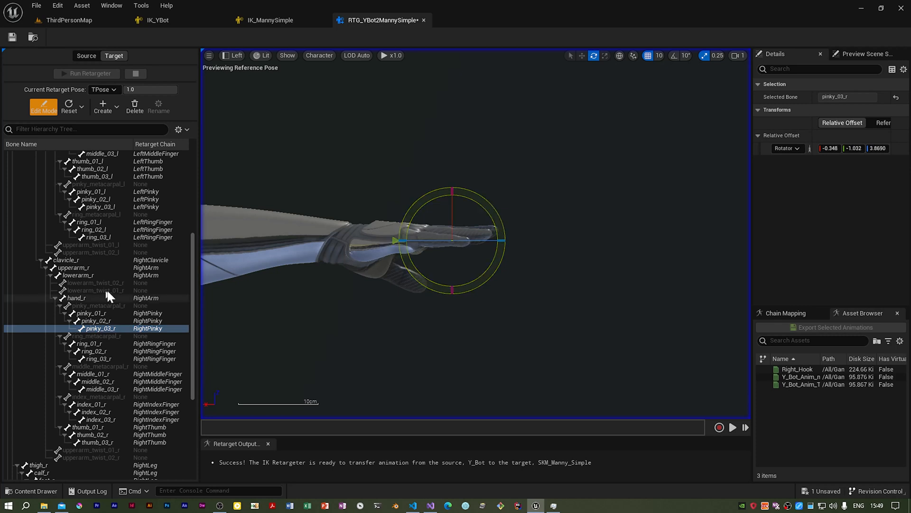
pyautogui.click(90, 313)
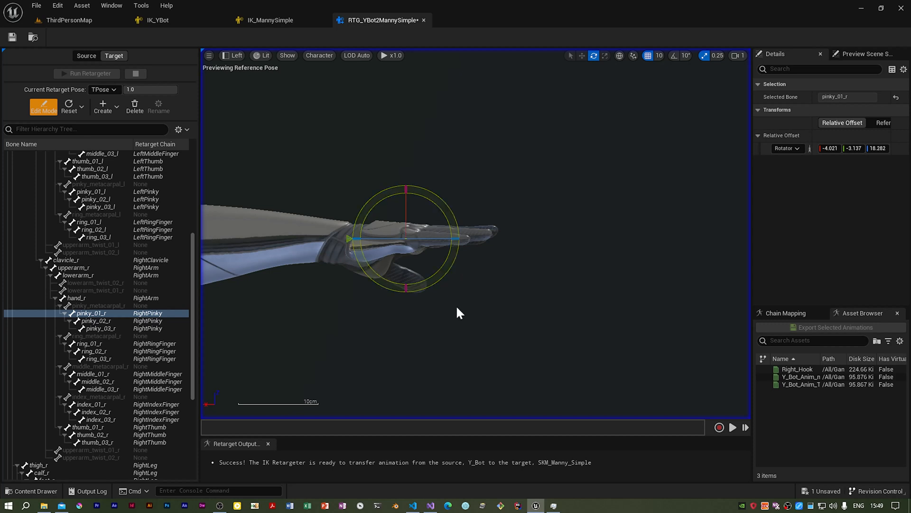
pyautogui.moveTo(228, 55)
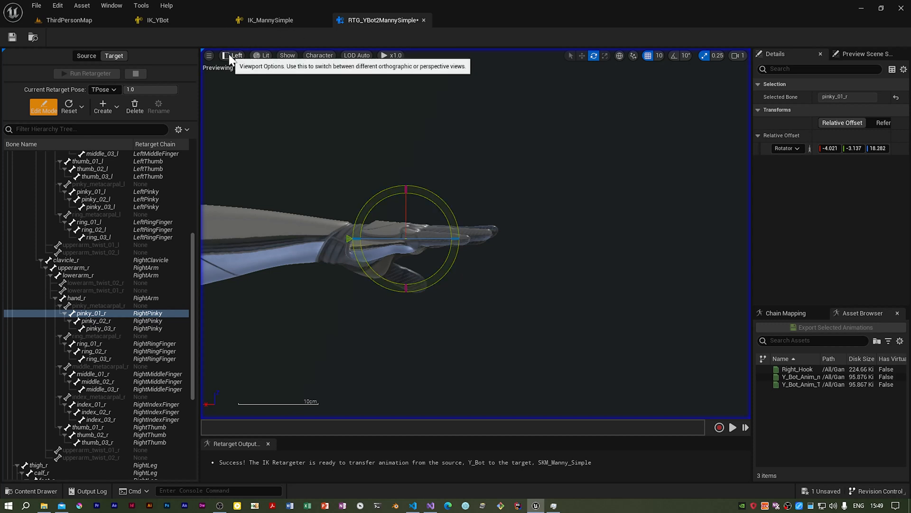
# Step: From the Top view, select thumb_01_r through thumb_03_r to check their rotation offsets
pyautogui.click(210, 55)
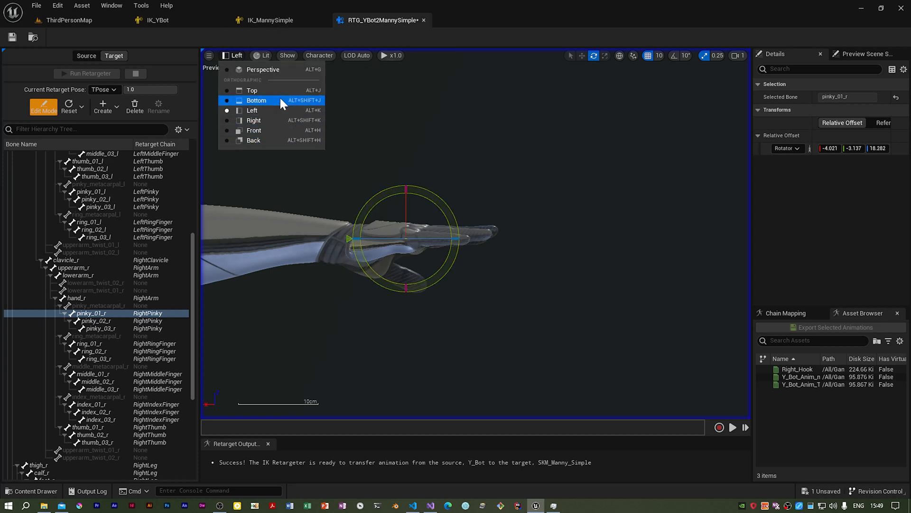
pyautogui.click(251, 90)
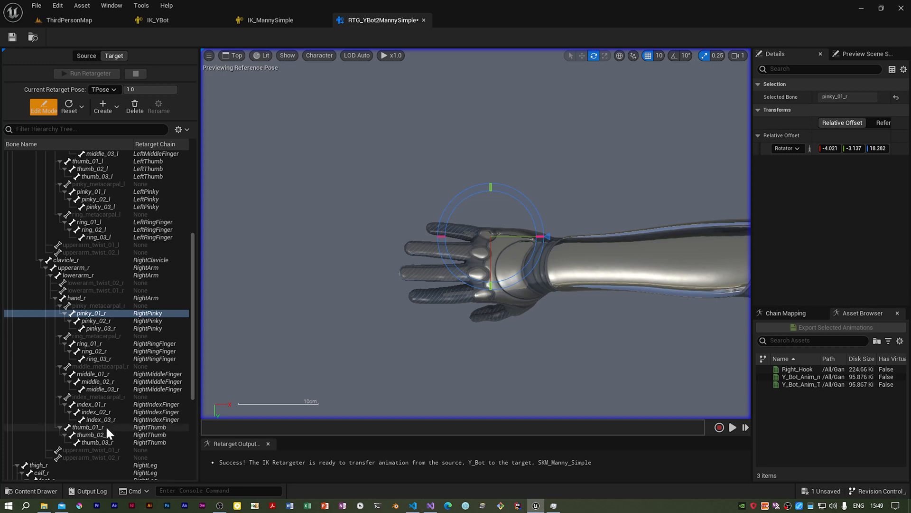
pyautogui.click(89, 427)
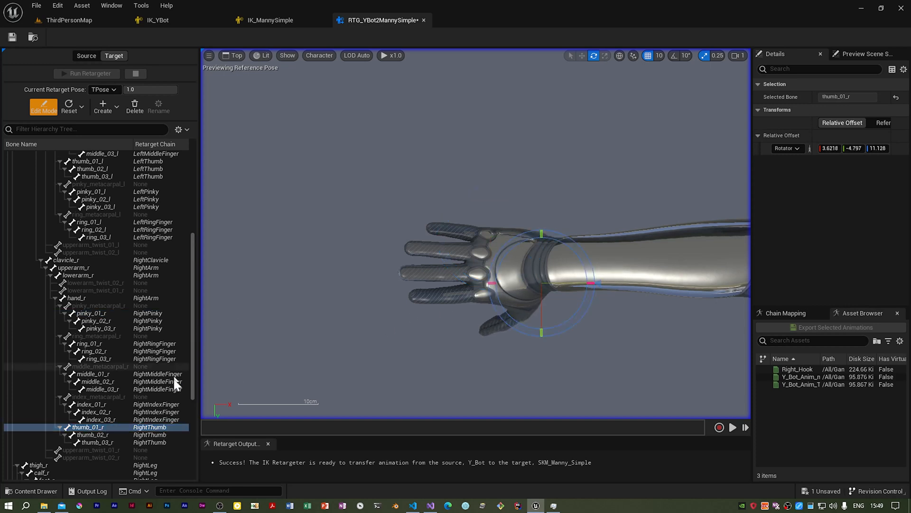
pyautogui.click(98, 434)
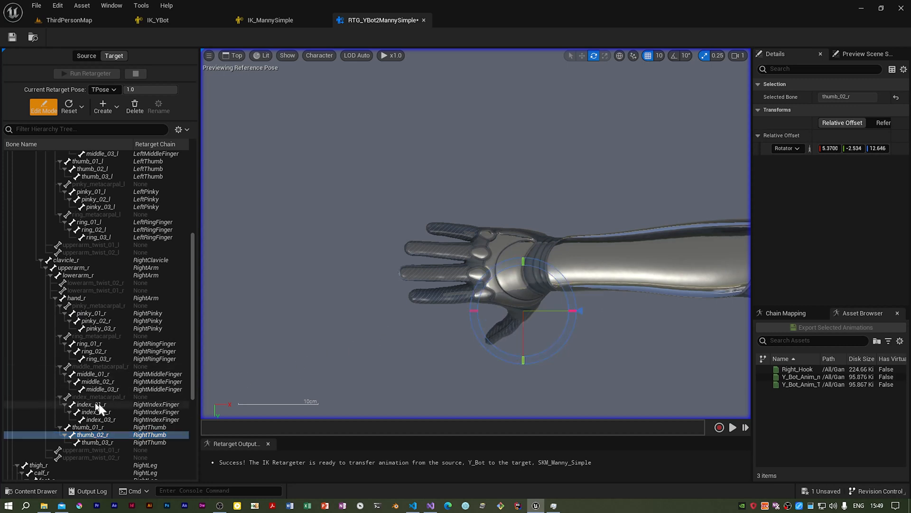
pyautogui.click(101, 442)
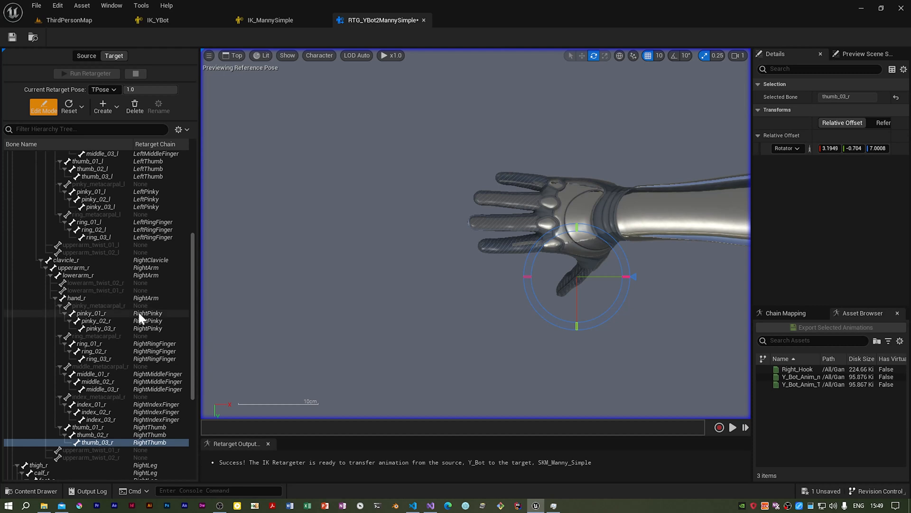
pyautogui.moveTo(143, 414)
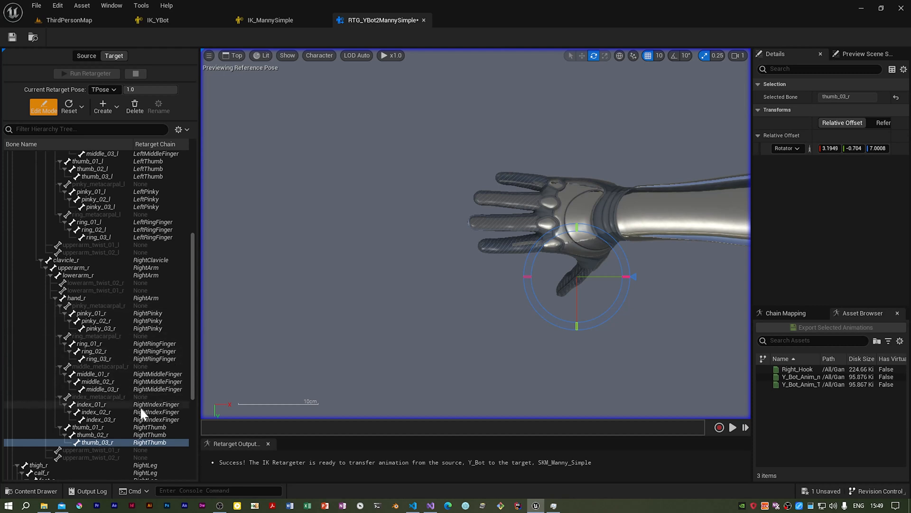
# Step: Rotate index_01_r to realign the right index finger base
pyautogui.click(91, 404)
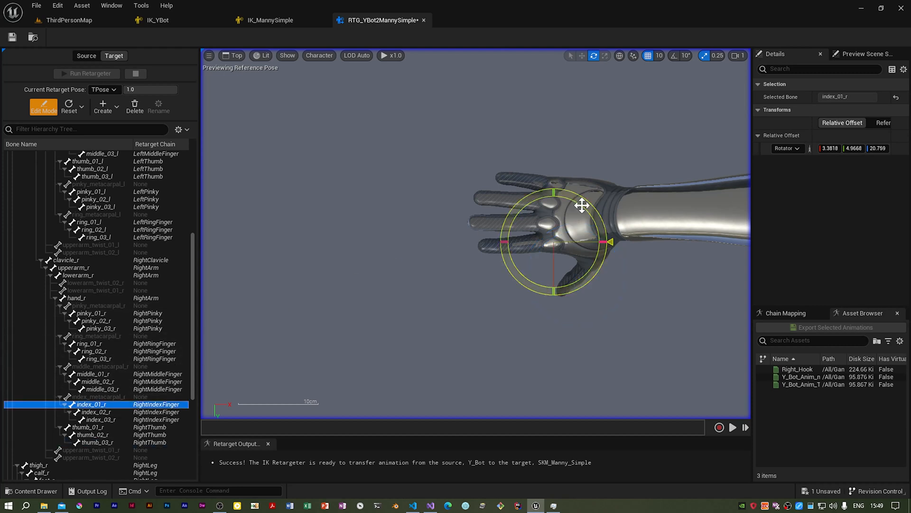
pyautogui.moveTo(613, 243); pyautogui.dragTo(624, 247)
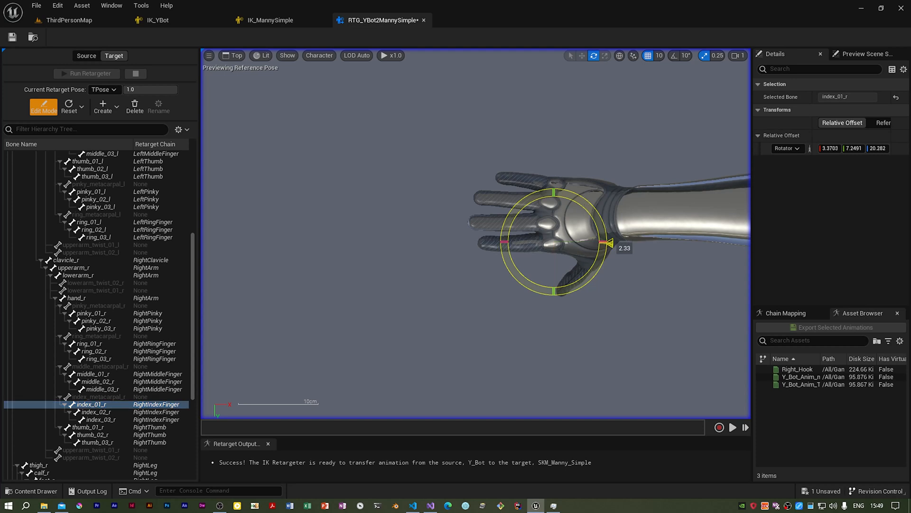
pyautogui.moveTo(613, 243); pyautogui.dragTo(625, 249)
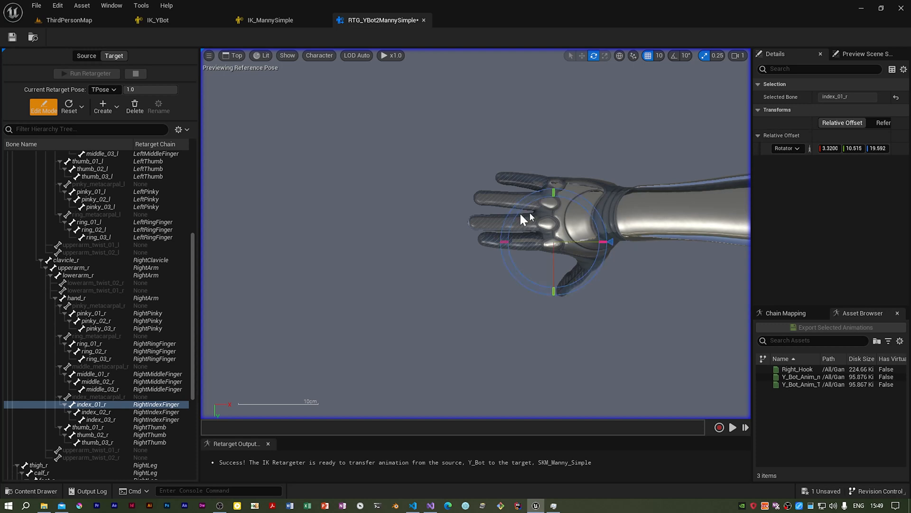
pyautogui.moveTo(153, 373)
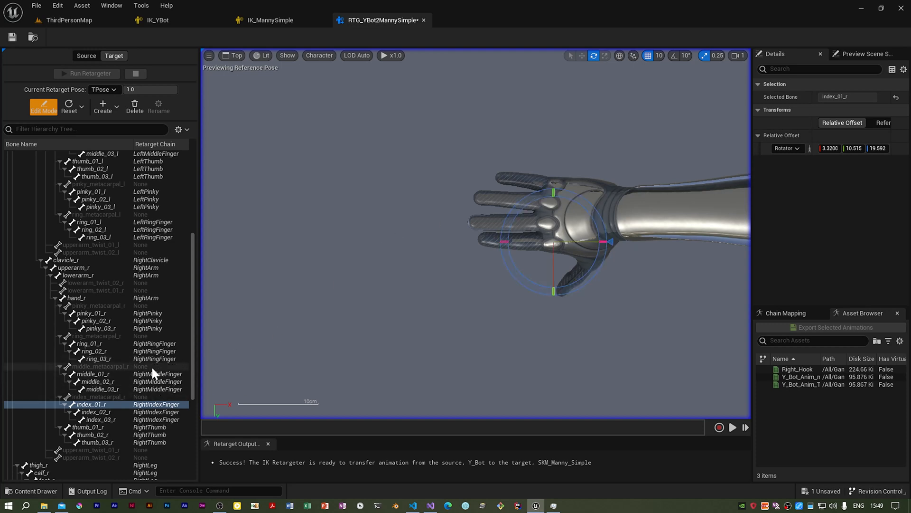
# Step: Check middle_01_r and ring_01_r, then rotate pinky_01_r into better alignment
pyautogui.click(93, 373)
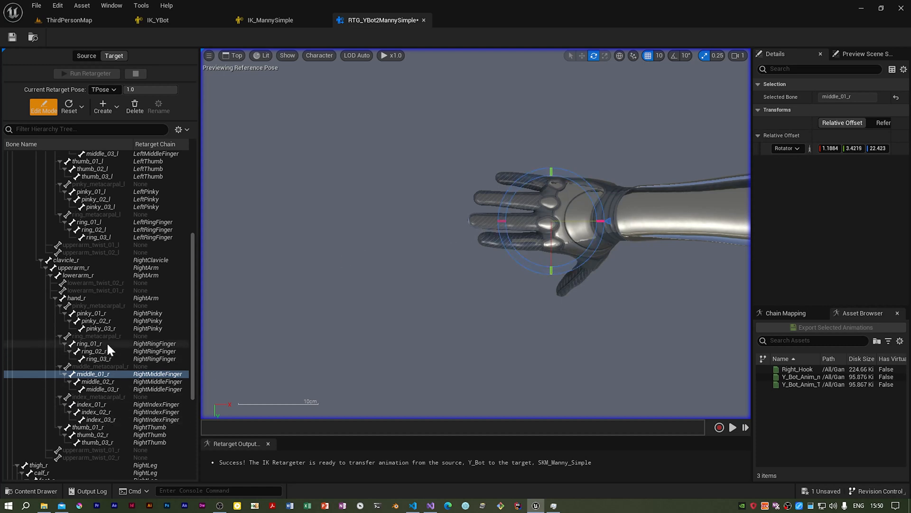
pyautogui.click(89, 343)
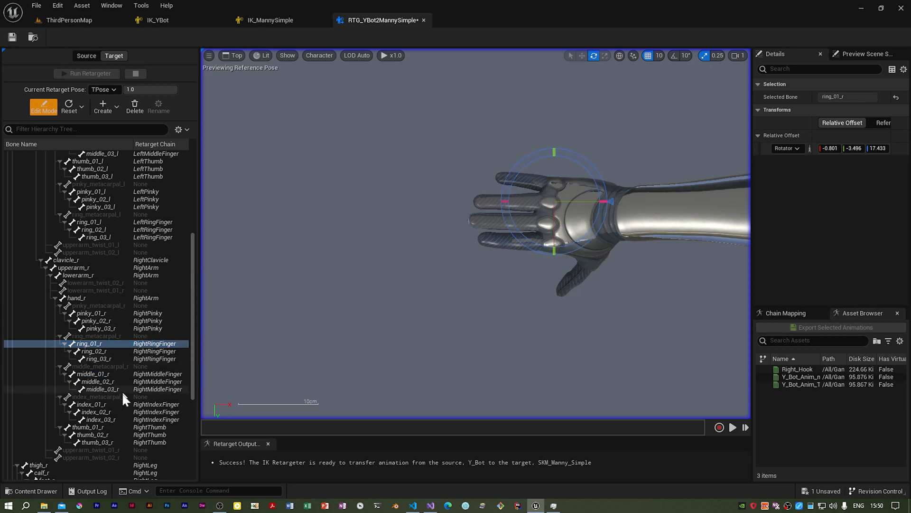
pyautogui.click(90, 313)
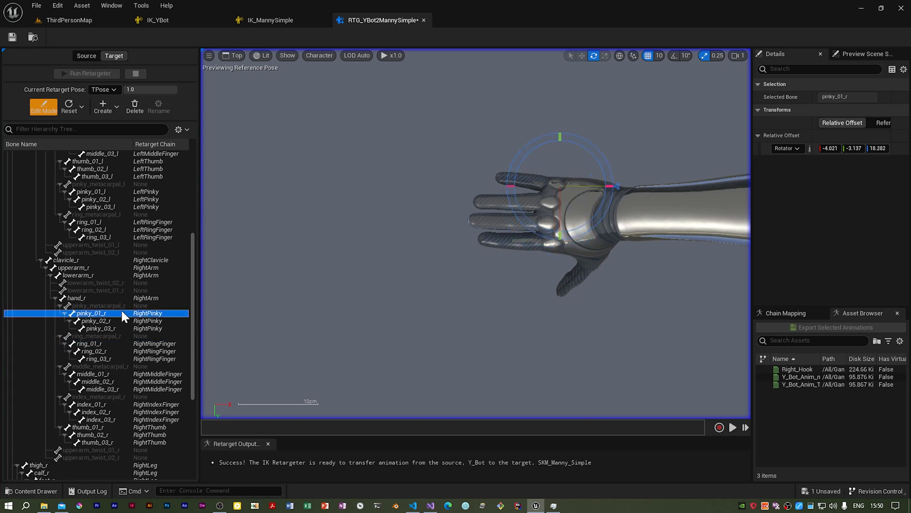
pyautogui.moveTo(604, 186); pyautogui.dragTo(613, 180)
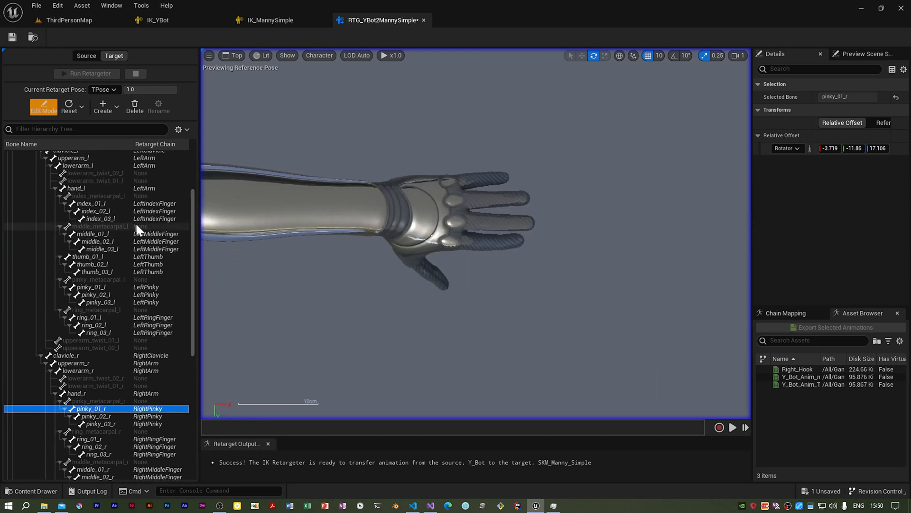
# Step: Select the left index finger bones index_01_l through index_03_l to revise their rotations
pyautogui.click(81, 203)
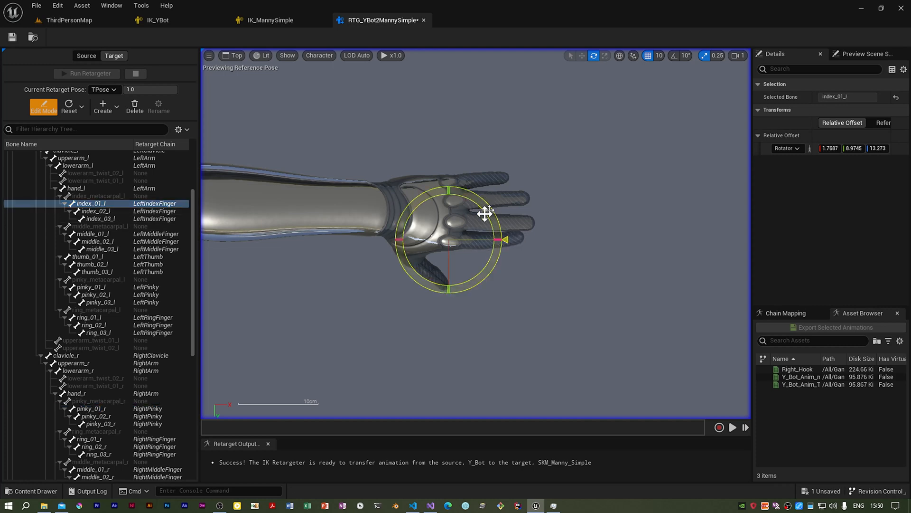
pyautogui.click(93, 210)
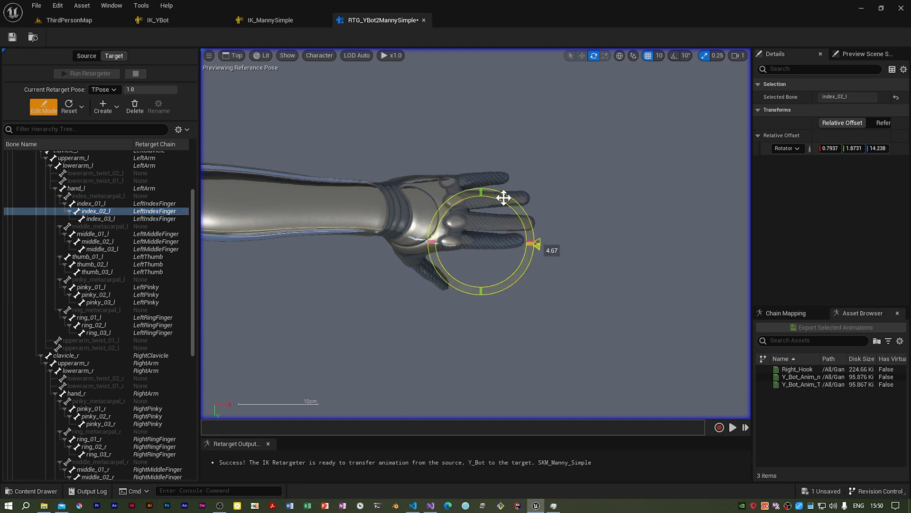
pyautogui.click(93, 218)
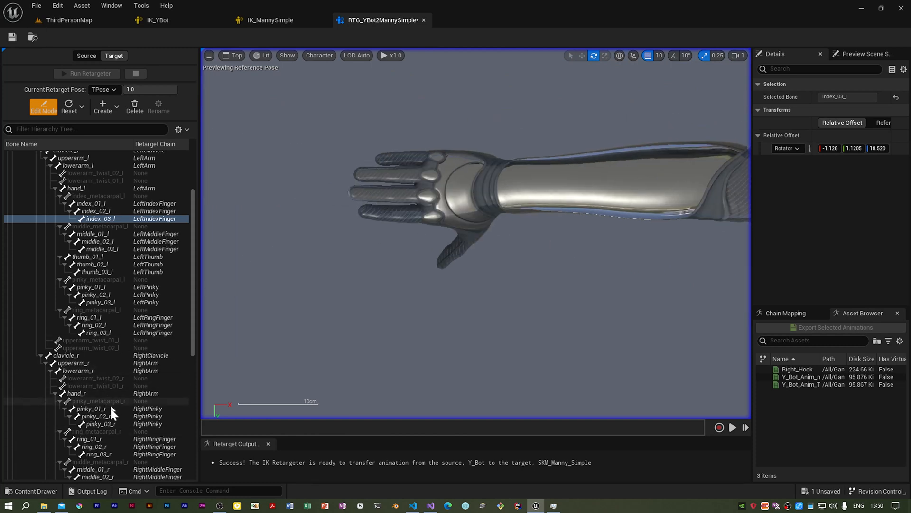
# Step: Review index_02_r and index_03_r, then rotate index_01_r a little further
pyautogui.scroll(-3)
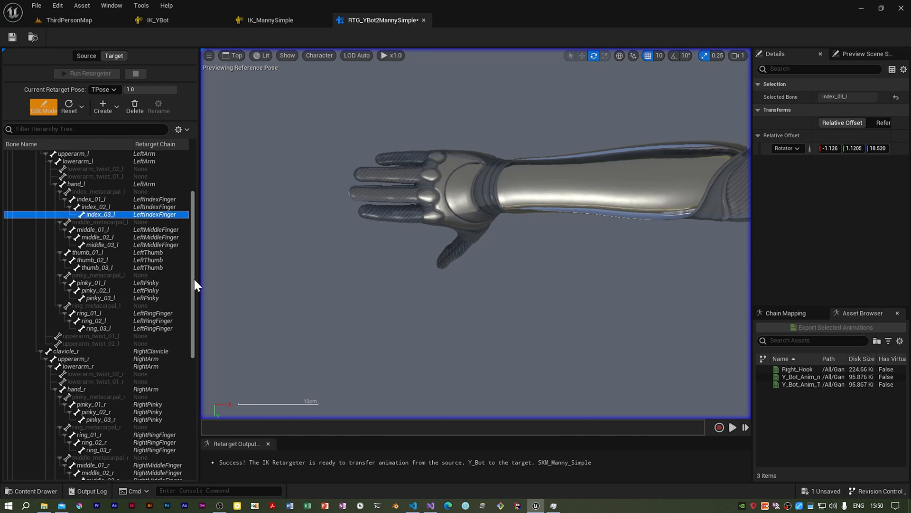
pyautogui.scroll(-3)
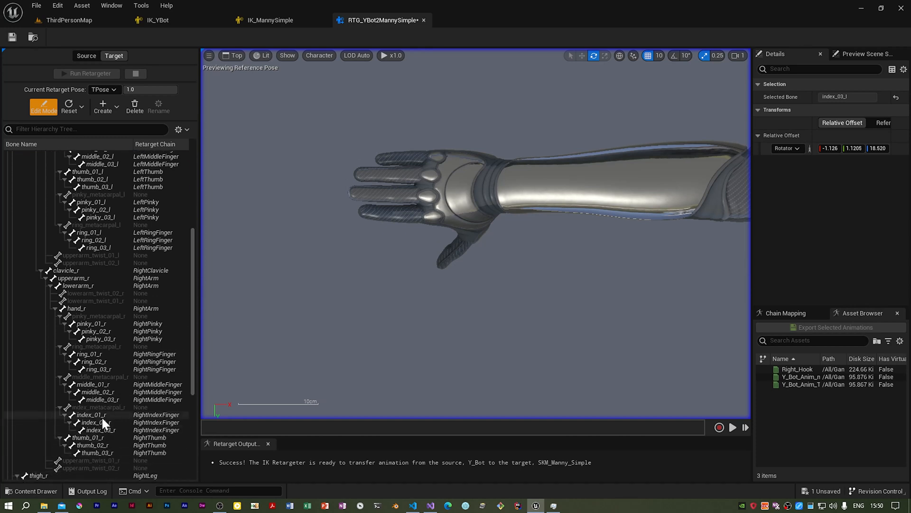
pyautogui.click(95, 422)
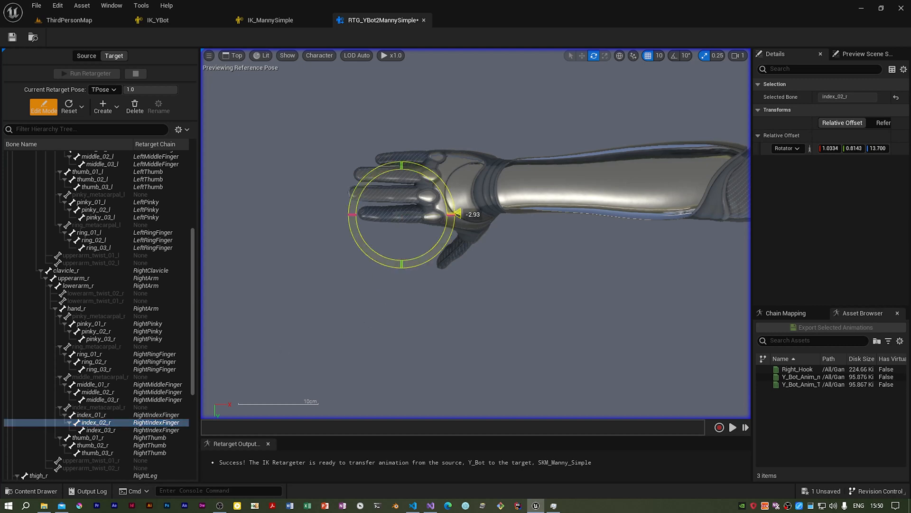
pyautogui.click(100, 430)
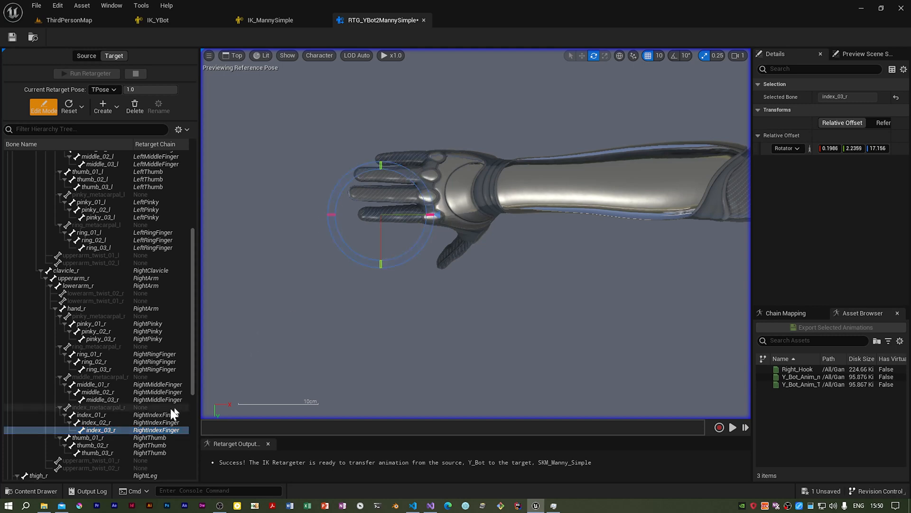
pyautogui.click(90, 414)
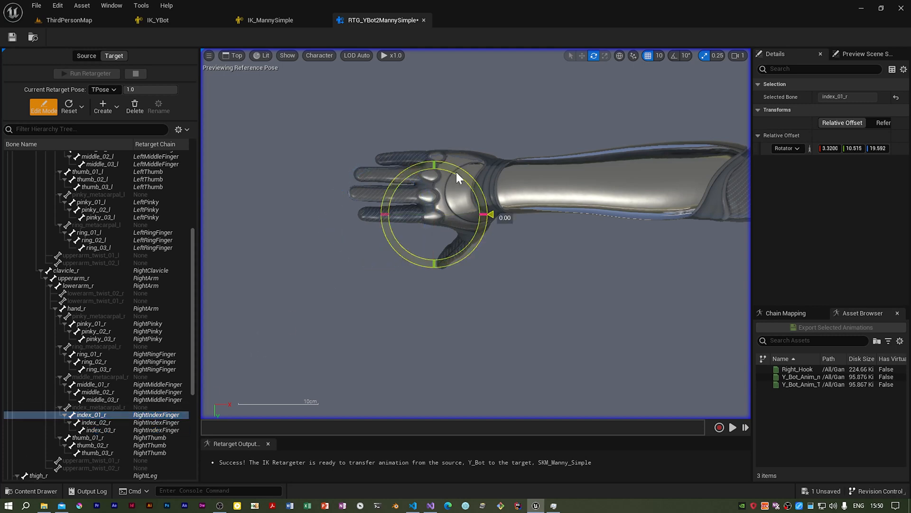
pyautogui.moveTo(489, 216); pyautogui.dragTo(490, 220)
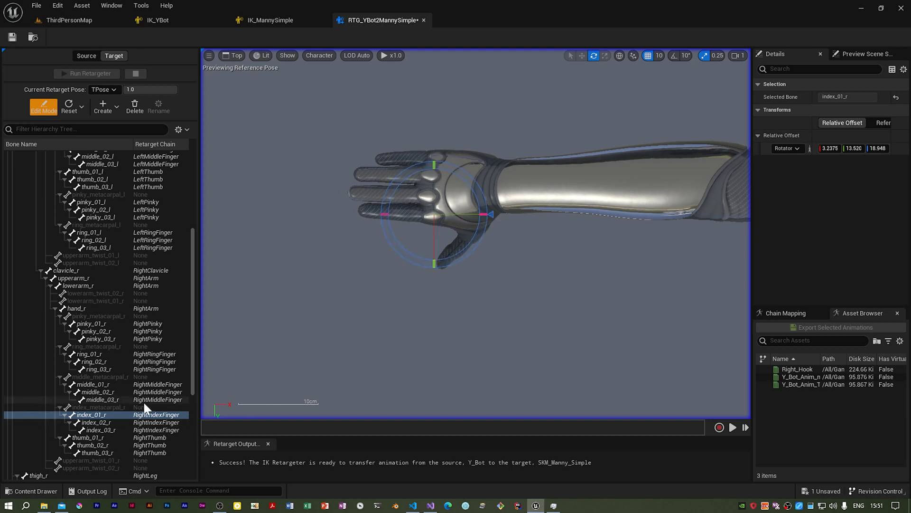
# Step: Check ring_01_r and step through pinky_01_r to pinky_03_r to refine the right pinky
pyautogui.click(90, 354)
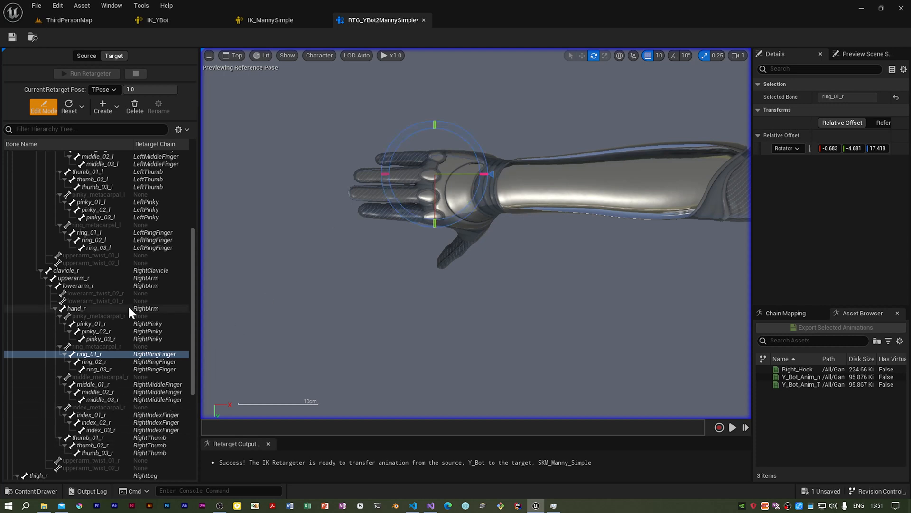
pyautogui.click(90, 323)
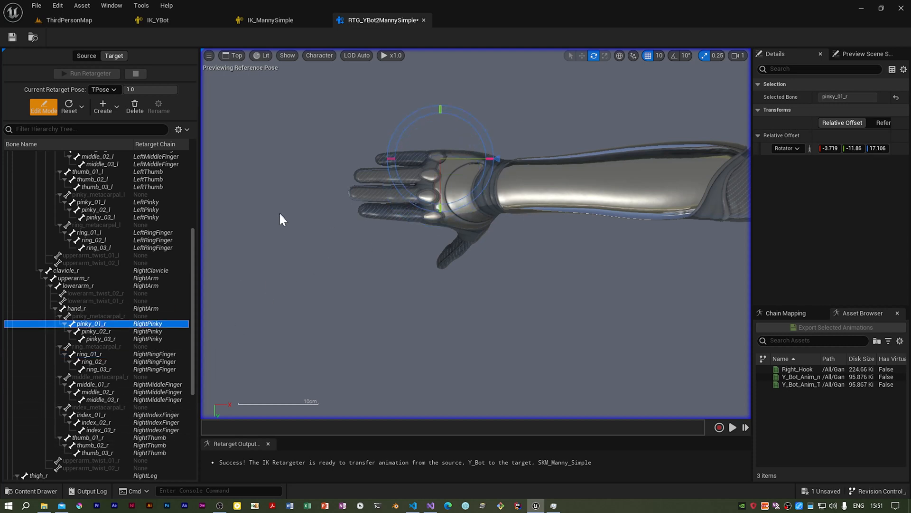
pyautogui.click(98, 330)
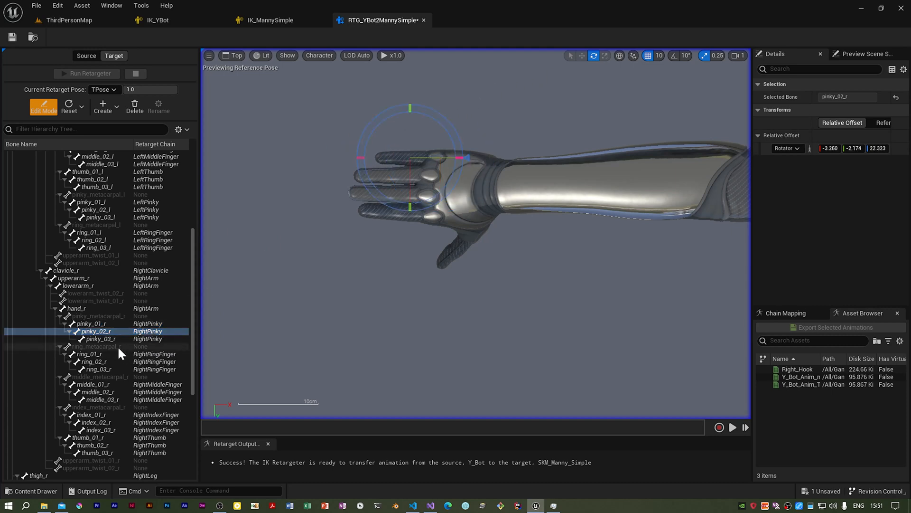
pyautogui.click(98, 339)
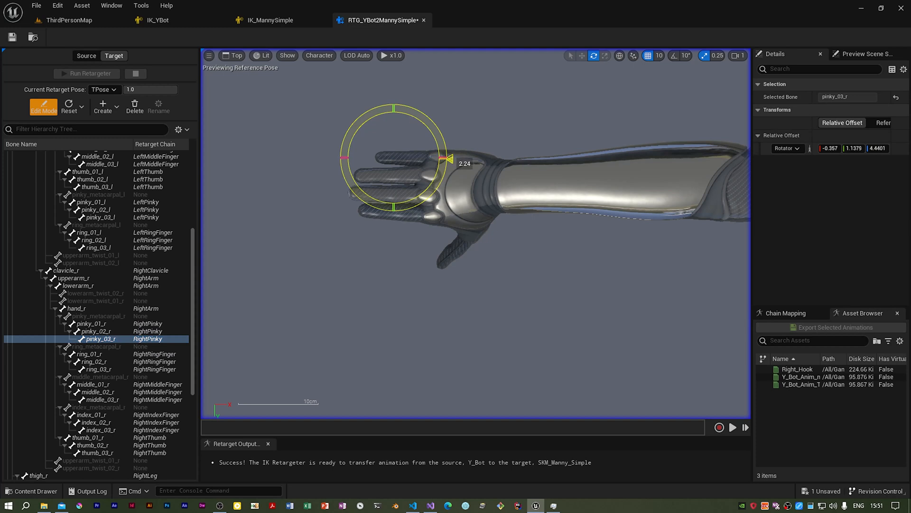
pyautogui.click(90, 324)
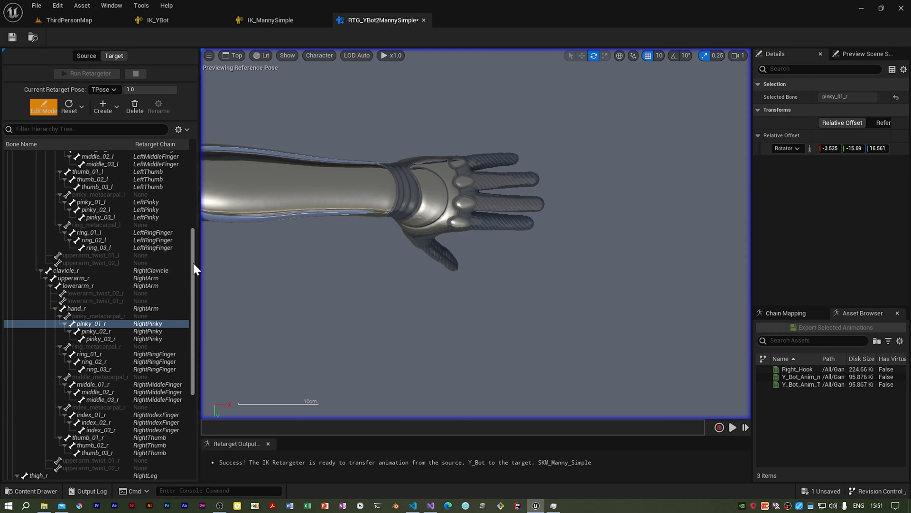
# Step: Select the left index, middle and ring base bones, then bend the ring finger's middle and base joints
pyautogui.scroll(-3)
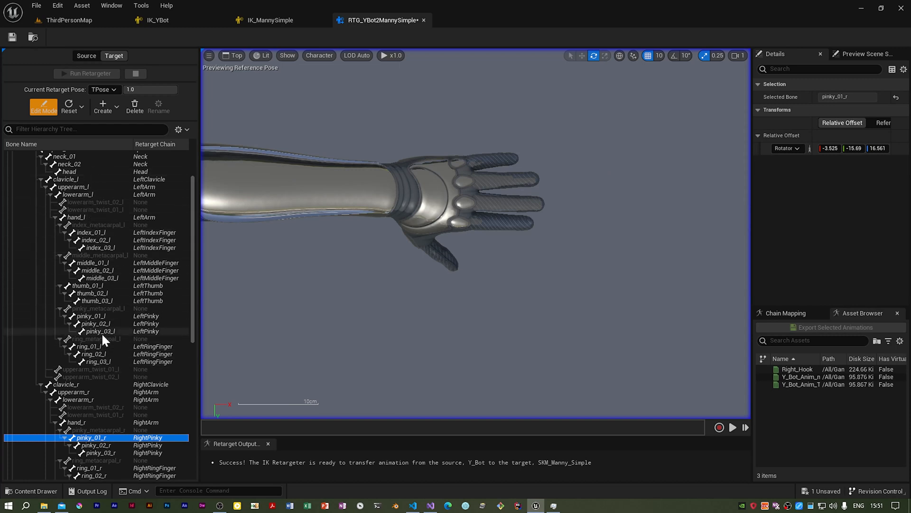
pyautogui.moveTo(105, 253)
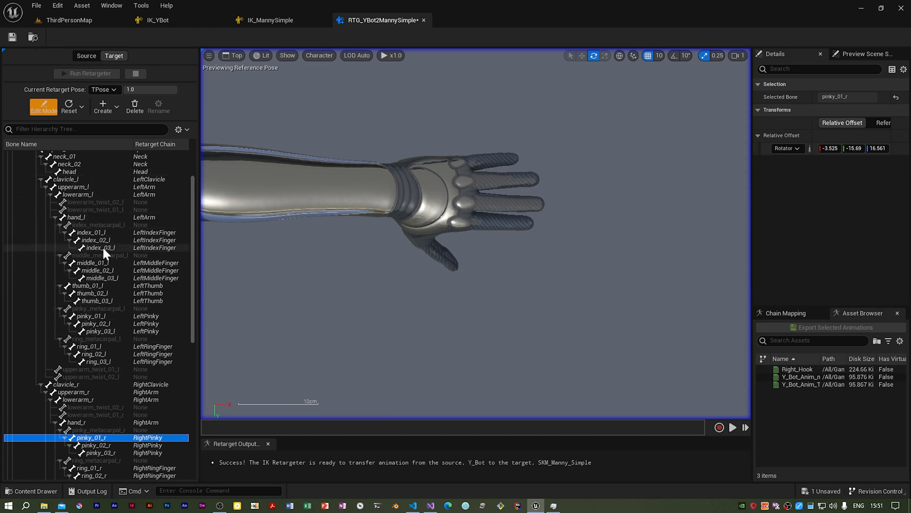
pyautogui.click(93, 232)
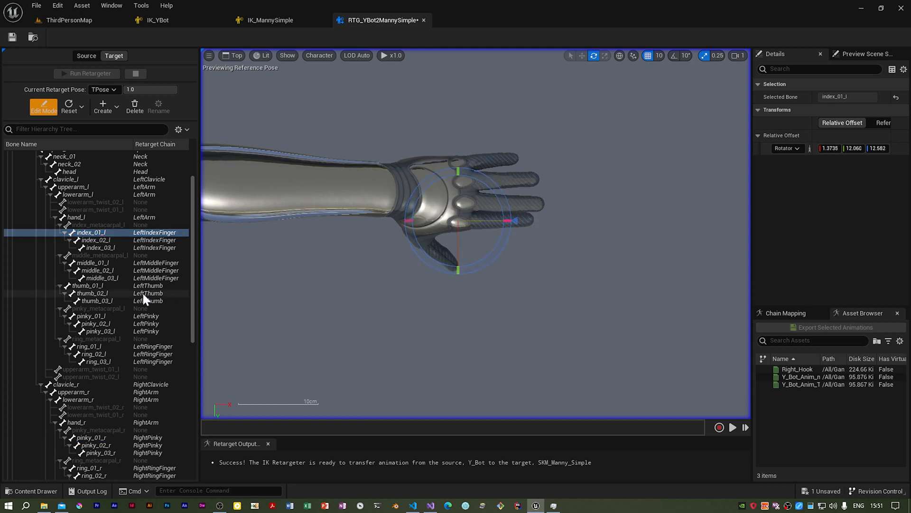
pyautogui.click(90, 262)
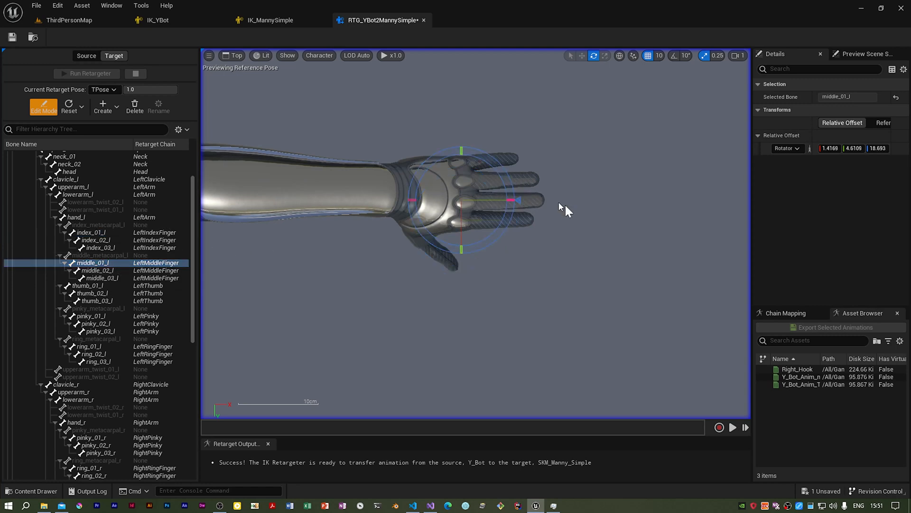
pyautogui.moveTo(476, 218)
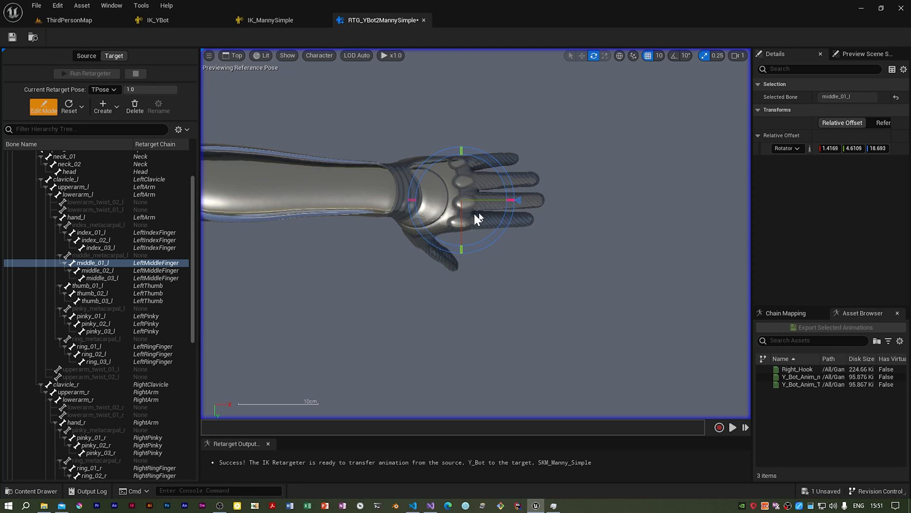
pyautogui.moveTo(111, 346)
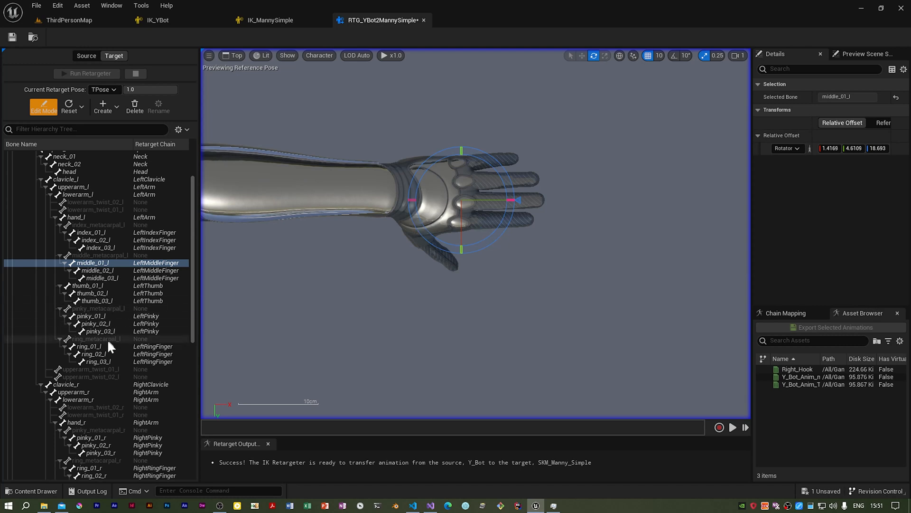
pyautogui.click(89, 346)
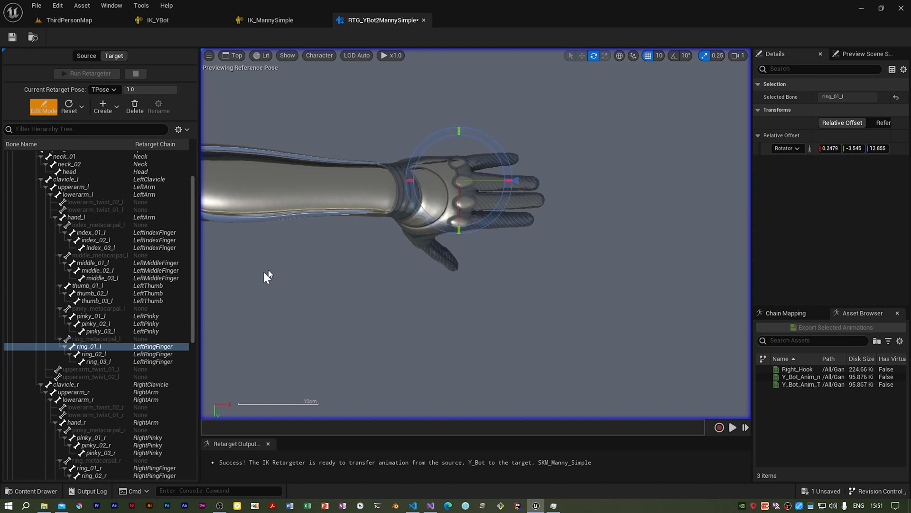
pyautogui.click(97, 353)
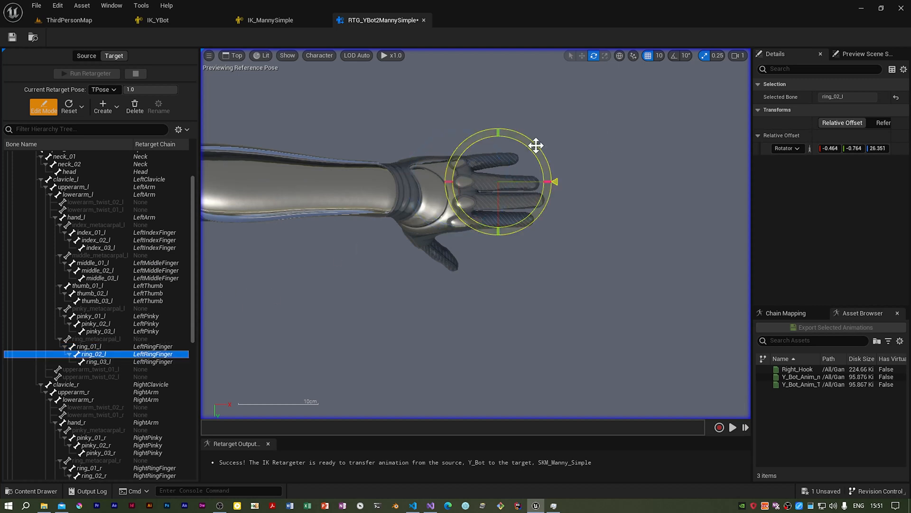
pyautogui.moveTo(536, 144); pyautogui.dragTo(433, 179)
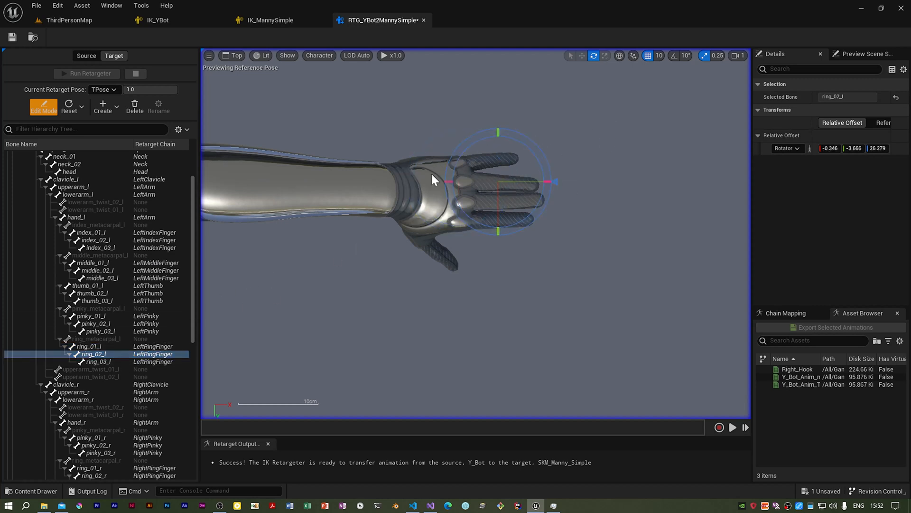
pyautogui.click(95, 346)
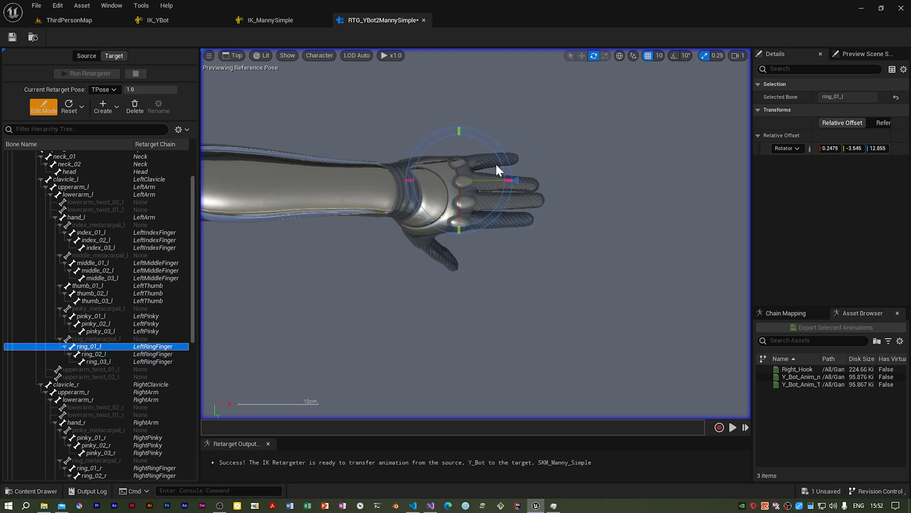
pyautogui.moveTo(512, 168); pyautogui.dragTo(517, 181)
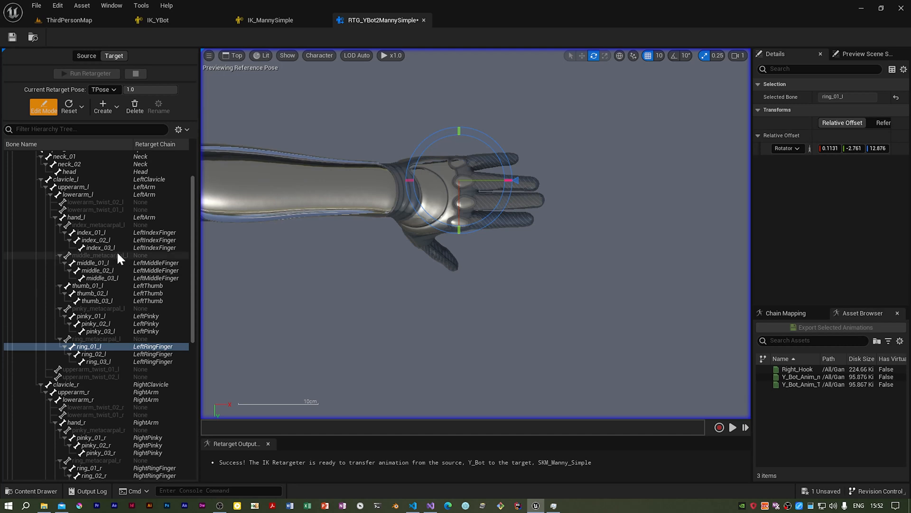
# Step: Step through the left pinky's base, middle and metacarpal bones, ending on the base bone
pyautogui.click(90, 316)
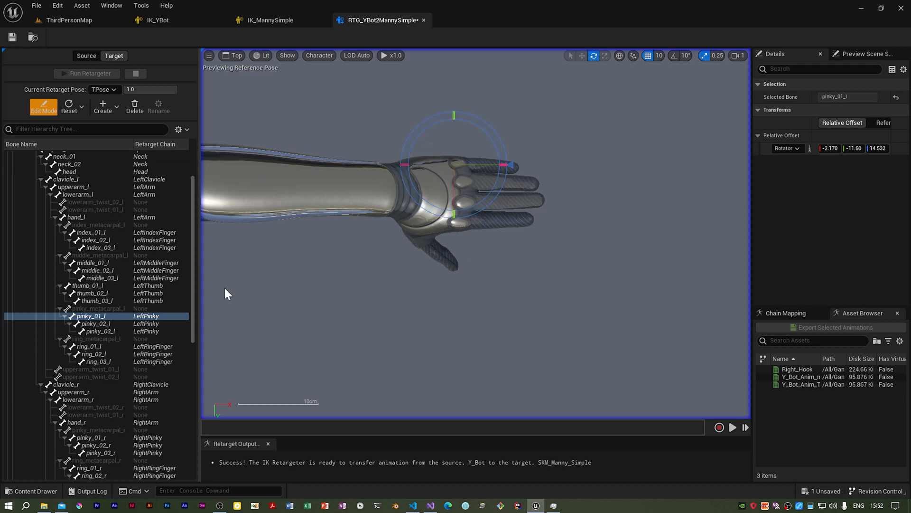
pyautogui.click(95, 324)
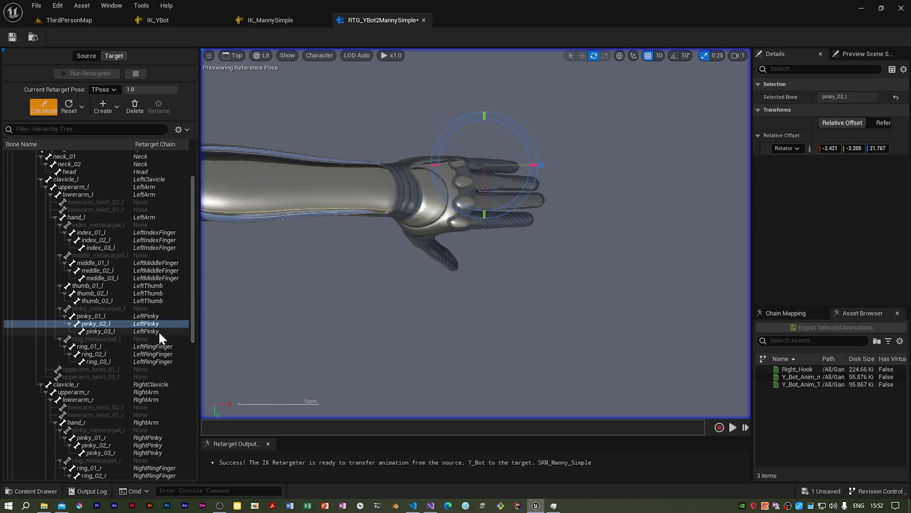
pyautogui.click(99, 331)
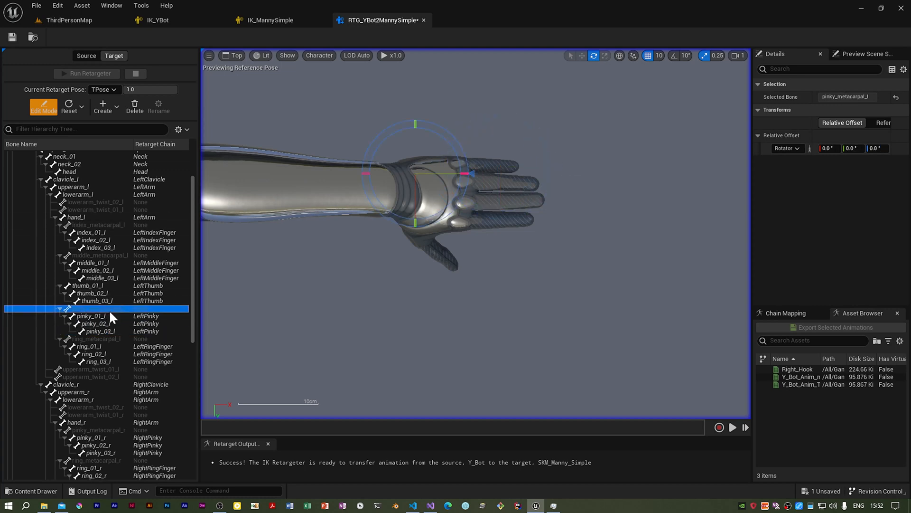
pyautogui.click(90, 315)
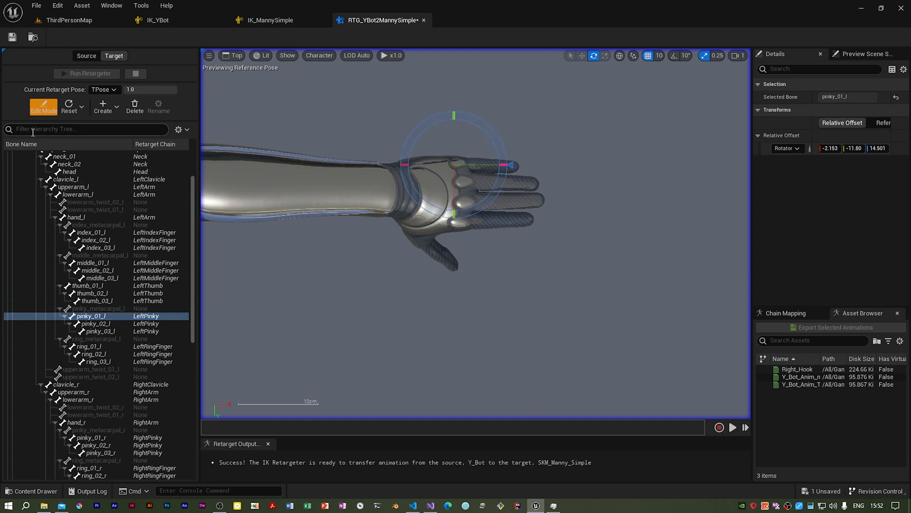
pyautogui.moveTo(41, 110)
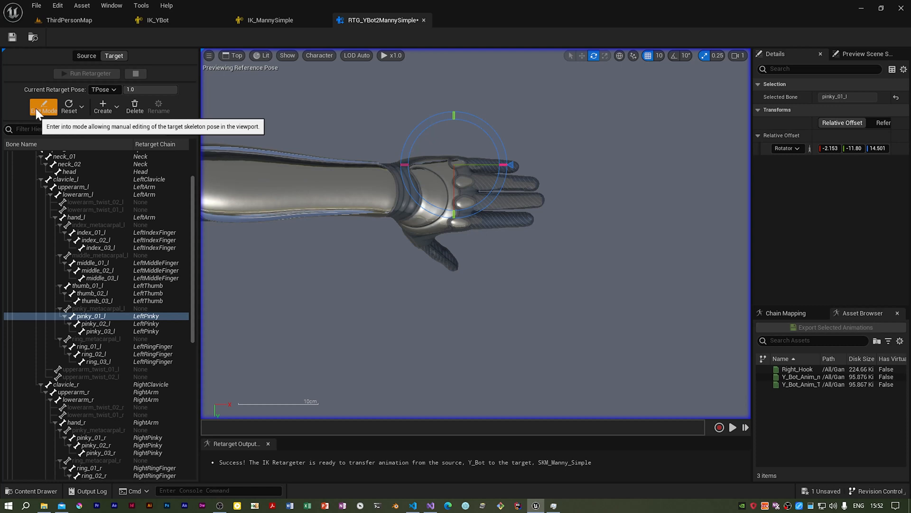
# Step: Exit target pose editing and save the retargeter asset with the finger adjustments
pyautogui.click(43, 107)
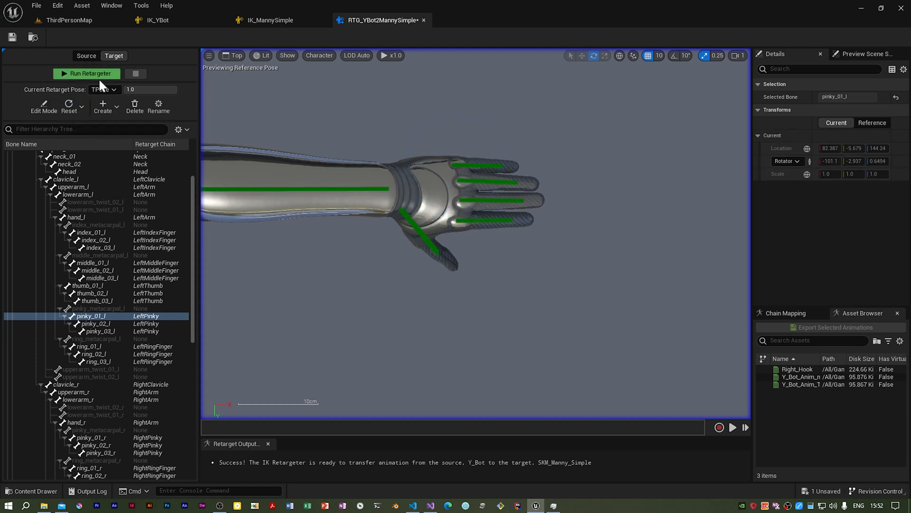
pyautogui.click(12, 37)
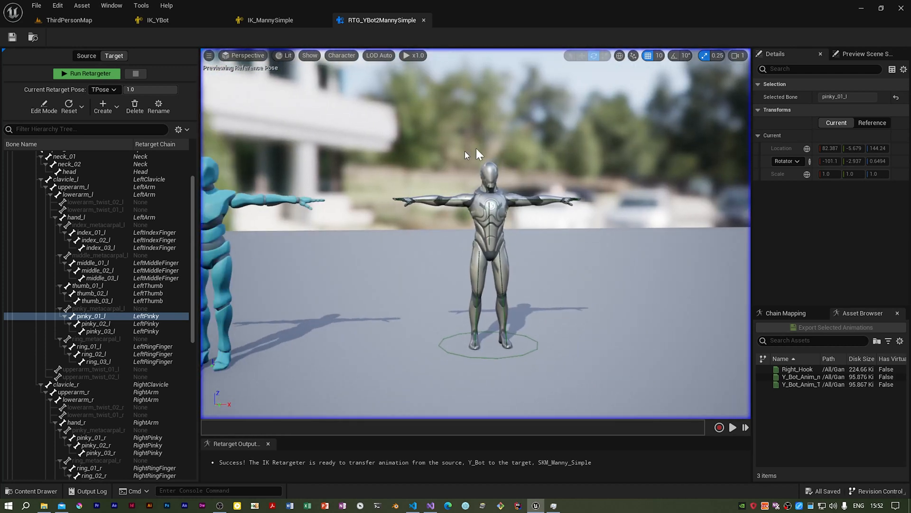
pyautogui.moveTo(647, 193)
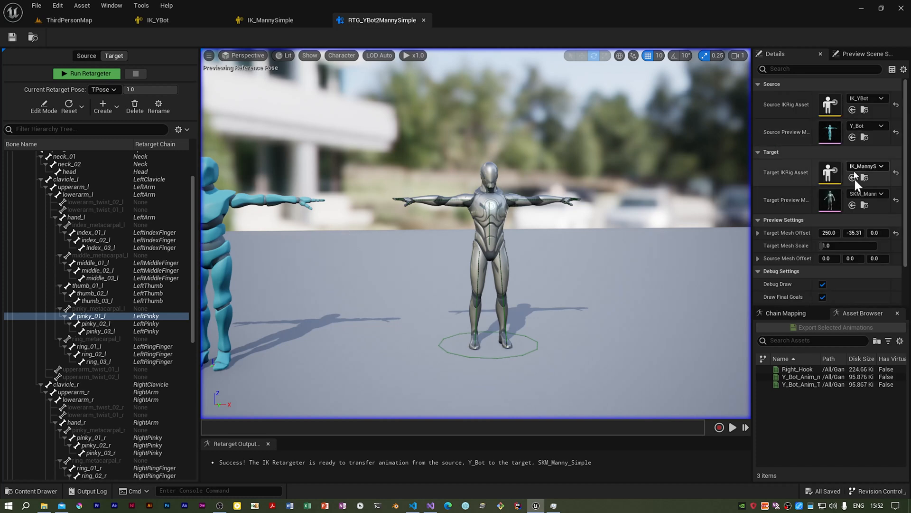
# Step: Set Target Mesh Offset Y to 0 and preview Right_Hook on both Y Bot and Manny Simple
pyautogui.click(828, 232)
pyautogui.write('0')
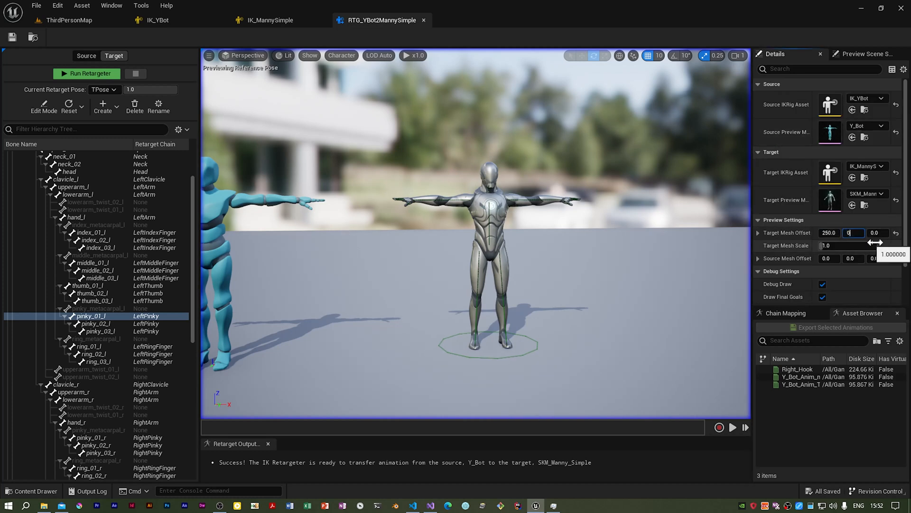
pyautogui.click(852, 232)
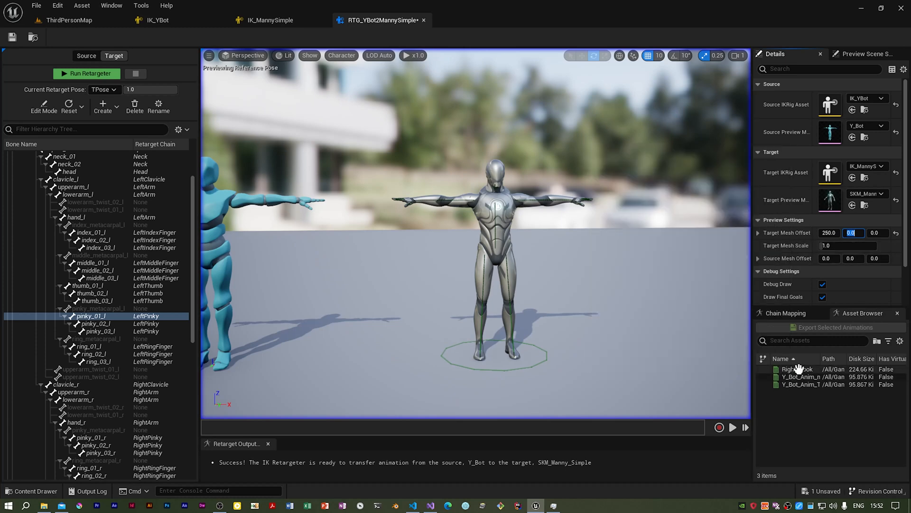
pyautogui.click(799, 368)
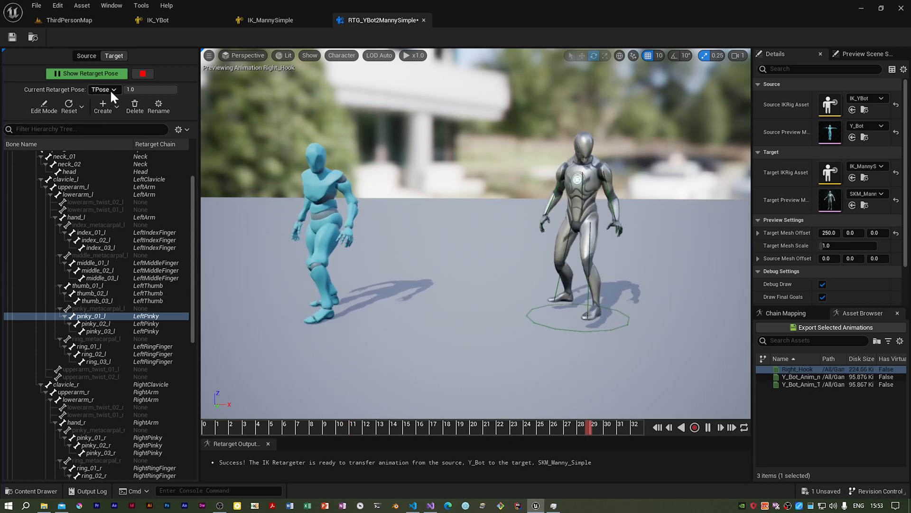
# Step: Switch the target's retarget pose to the default pose and back to TPose
pyautogui.click(103, 88)
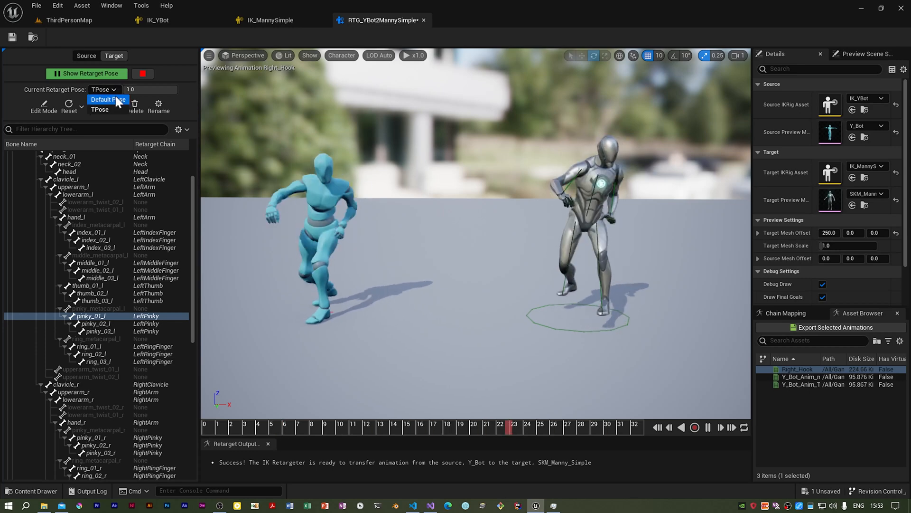
pyautogui.click(108, 99)
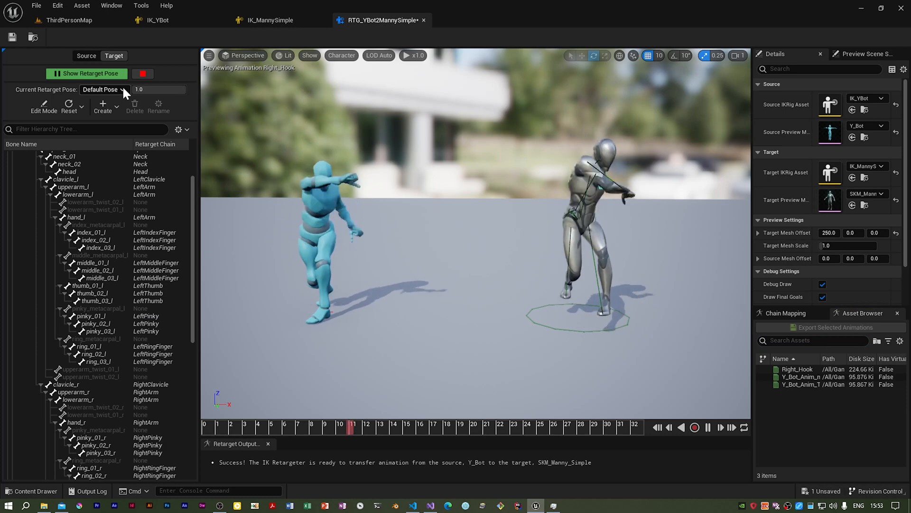
pyautogui.click(122, 89)
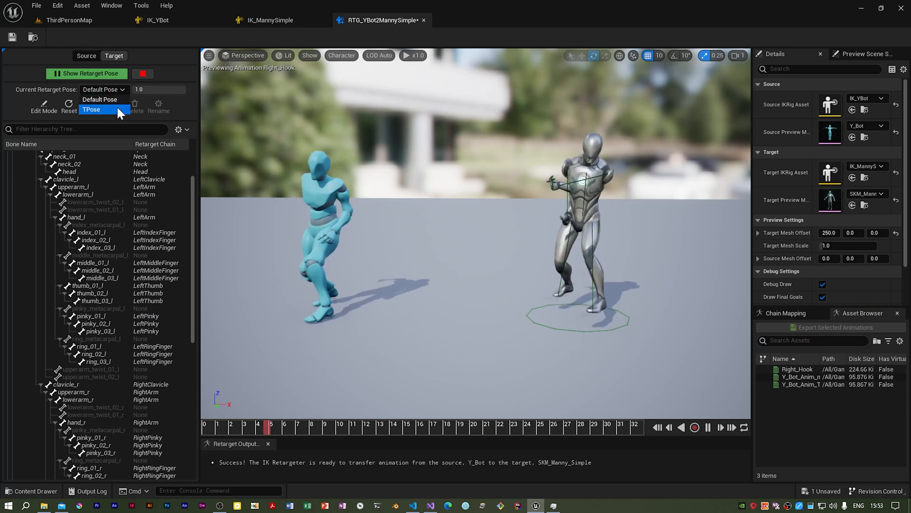
pyautogui.click(90, 109)
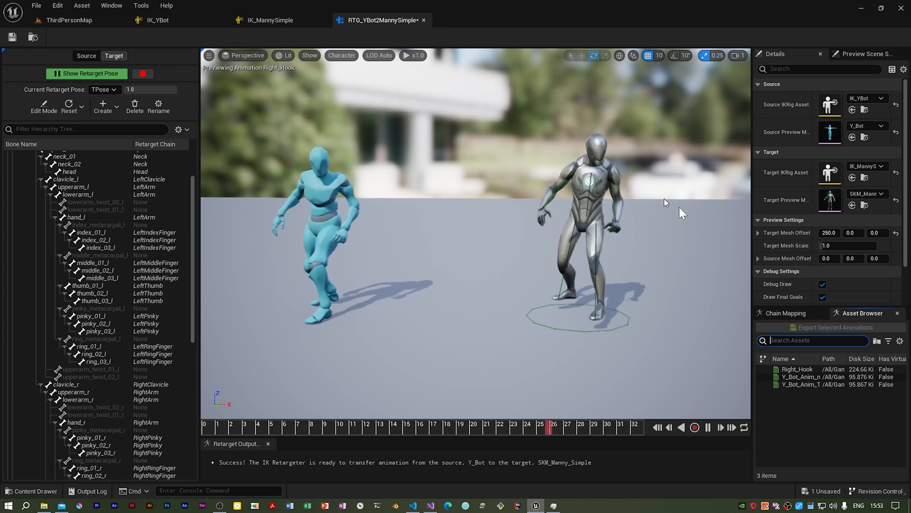
# Step: Save the retargeter and select the Right_Hook animation for export
pyautogui.click(707, 427)
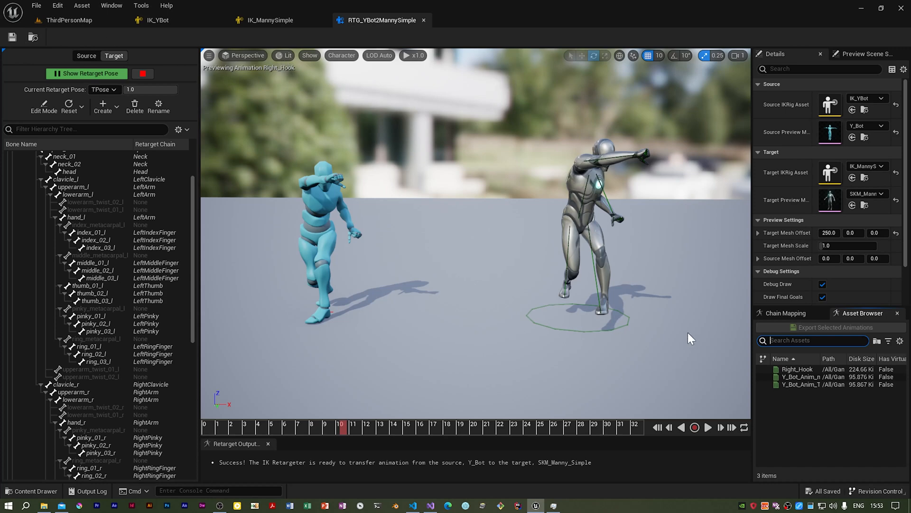
pyautogui.click(798, 369)
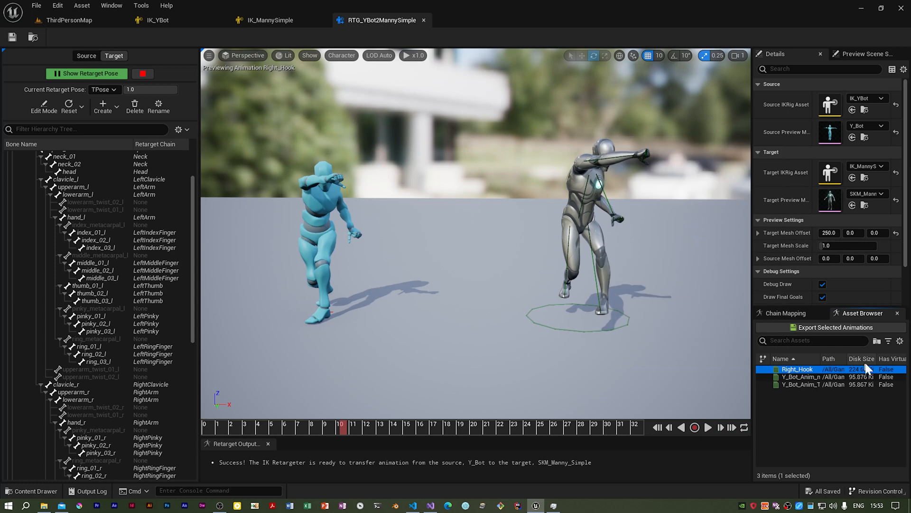
pyautogui.moveTo(836, 326)
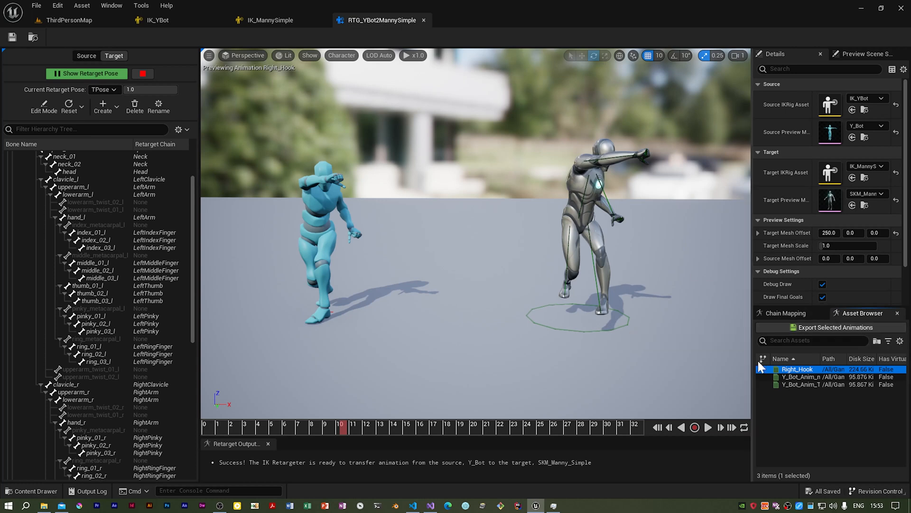
# Step: Export Right_Hook to the MeleeAttack folder with the suffix '_Retarg...' added to its name
pyautogui.click(836, 327)
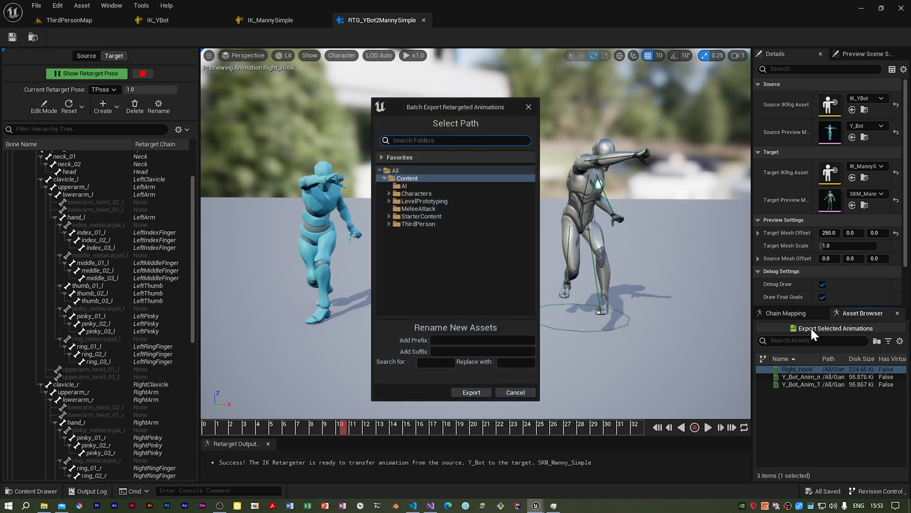
pyautogui.click(417, 207)
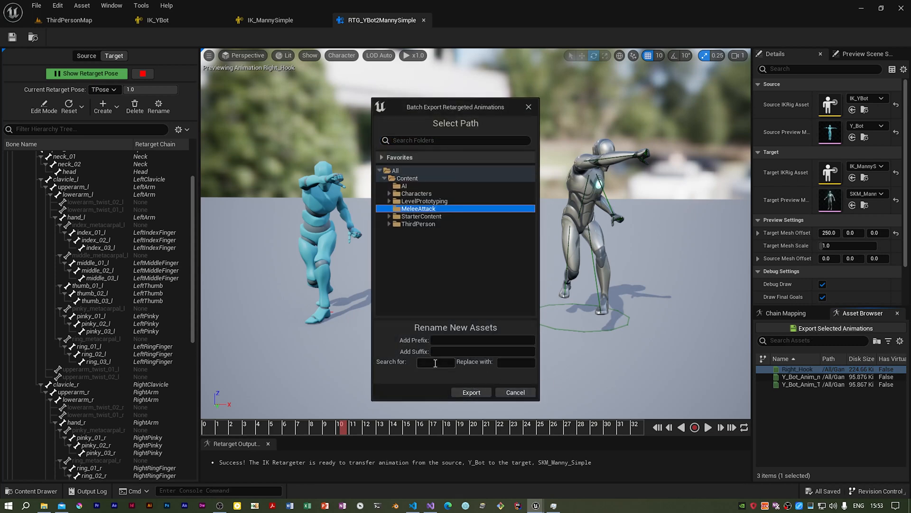
pyautogui.click(482, 340)
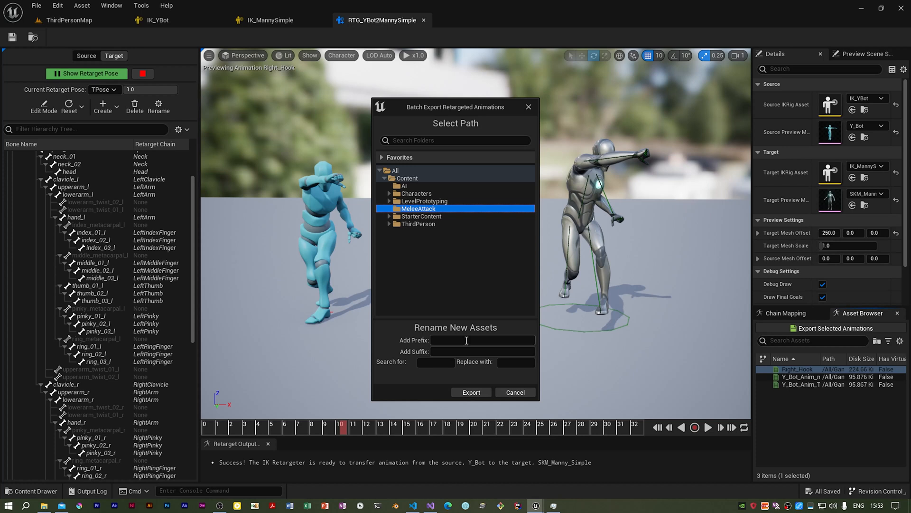
pyautogui.click(481, 352)
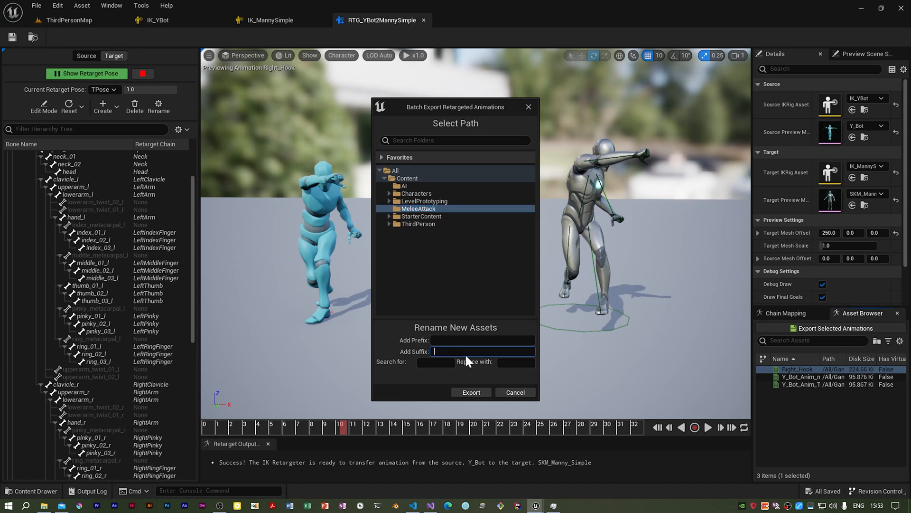
pyautogui.write('_Retarg')
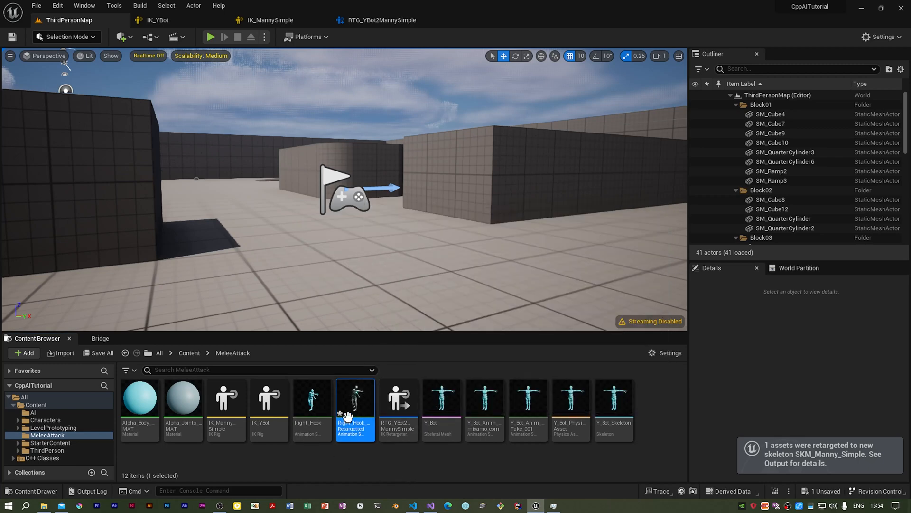
# Step: Rename the exported animation to PunchAttack_Retargetted and preview it playing on Manny
pyautogui.rightClick(355, 399)
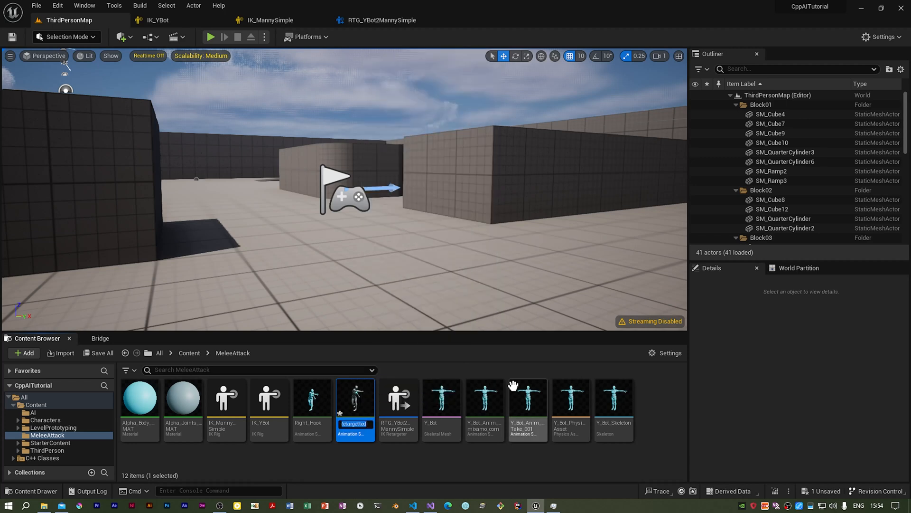
pyautogui.write('PunchAttack_')
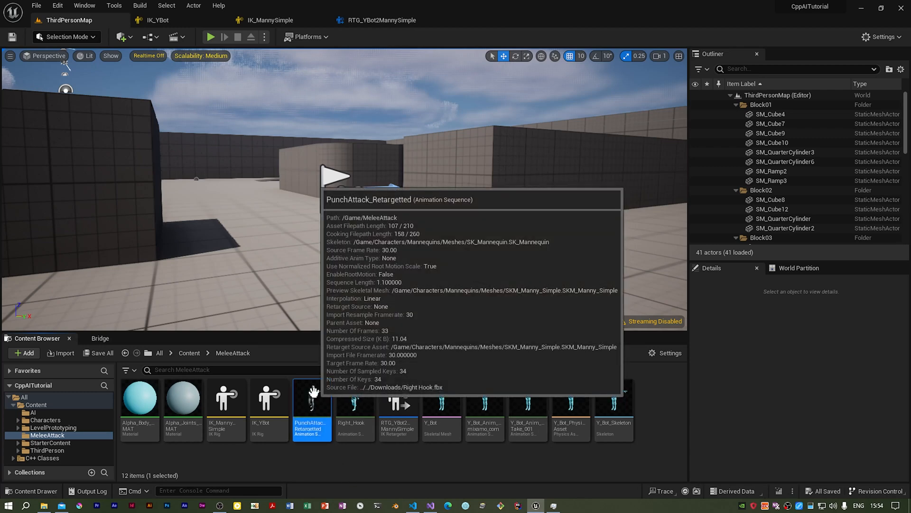
pyautogui.doubleClick(313, 401)
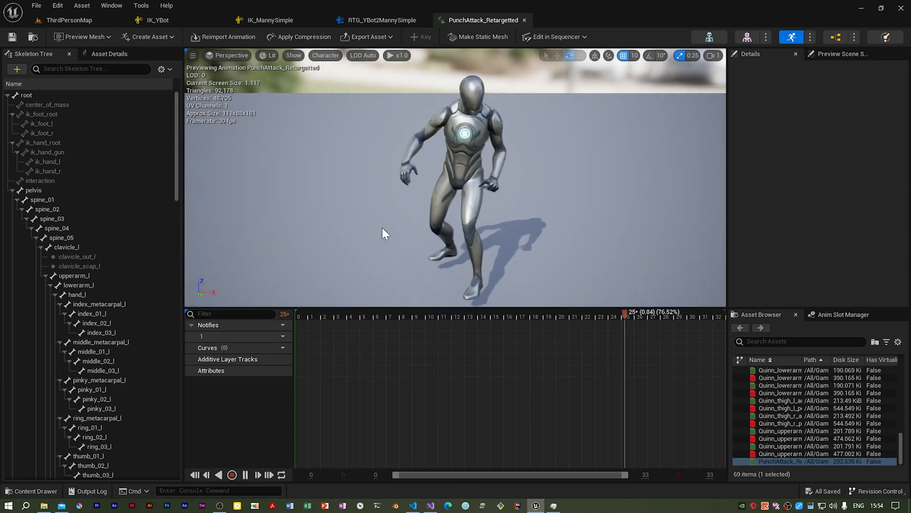
pyautogui.click(548, 317)
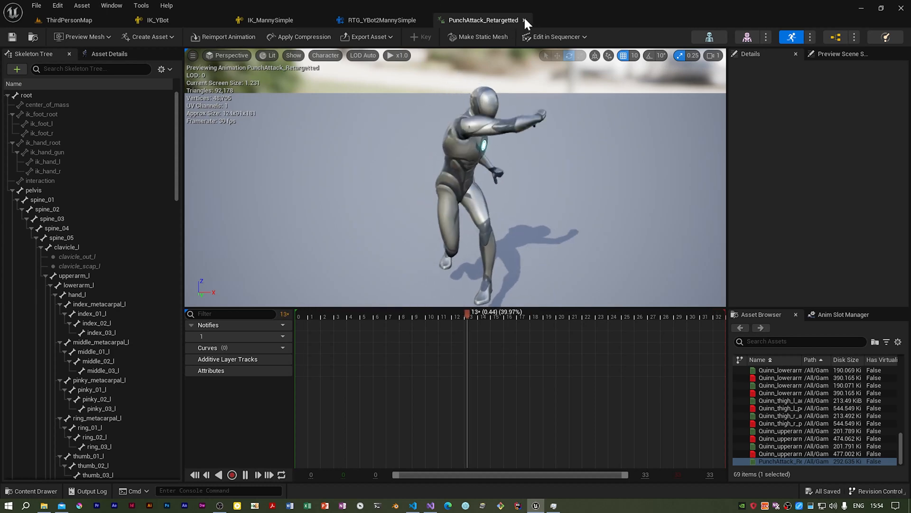
# Step: Close the punch animation, retargeter and IK_YBot rig editors, leaving only the level
pyautogui.click(383, 19)
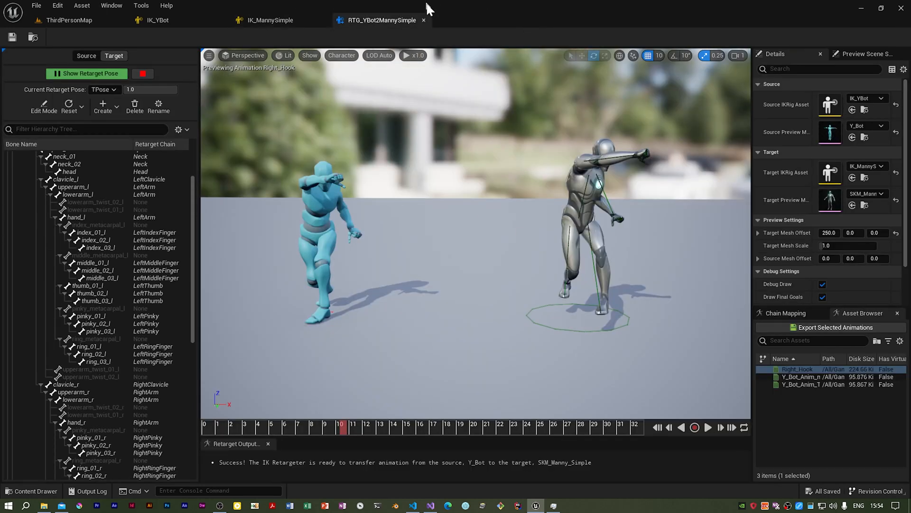
pyautogui.click(269, 20)
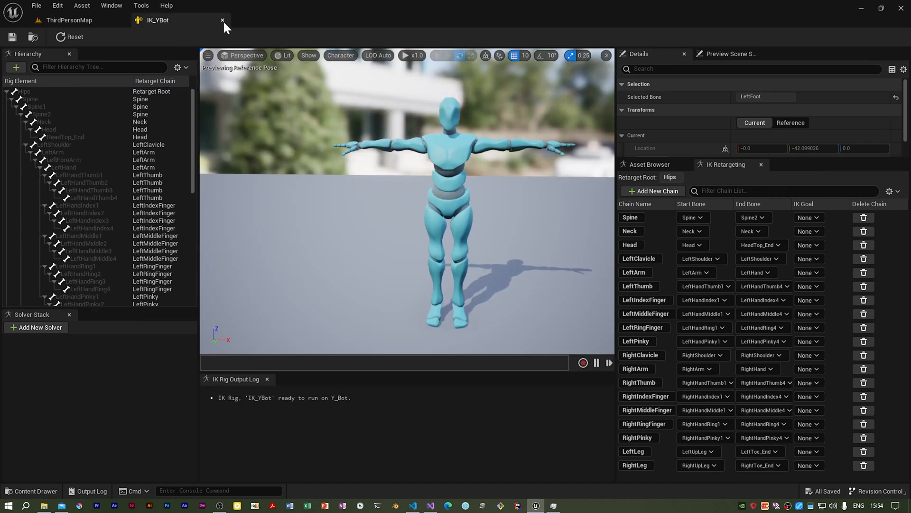
pyautogui.click(221, 20)
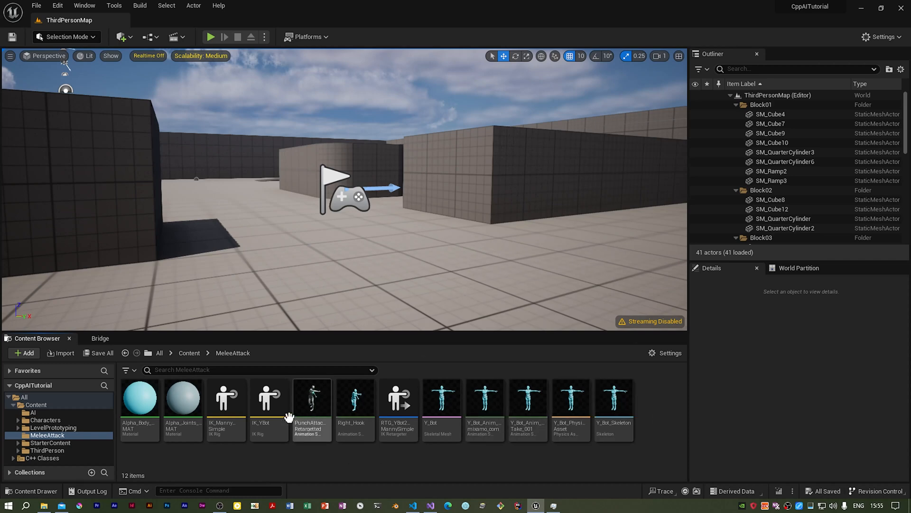
pyautogui.rightClick(313, 397)
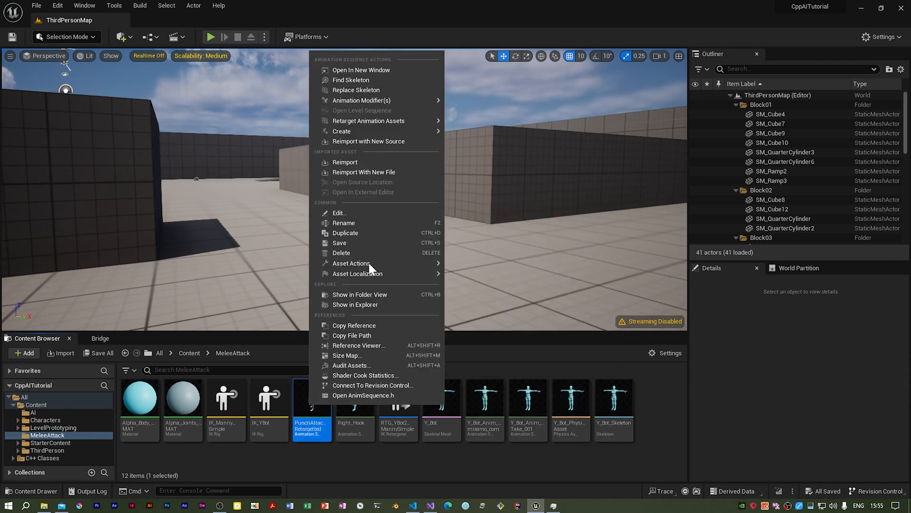
pyautogui.moveTo(368, 120)
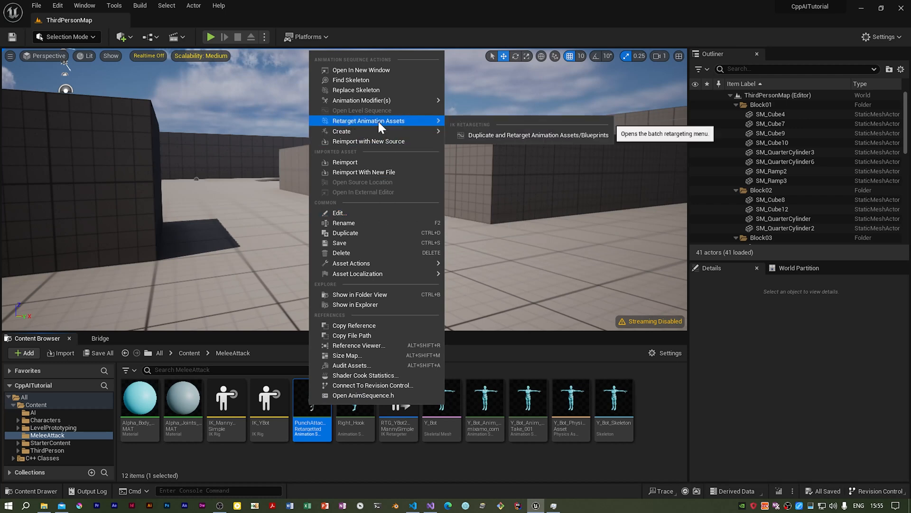
pyautogui.moveTo(341, 131)
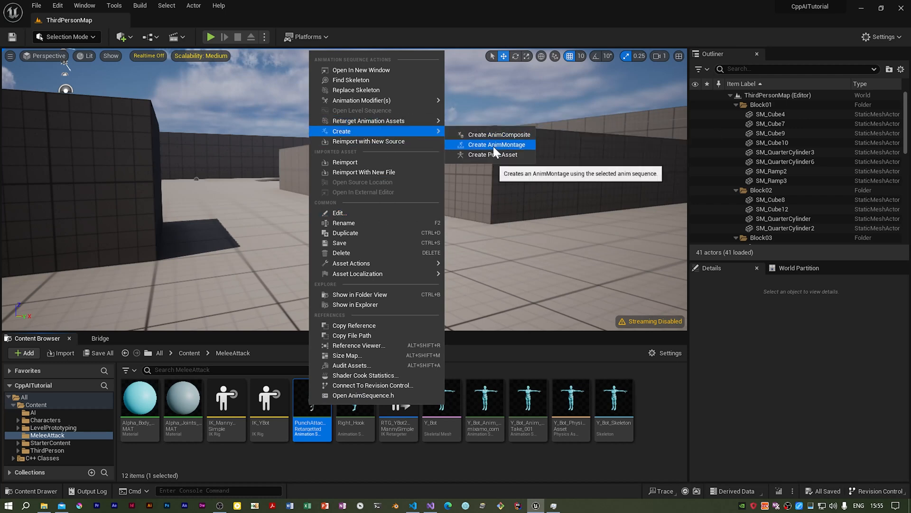
pyautogui.click(497, 144)
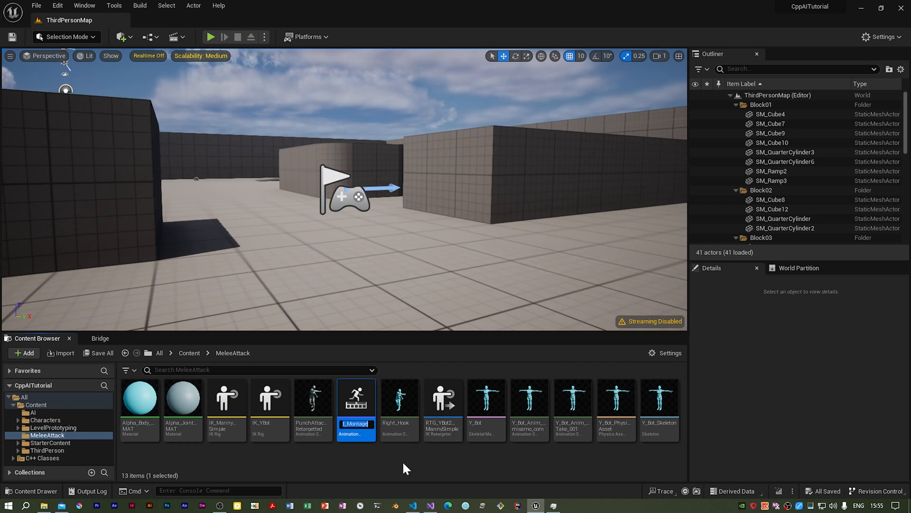
pyautogui.moveTo(356, 398)
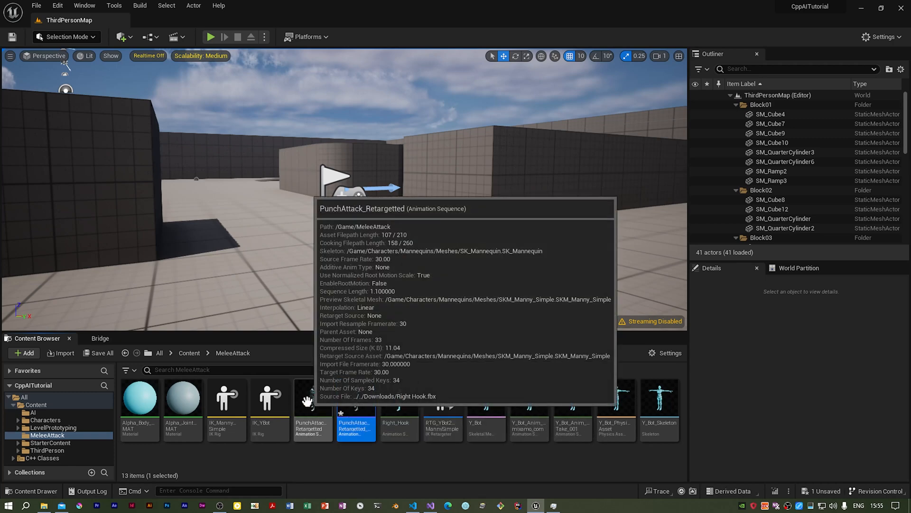
pyautogui.moveTo(384, 431)
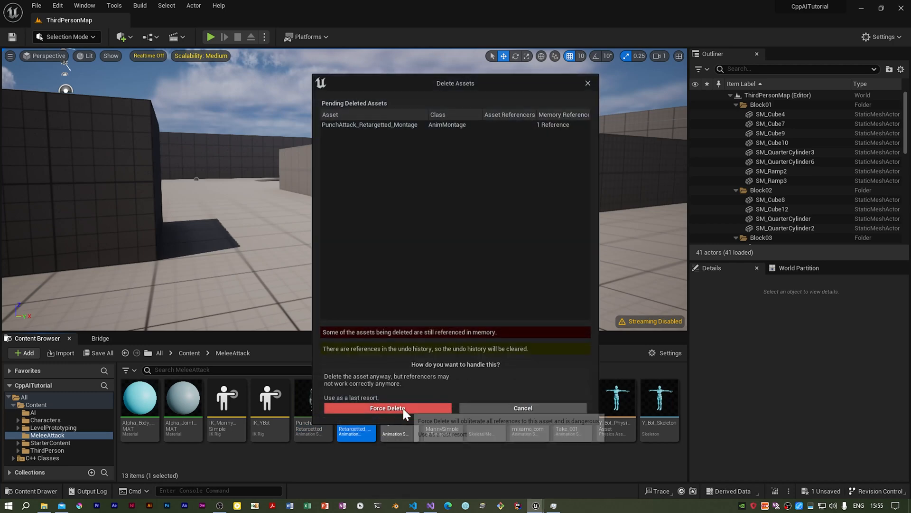
pyautogui.click(386, 407)
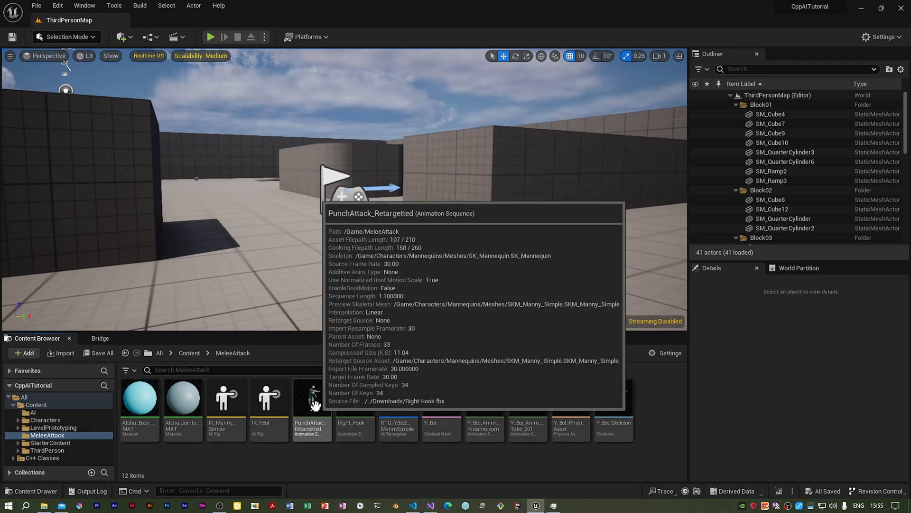
pyautogui.rightClick(311, 398)
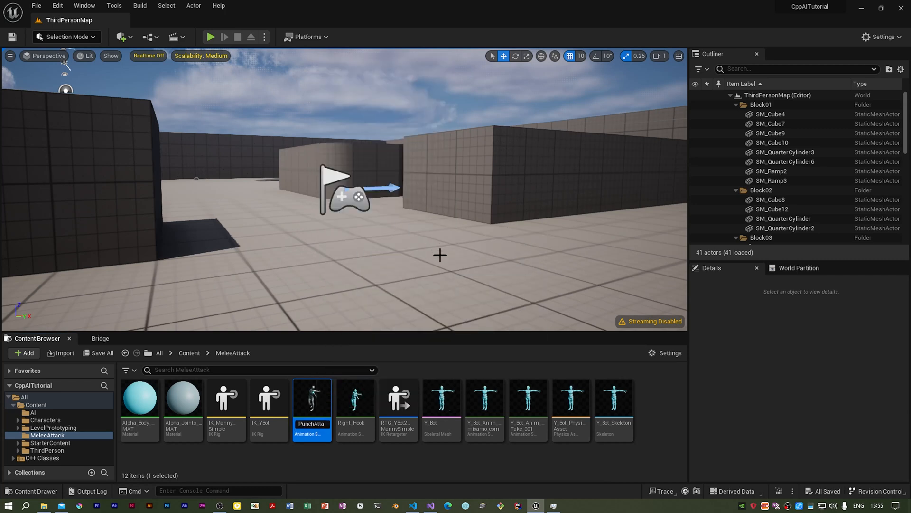
# Step: Rename the animation to PunchAttack and create PunchAttack_Montage from it via Create AnimMontage
pyautogui.doubleClick(313, 423)
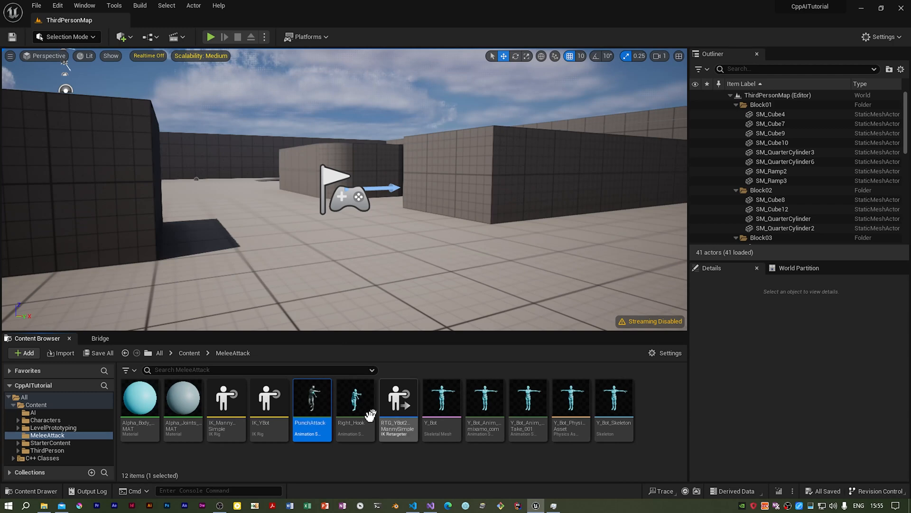
pyautogui.rightClick(313, 398)
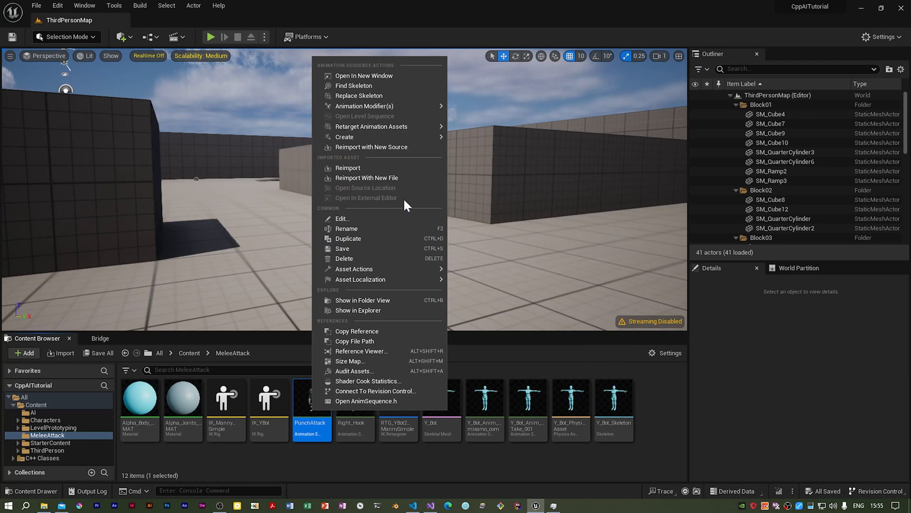
pyautogui.moveTo(379, 126)
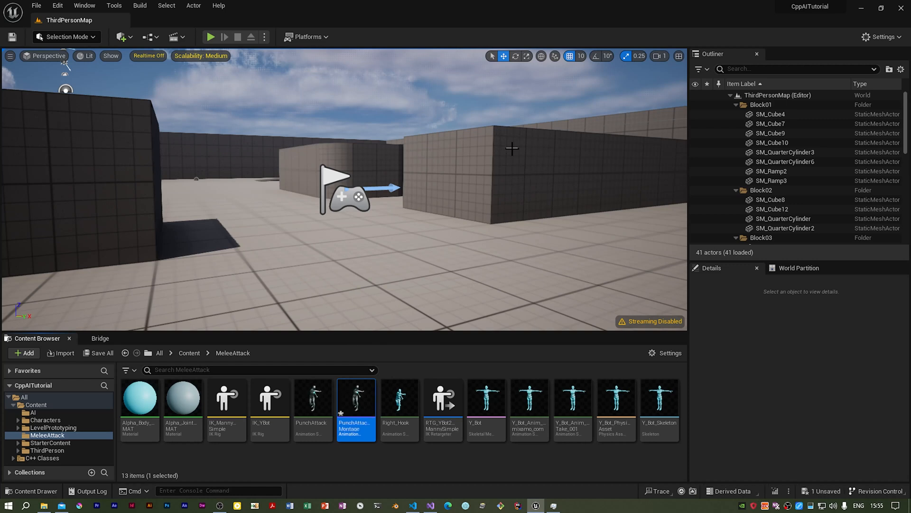
pyautogui.moveTo(409, 463)
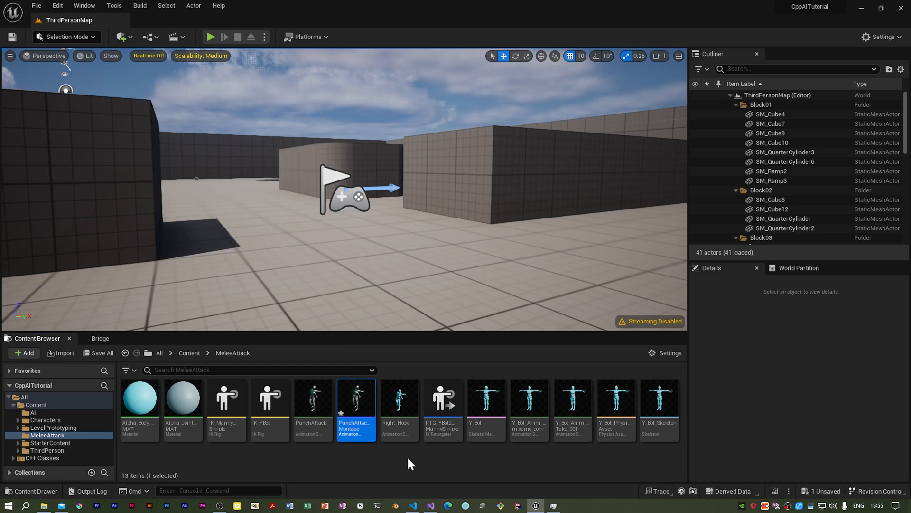
pyautogui.click(373, 459)
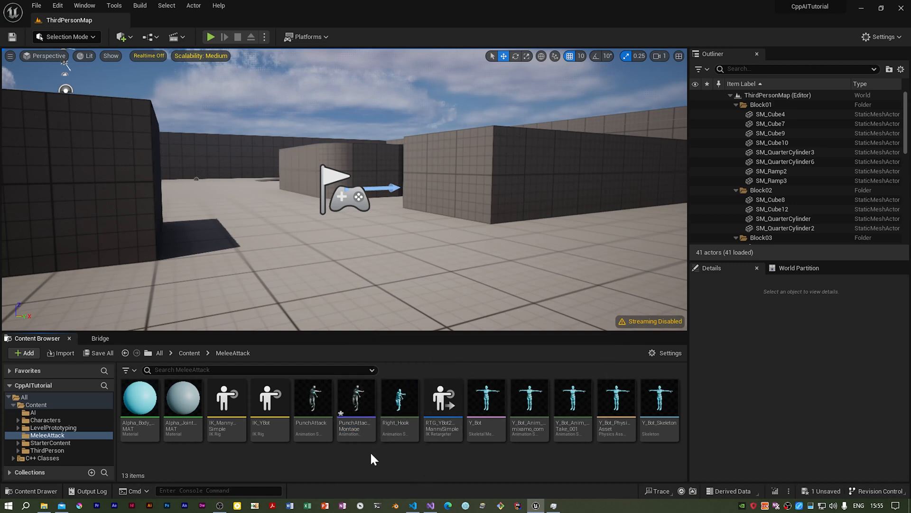
pyautogui.doubleClick(354, 398)
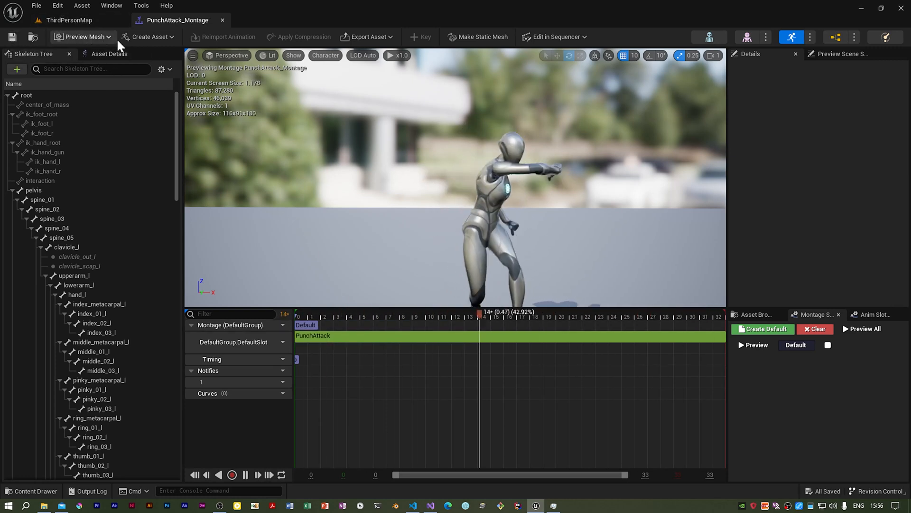
pyautogui.click(68, 20)
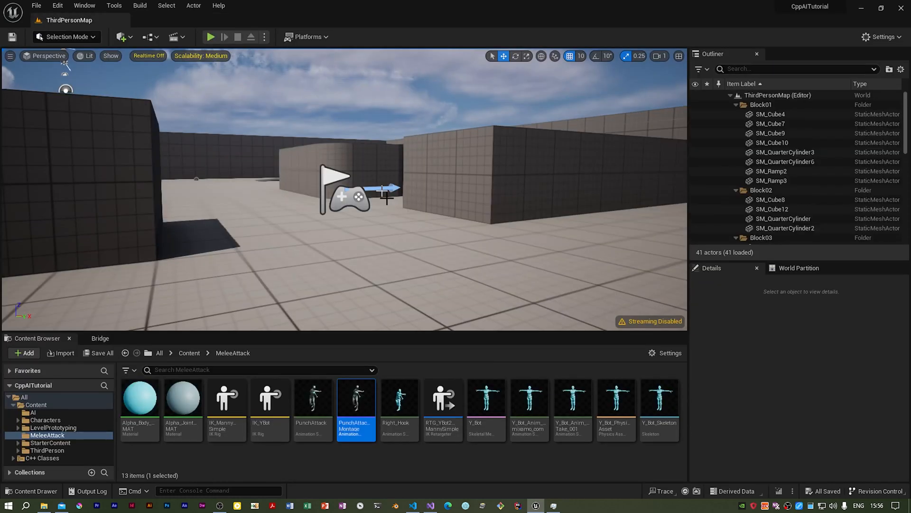